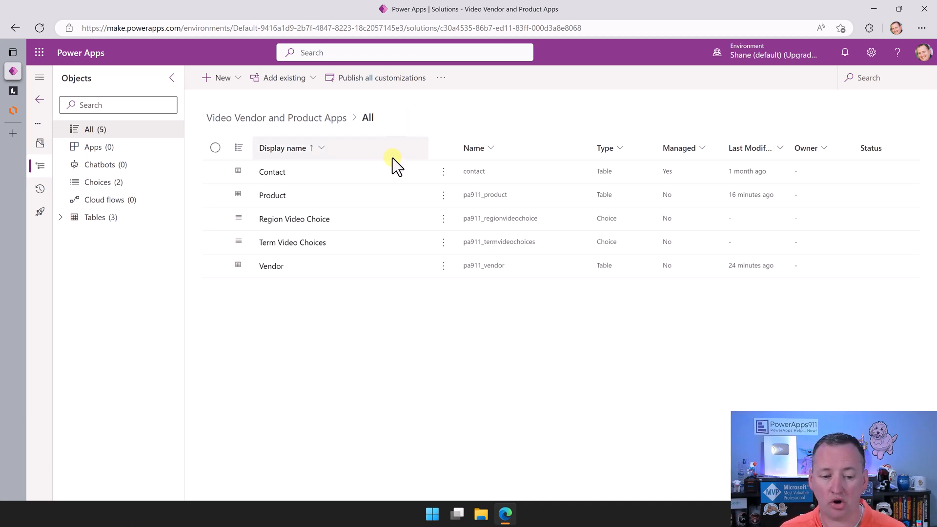
mouse_move(413, 259)
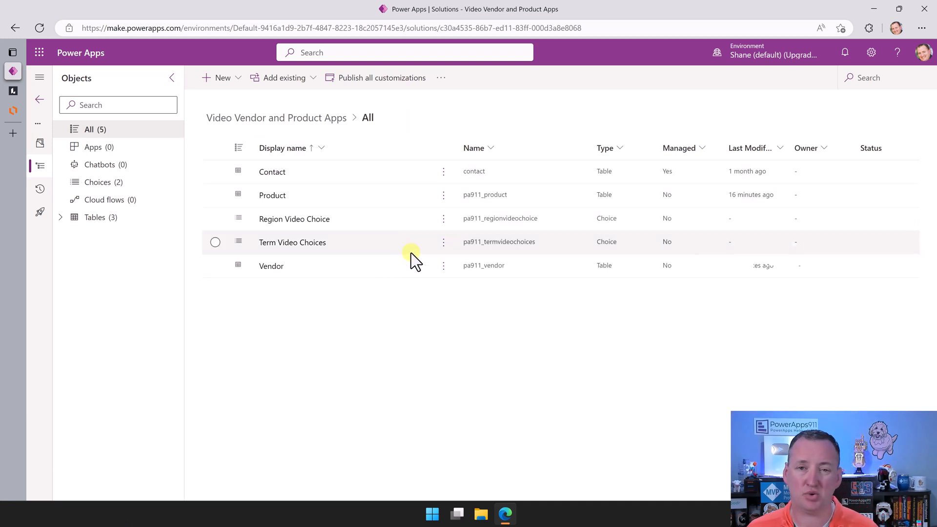
mouse_move(403, 308)
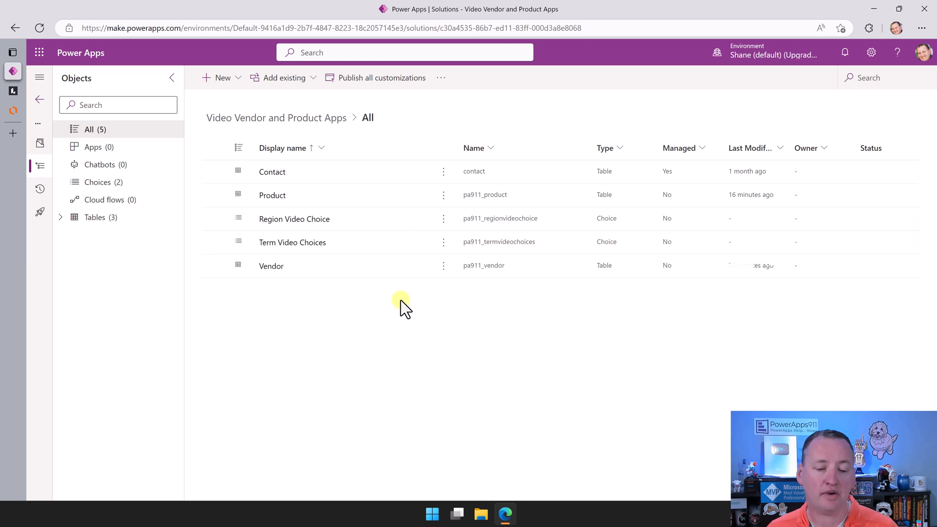
mouse_move(326, 314)
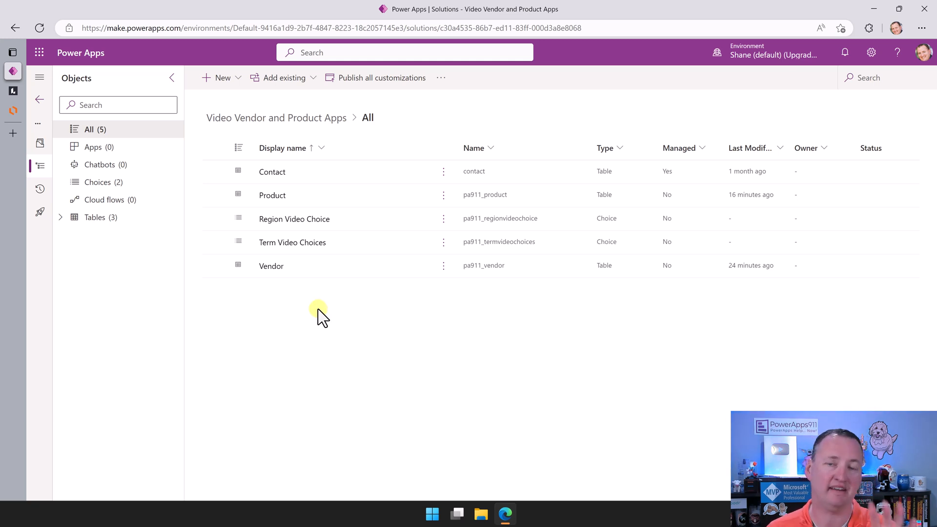
mouse_move(314, 311)
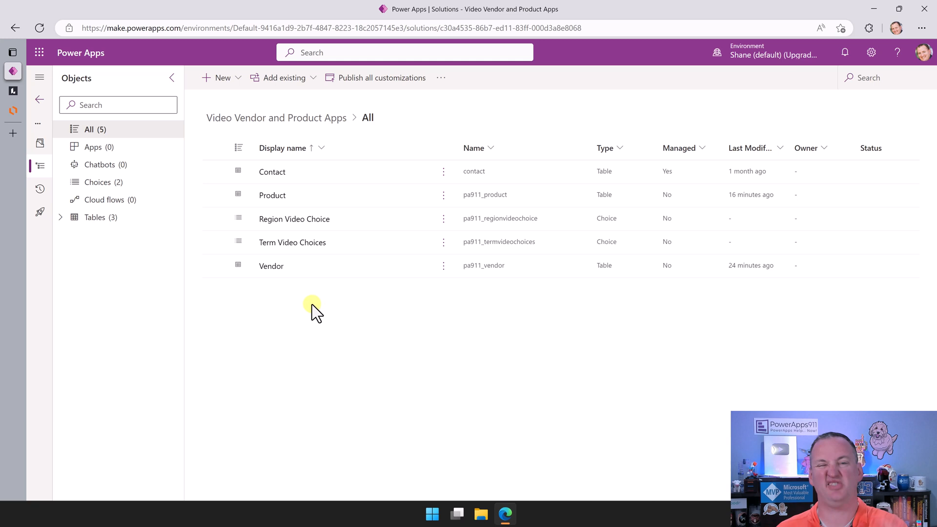
mouse_move(271, 266)
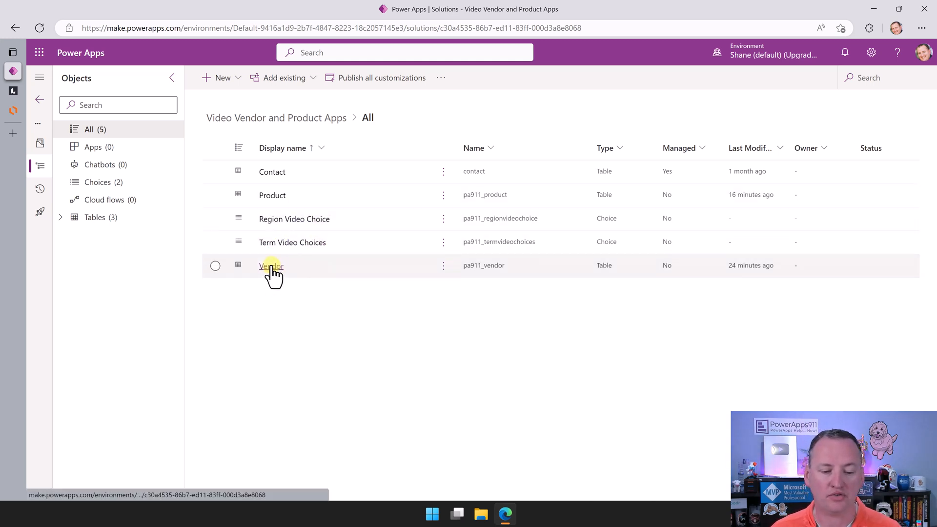
- Open the Vendor table from the solution and show its Forms list
click(271, 266)
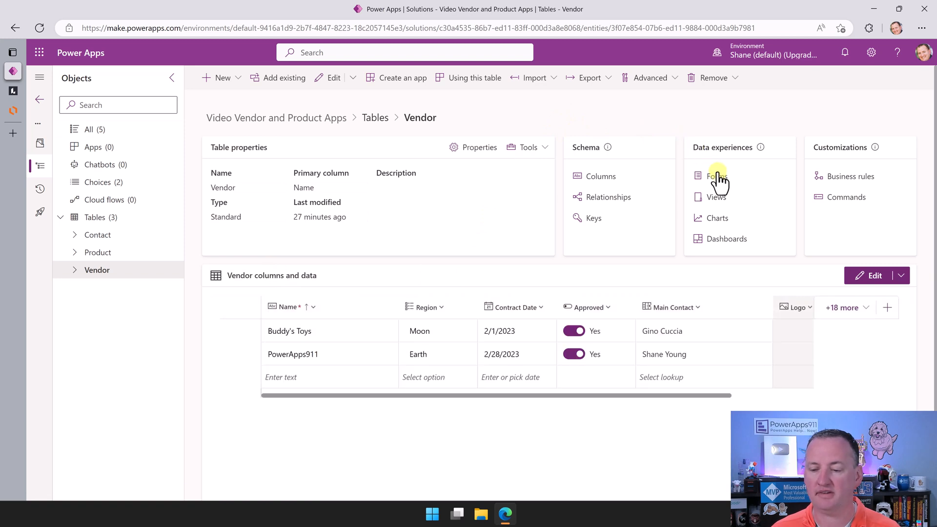
click(715, 175)
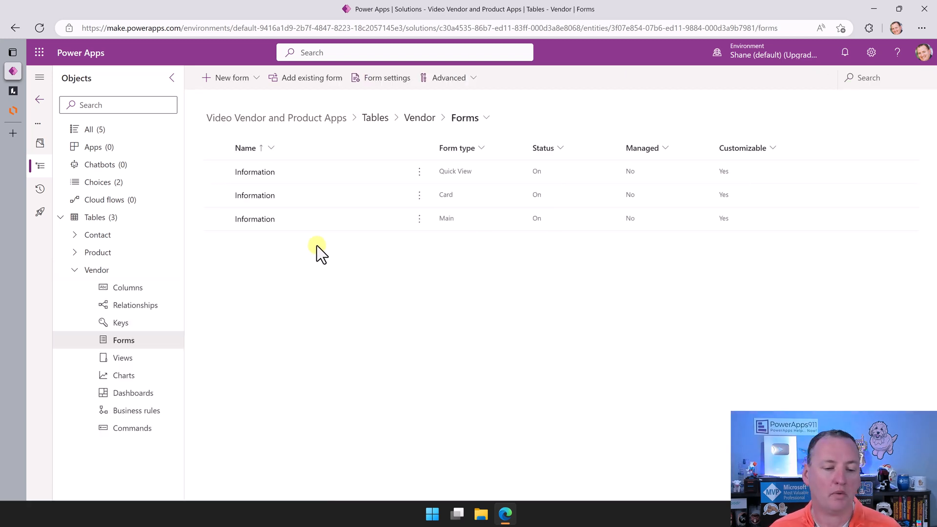
mouse_move(254, 219)
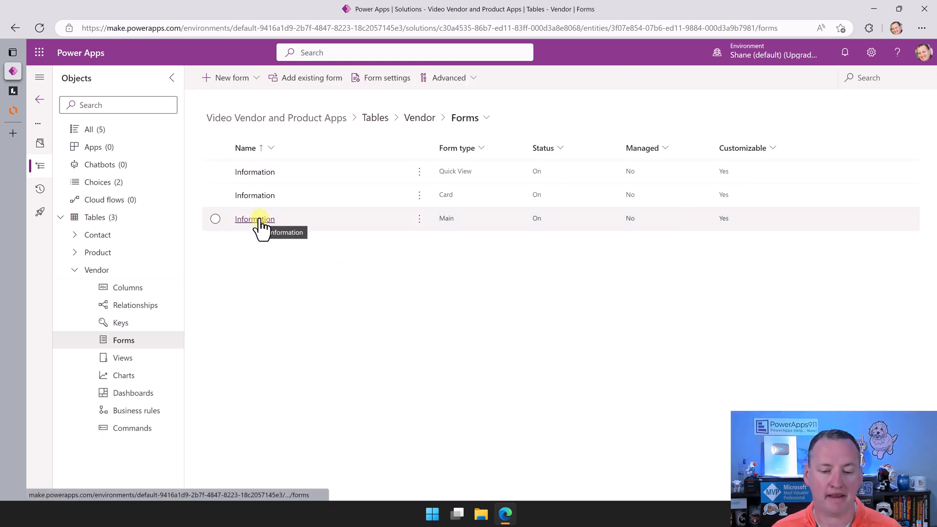
- Open the Vendor Main Information form, move Owner to the header, and select General section
click(253, 218)
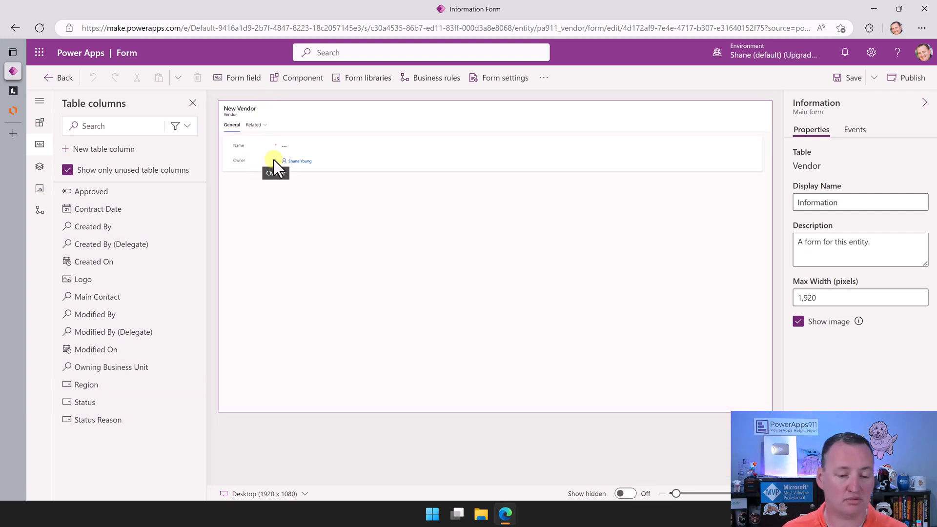
mouse_move(330, 178)
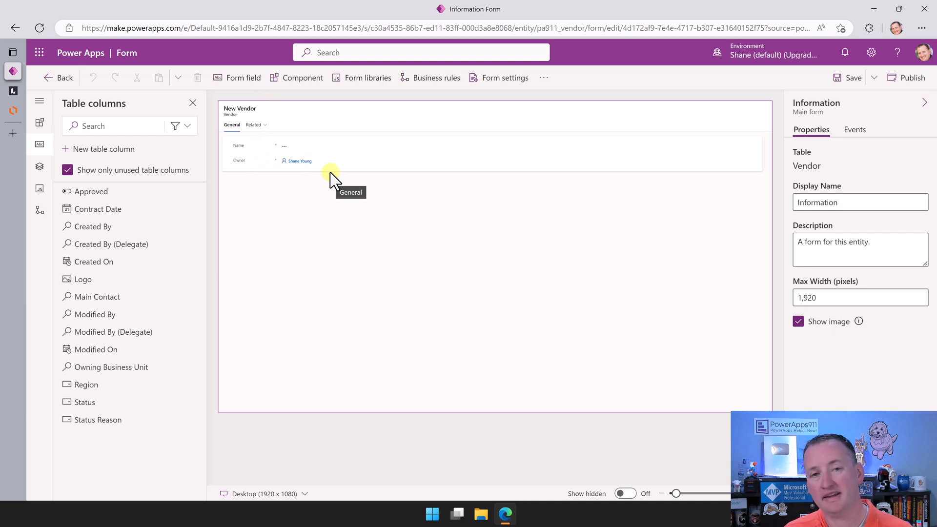
mouse_move(318, 179)
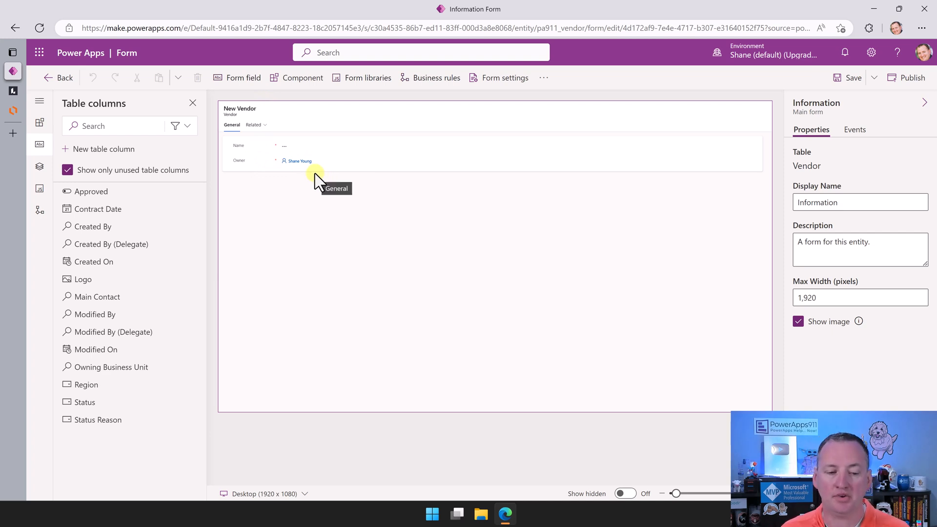
mouse_move(305, 165)
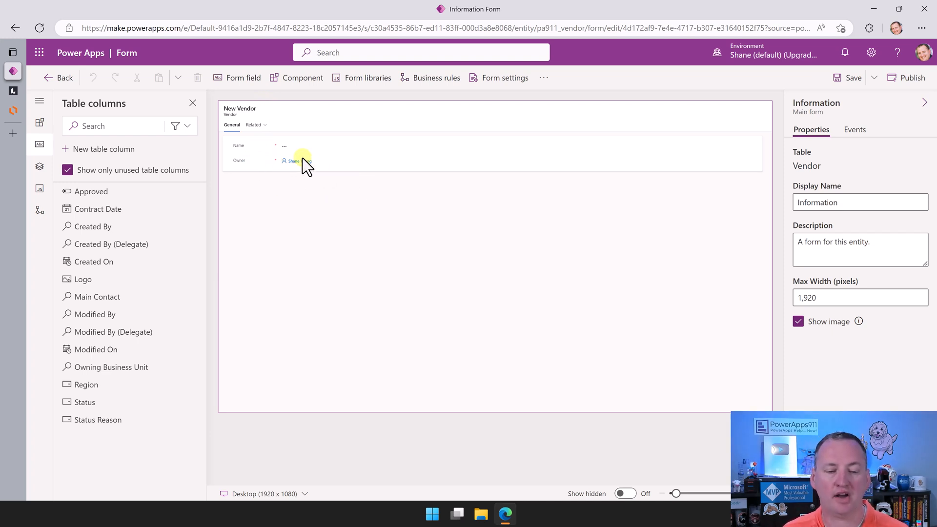
mouse_move(269, 165)
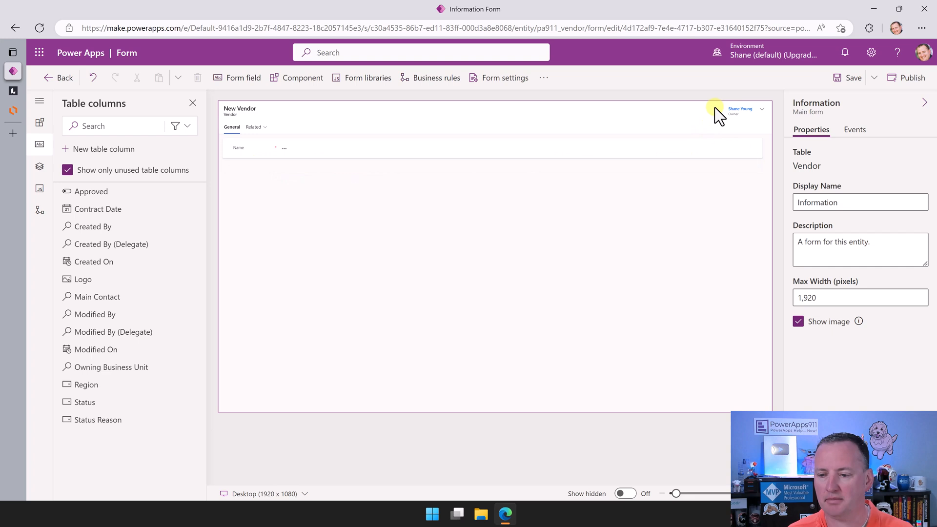
click(397, 148)
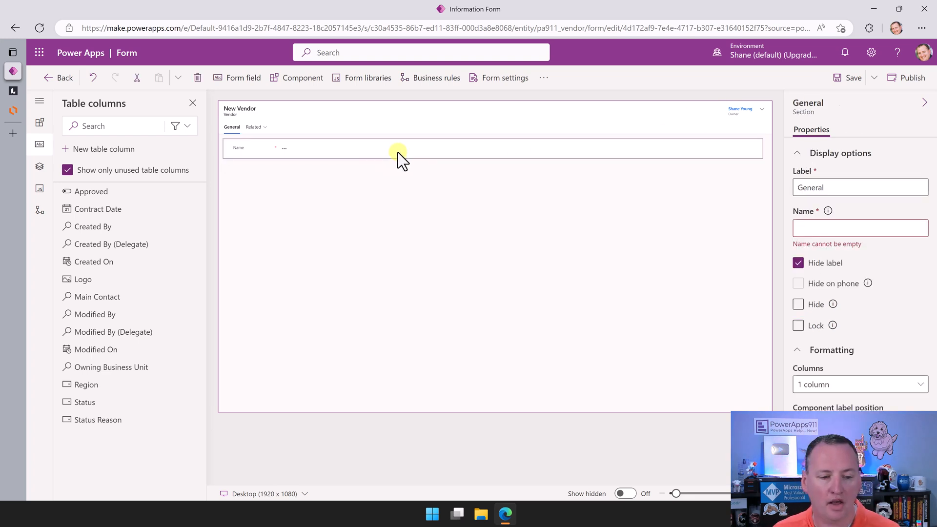
mouse_move(623, 191)
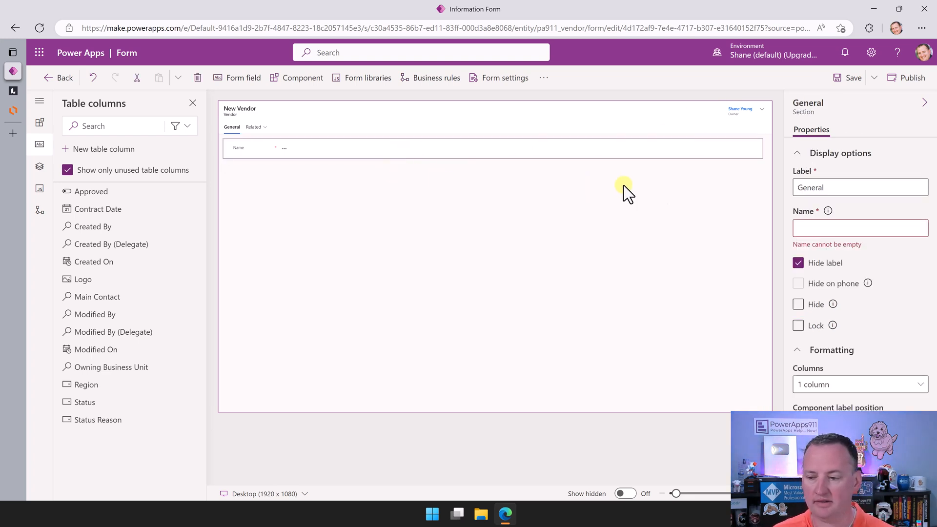
mouse_move(783, 356)
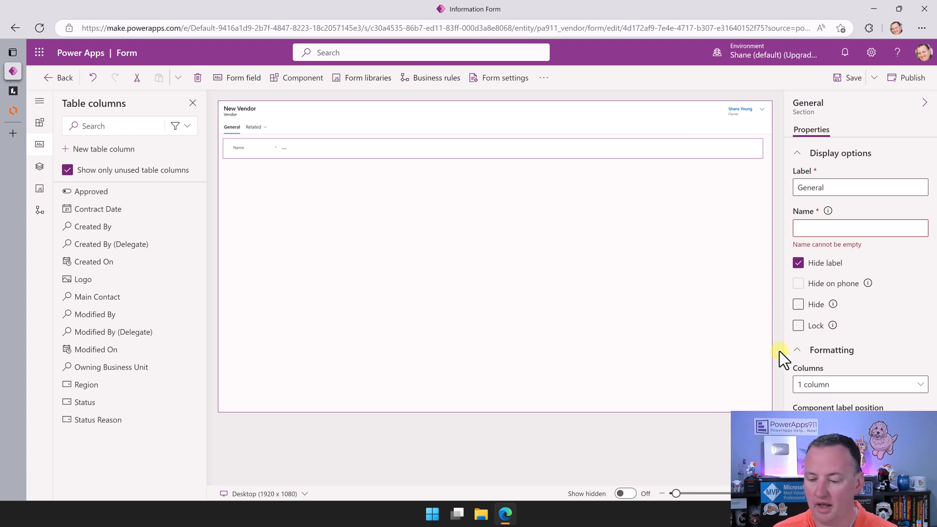
- Make General two columns with Region, Contract Date, Approved, Main Contact and a full-width Logo
click(860, 384)
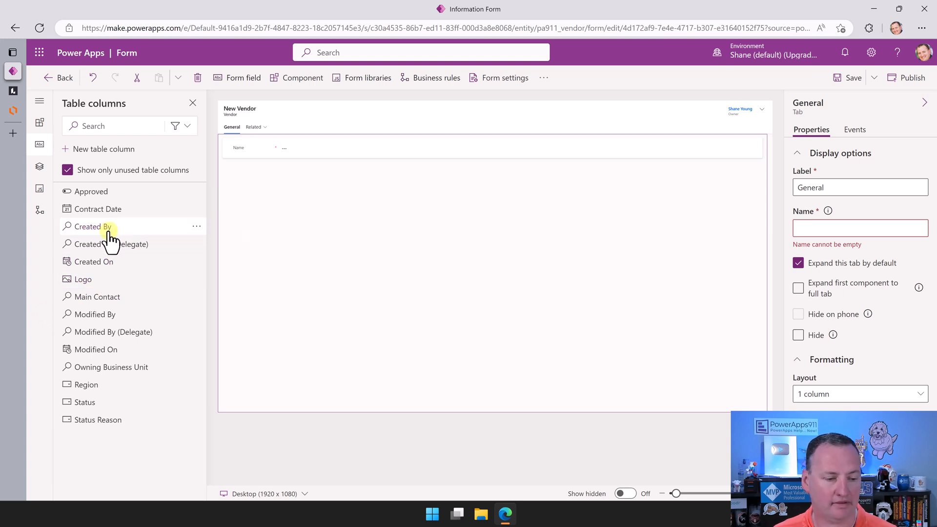
mouse_move(93, 262)
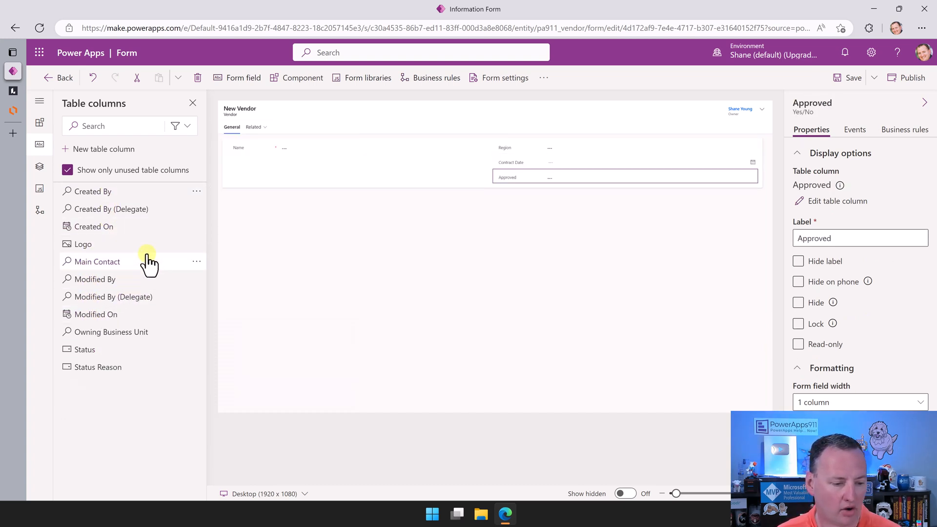
click(96, 261)
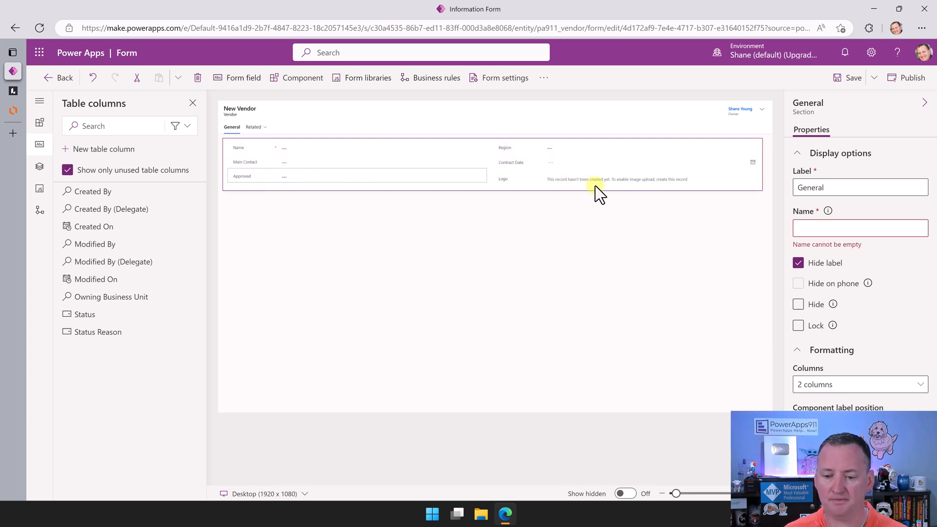
click(598, 178)
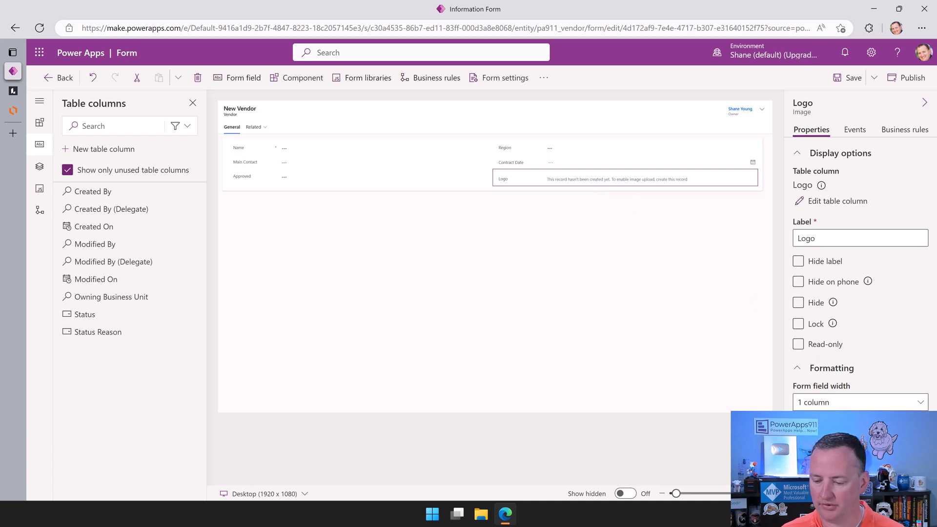
click(860, 403)
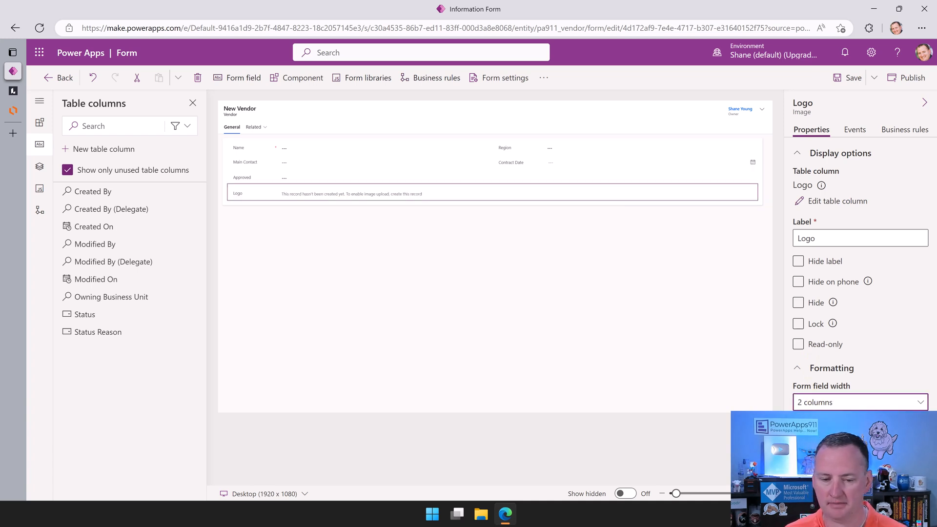
mouse_move(671, 363)
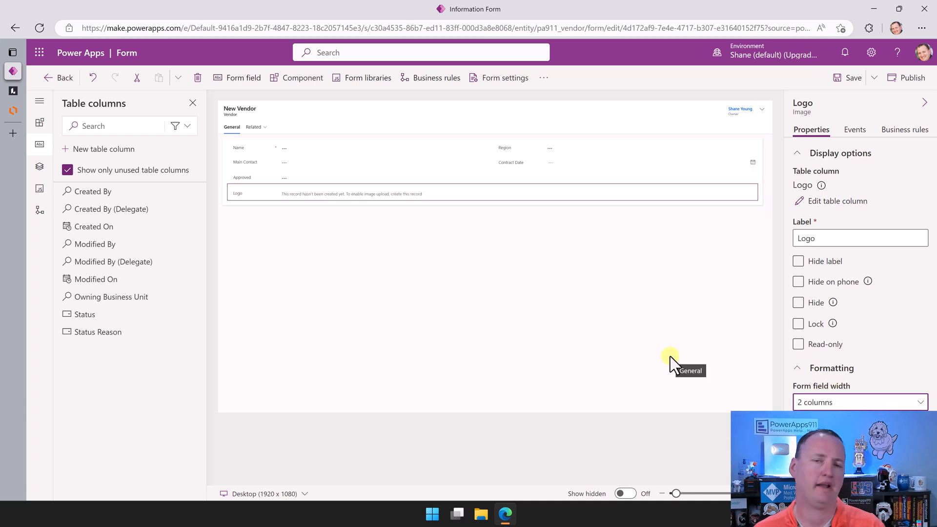
mouse_move(657, 350)
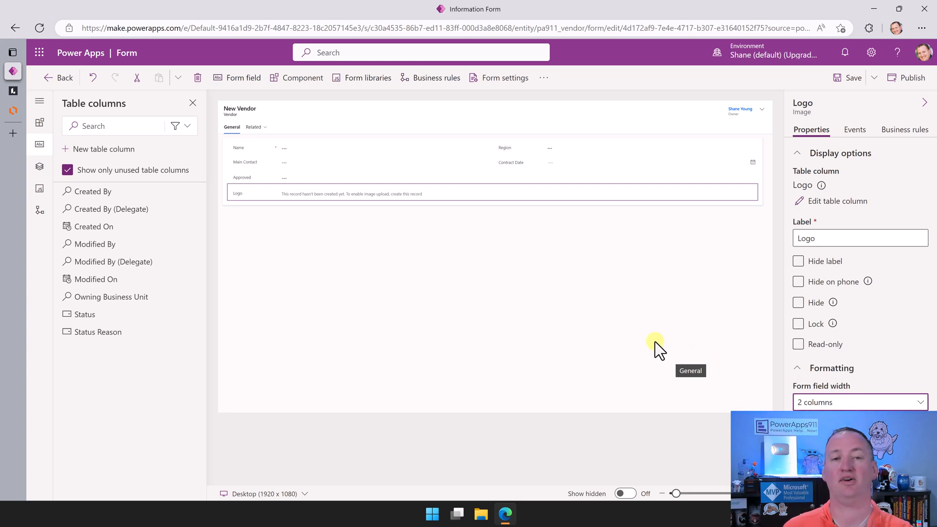
mouse_move(750, 347)
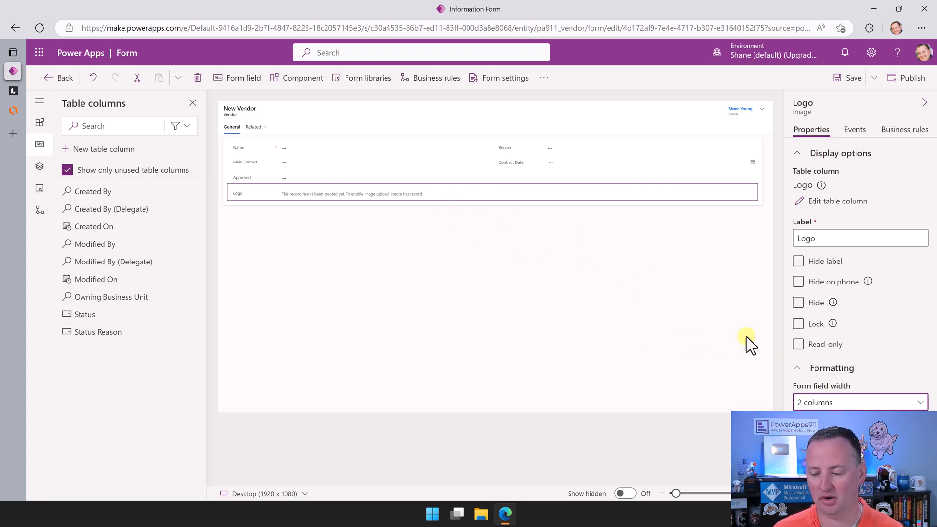
- Select the Vendor form's General tab and enter 'My Form' as its name
click(860, 402)
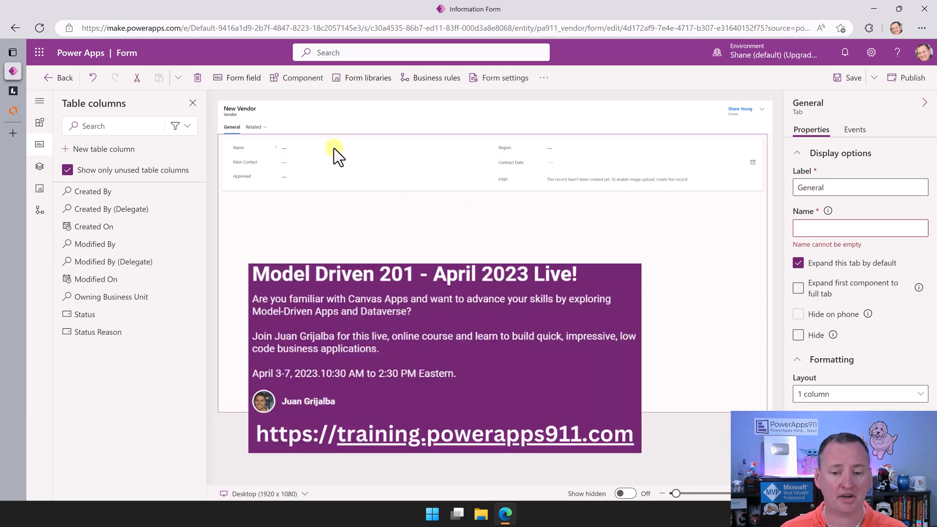
mouse_move(455, 172)
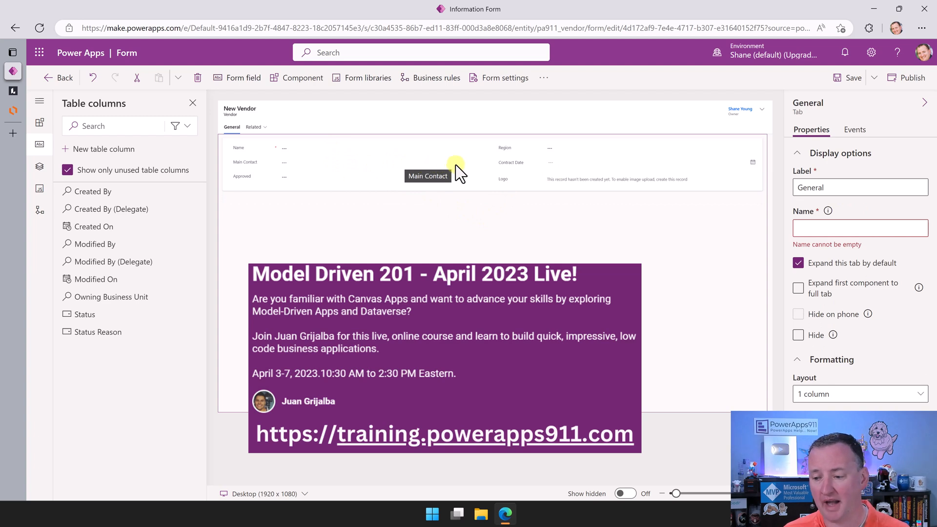
click(860, 228)
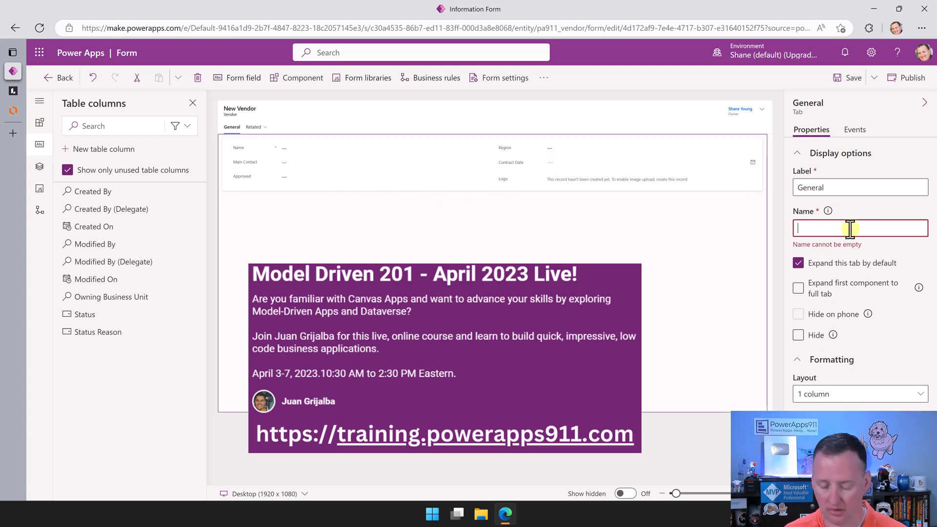
text(My Form)
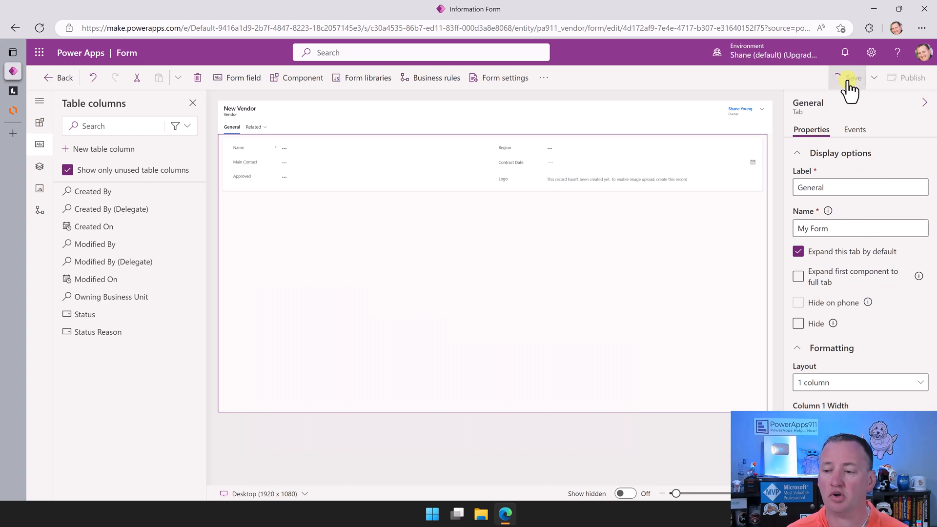
mouse_move(848, 83)
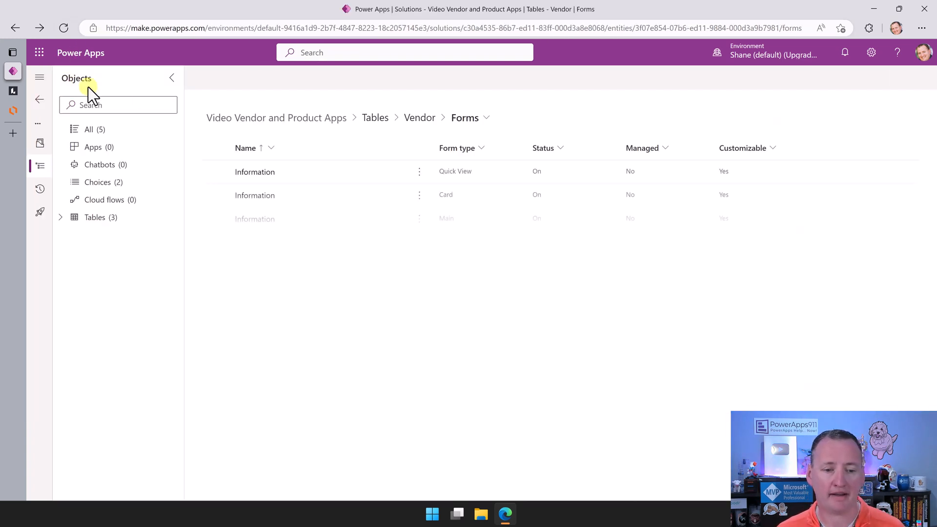
- Go from the Vendor table back to the solution's tables and open Product's Forms list
click(420, 118)
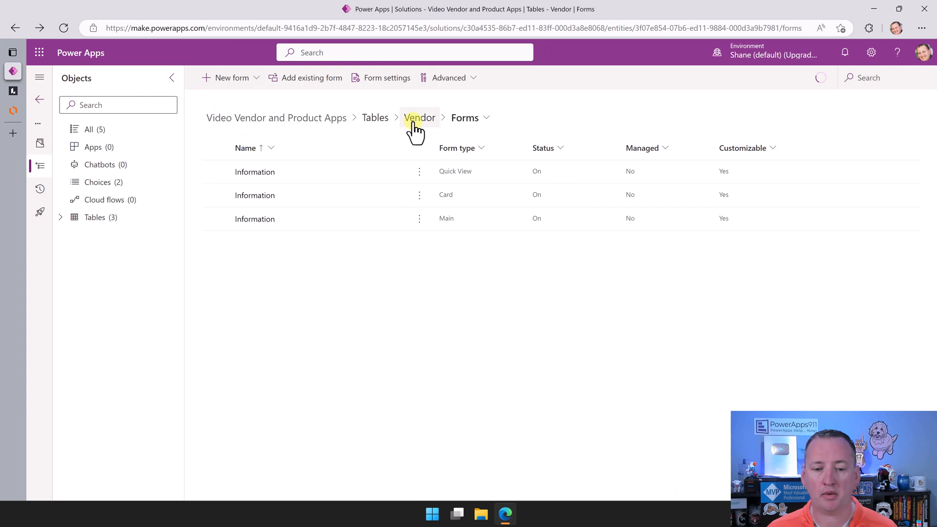
click(420, 117)
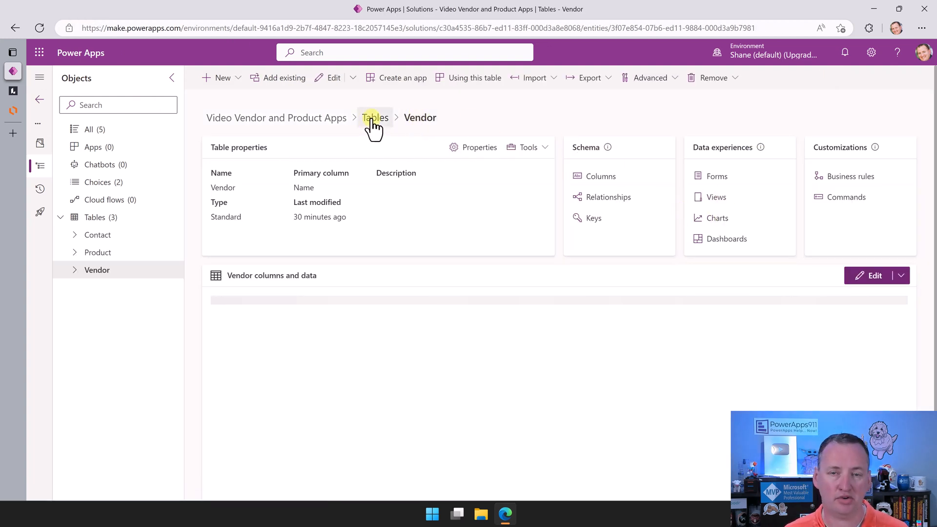
click(375, 118)
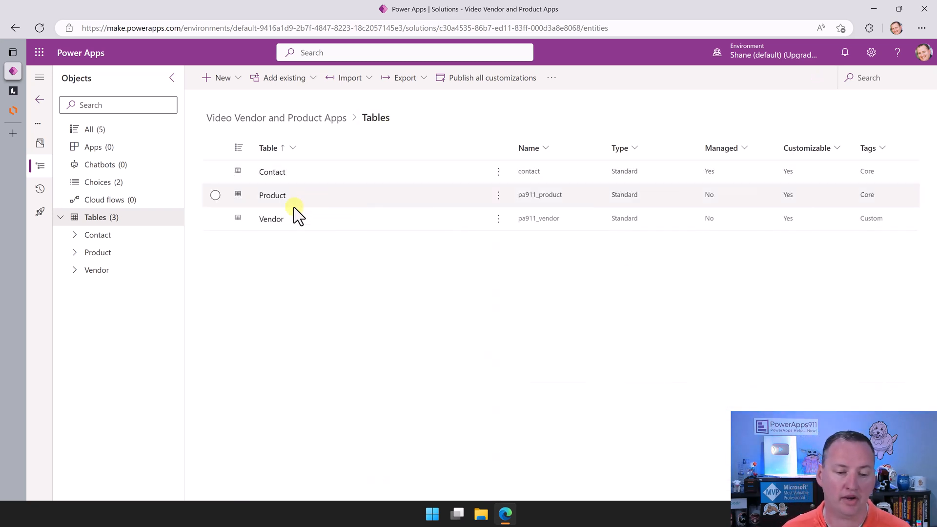
click(272, 194)
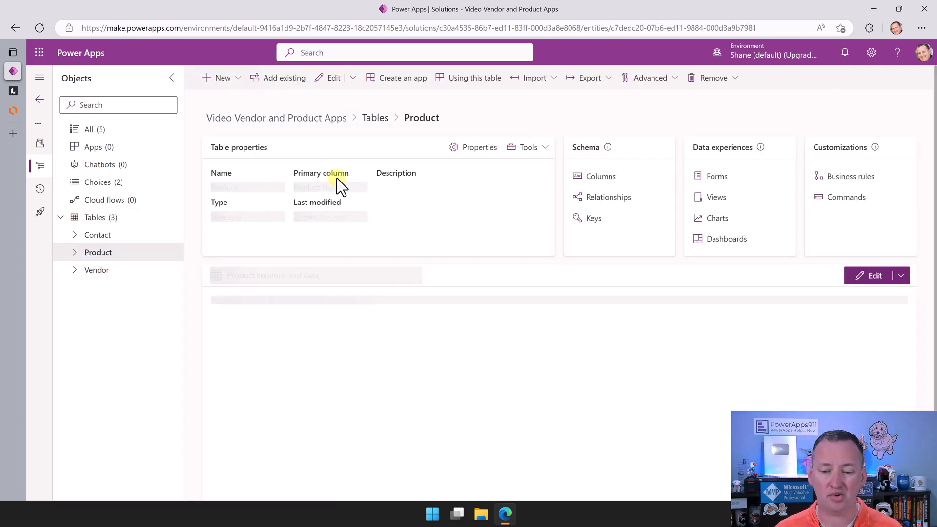
click(716, 176)
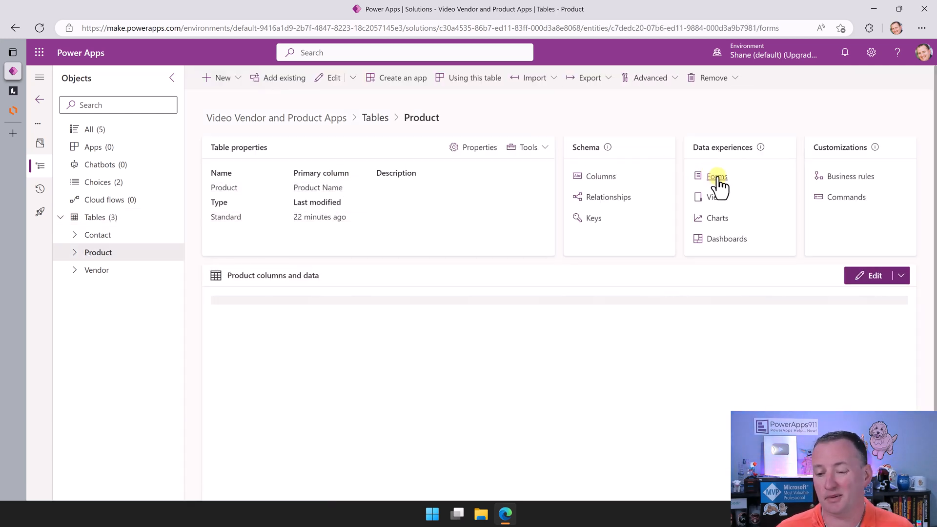
click(717, 176)
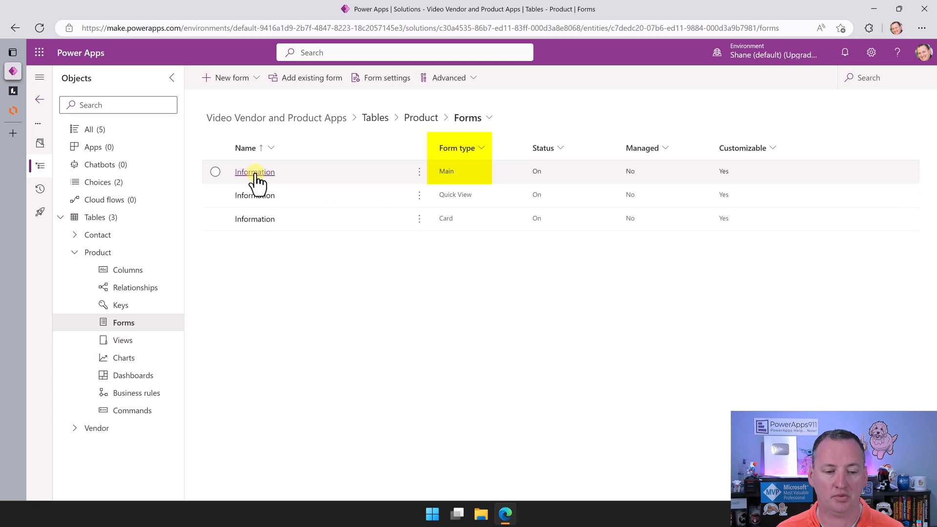
- Open the Product Main Information form and add Price, Product Image, Term and Vendor
click(255, 172)
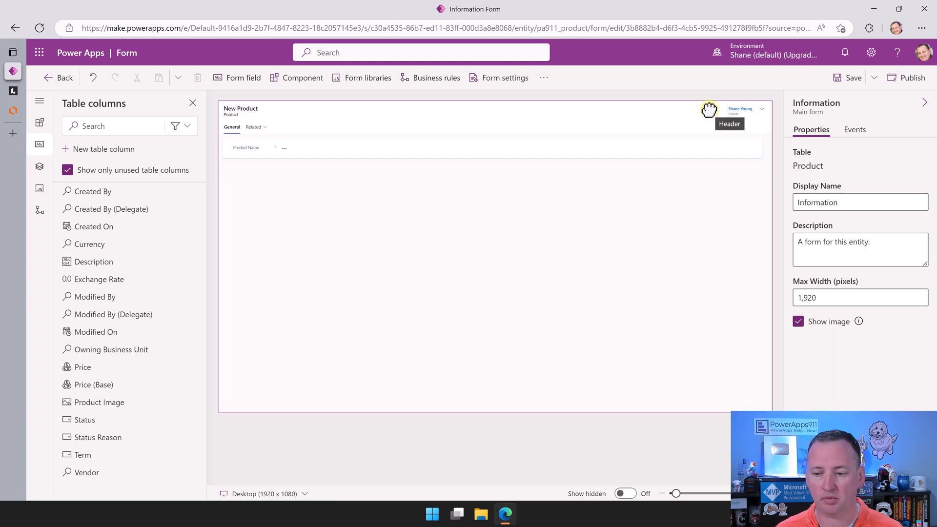
mouse_move(156, 256)
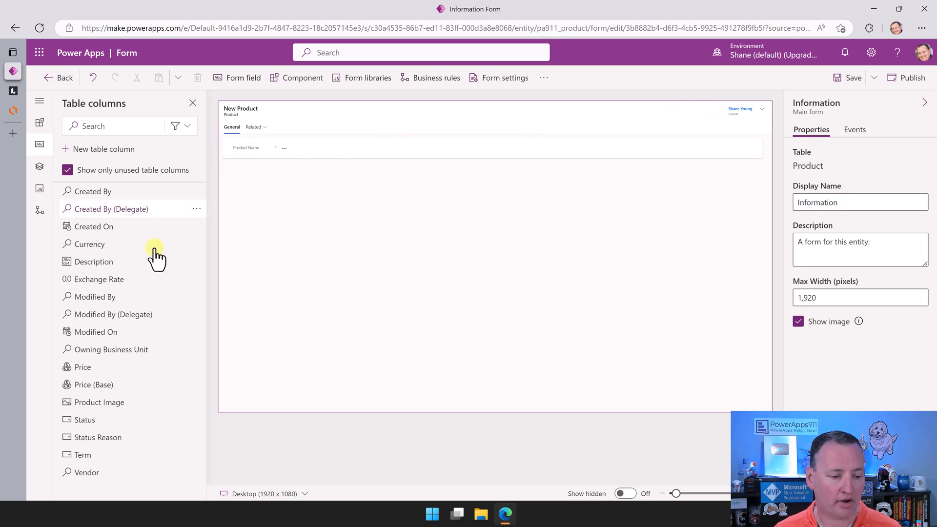
mouse_move(158, 279)
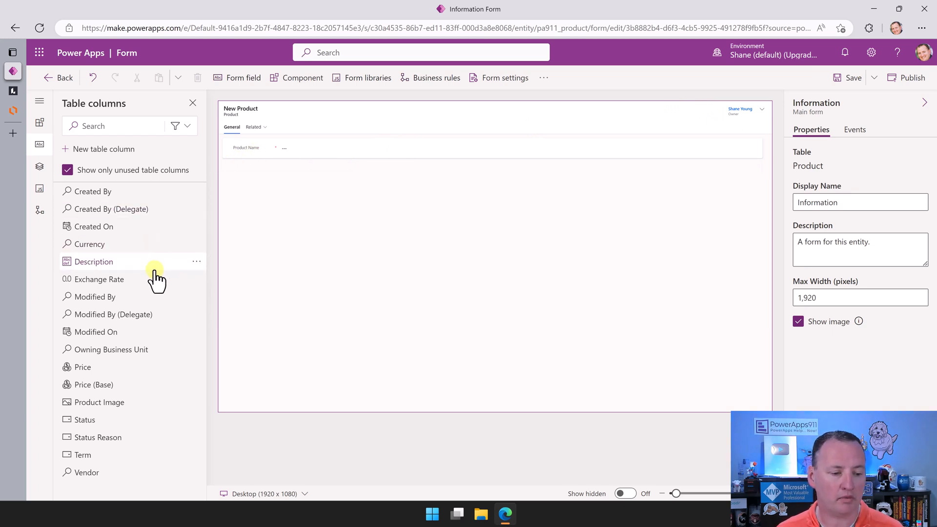
click(83, 367)
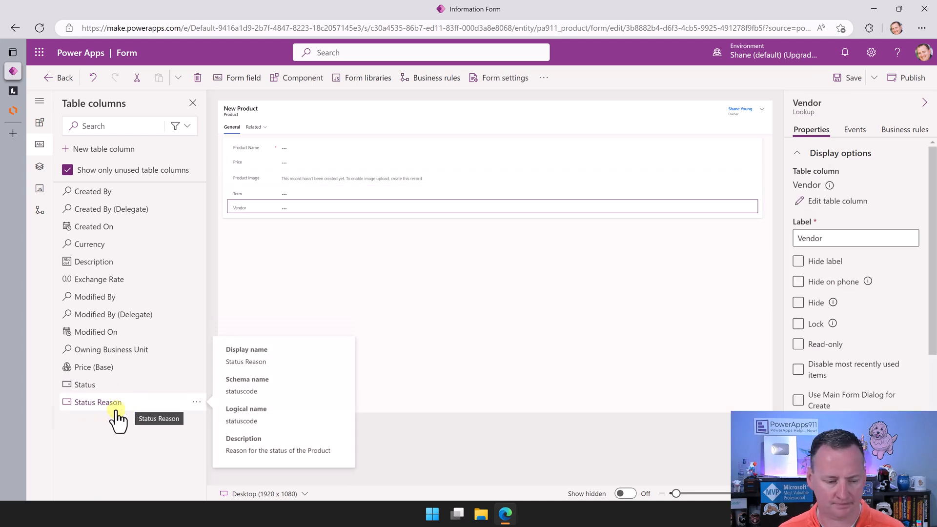
mouse_move(434, 219)
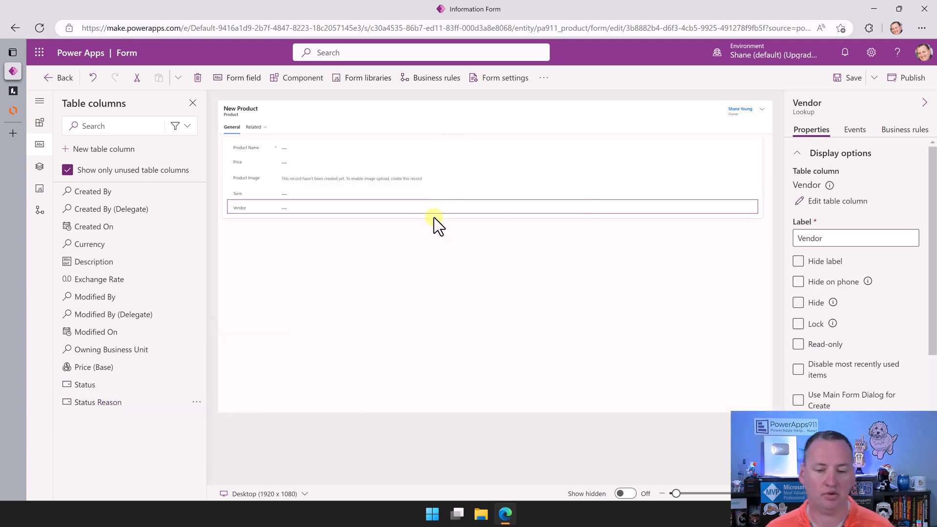
mouse_move(225, 147)
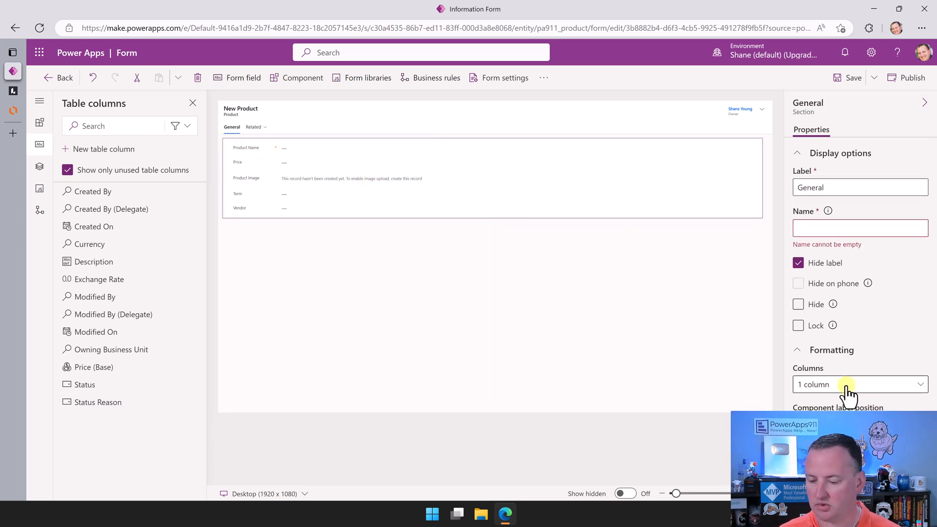
- Set the Product form's General section Columns formatting to 2 columns
click(859, 384)
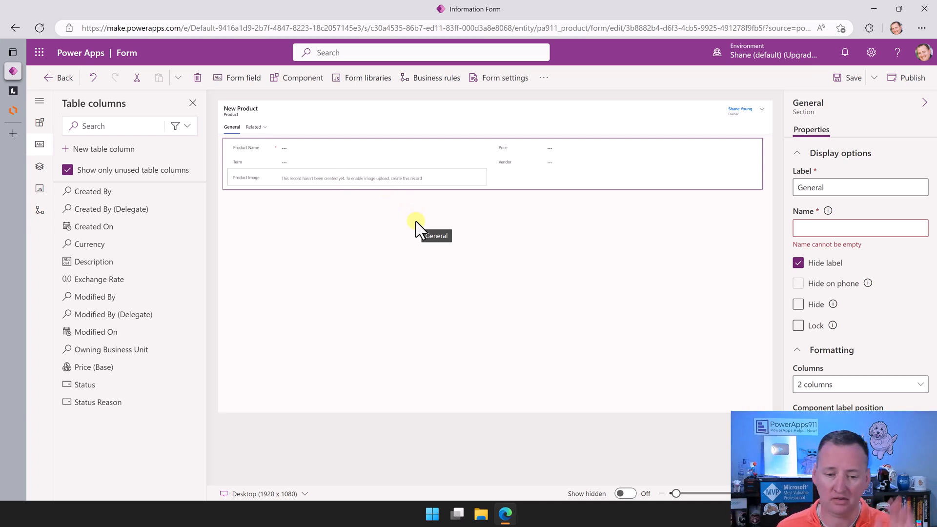
mouse_move(499, 216)
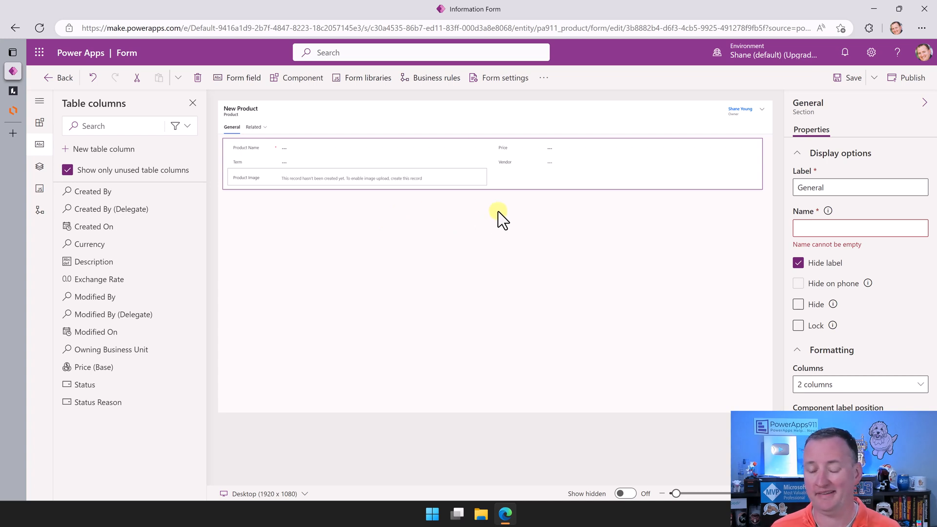
mouse_move(912, 78)
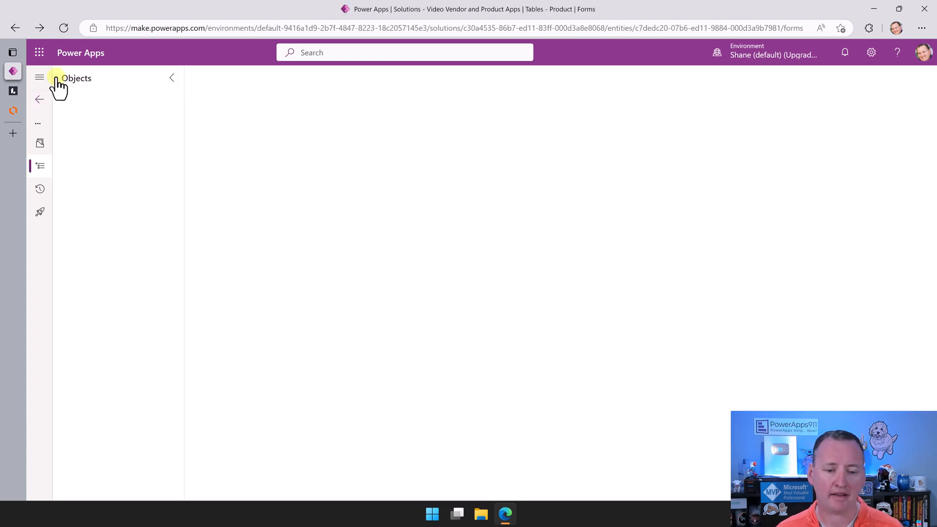
- Return to the Product table page using the Product breadcrumb
click(39, 78)
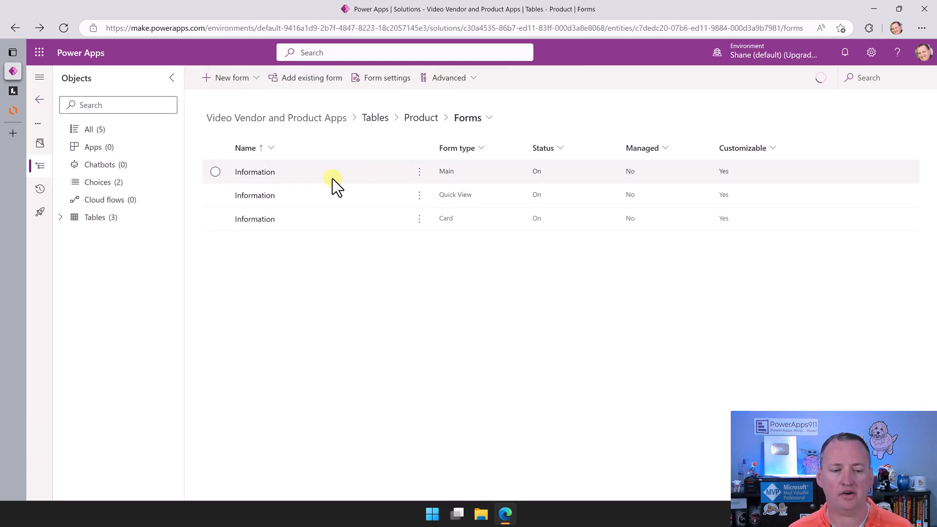
mouse_move(448, 176)
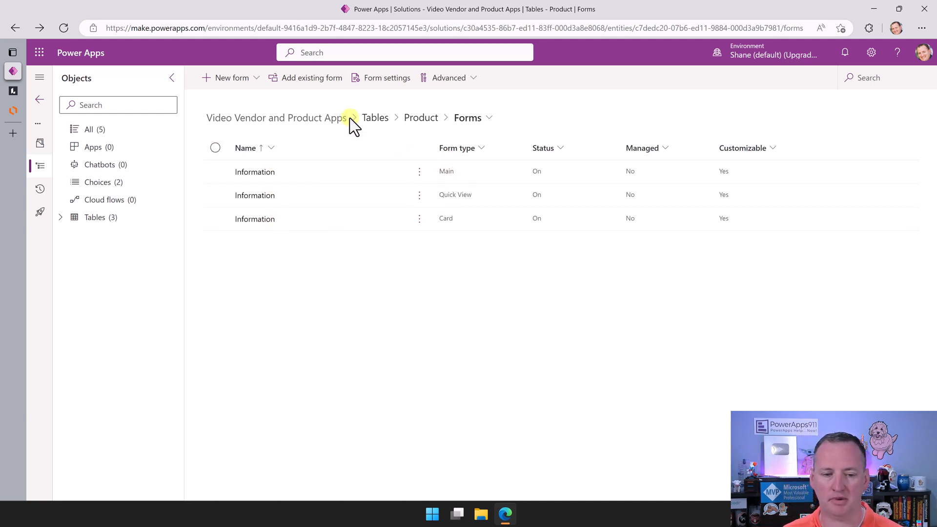
mouse_move(375, 117)
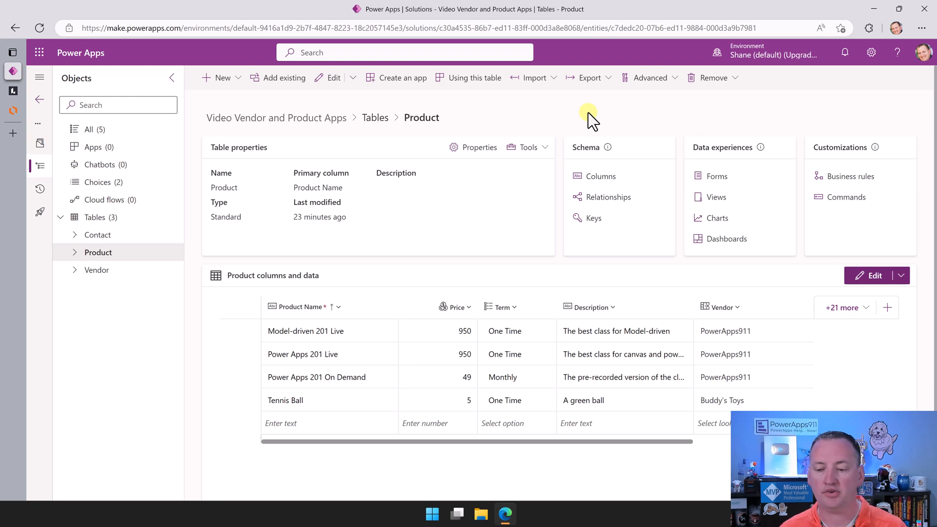
mouse_move(714, 197)
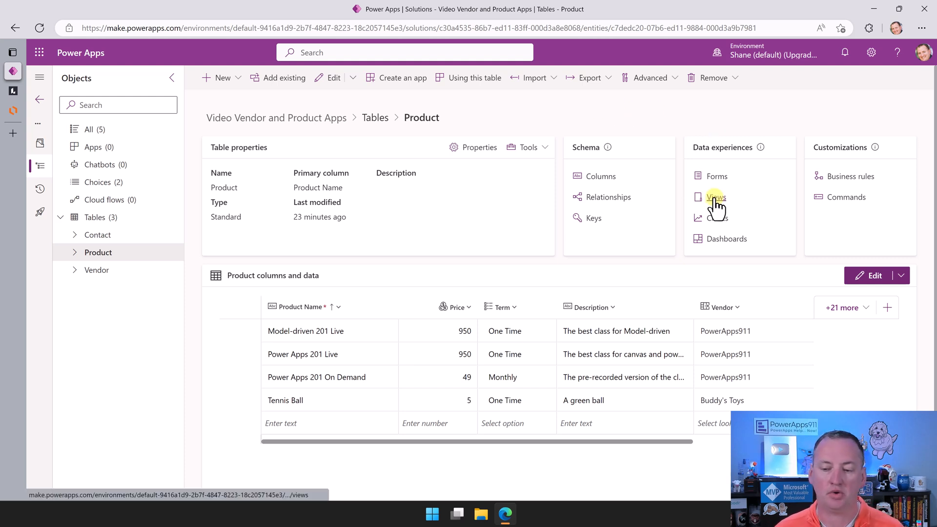
- Show the Product table's views and open Active Products in the view designer
click(715, 197)
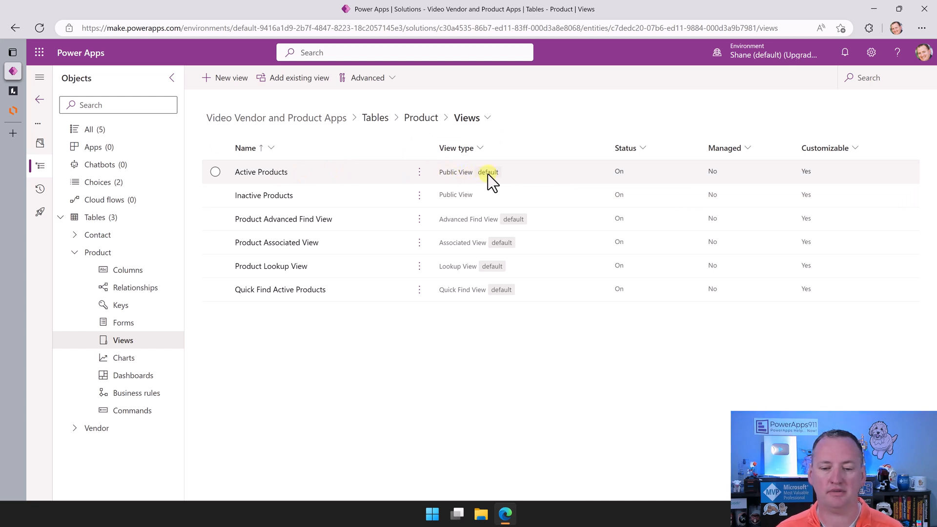
mouse_move(261, 171)
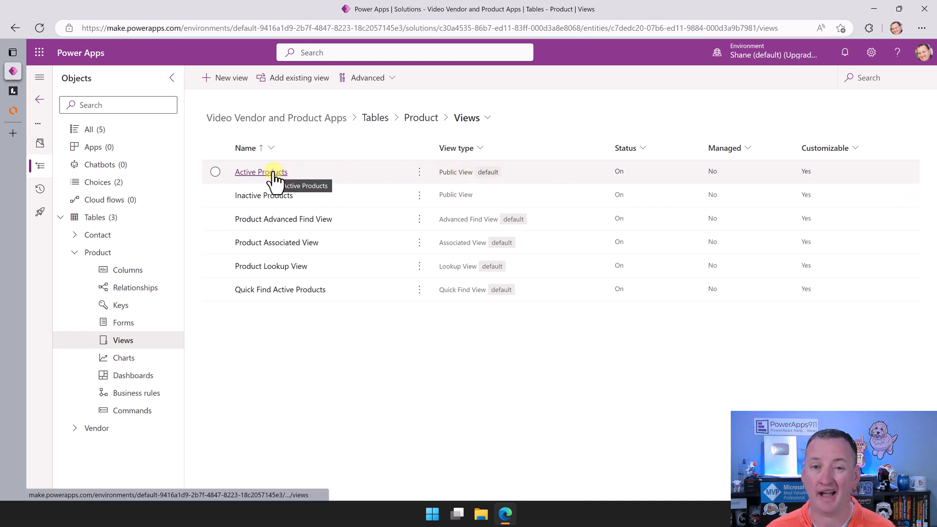
click(261, 172)
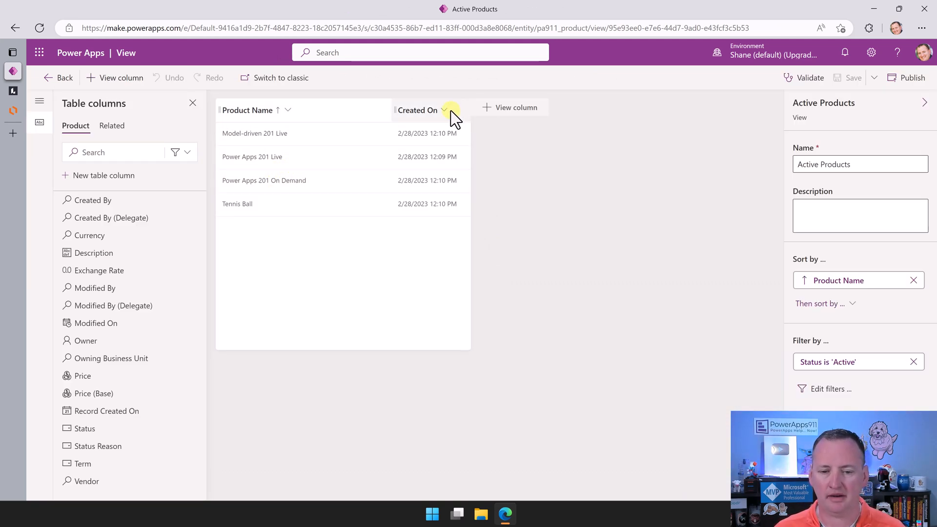
- Remove Created On from Active Products and add the Price, Term and Vendor columns
click(444, 110)
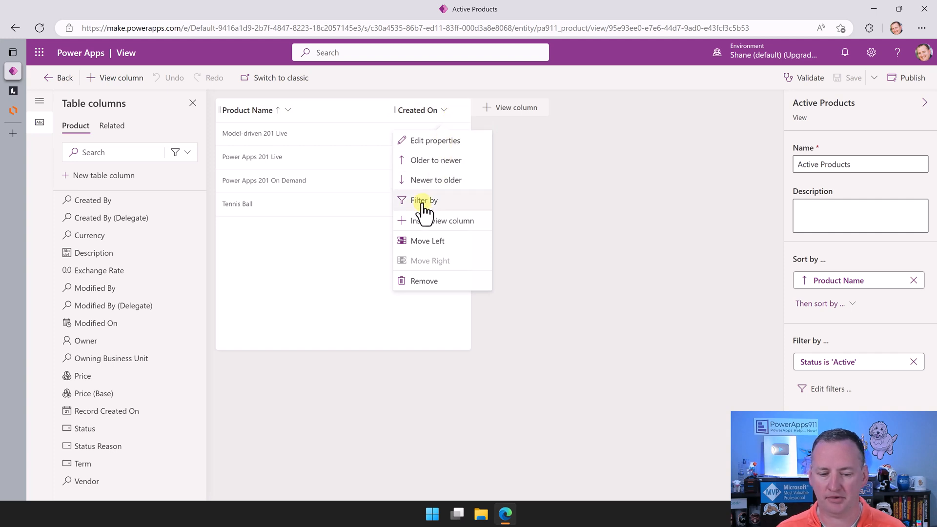
click(424, 281)
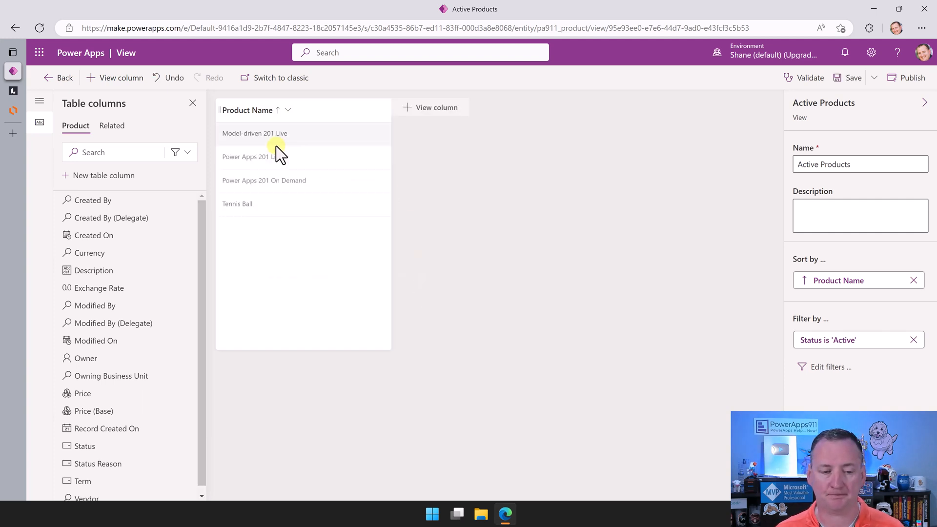
click(432, 107)
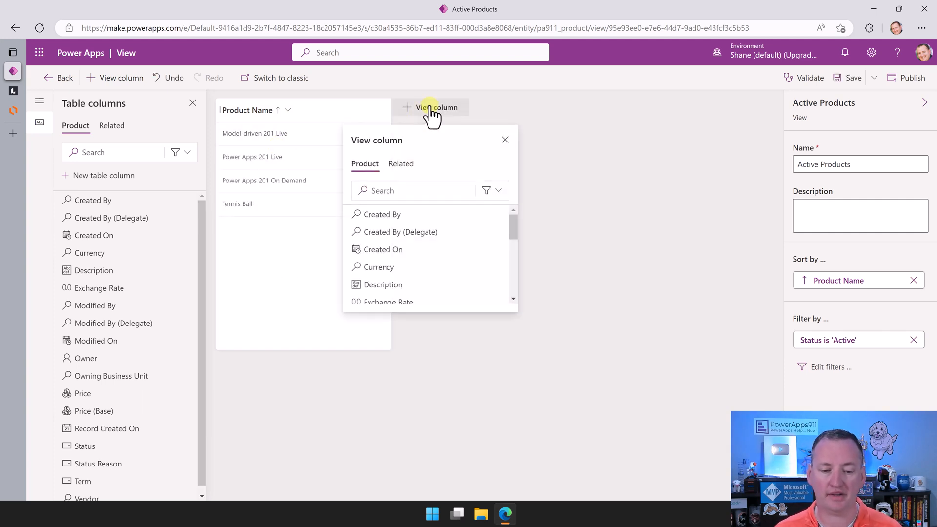
mouse_move(548, 118)
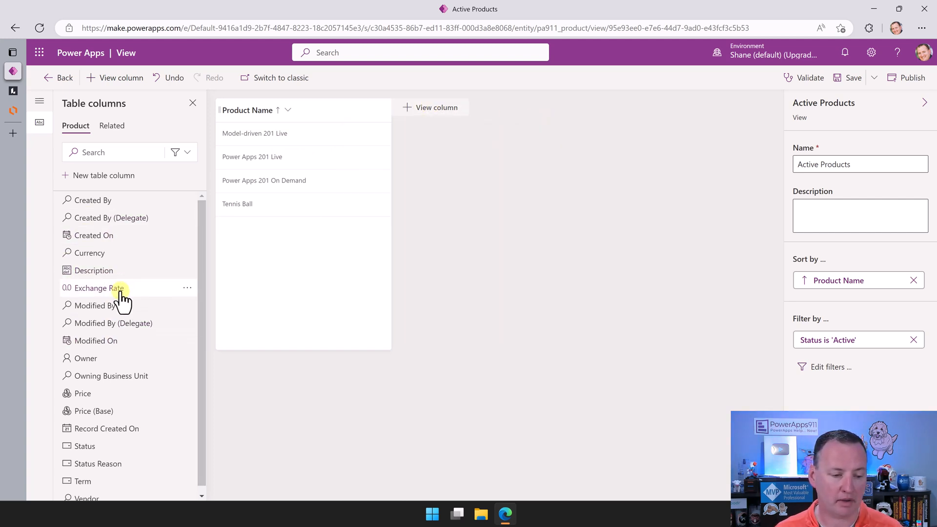
click(83, 394)
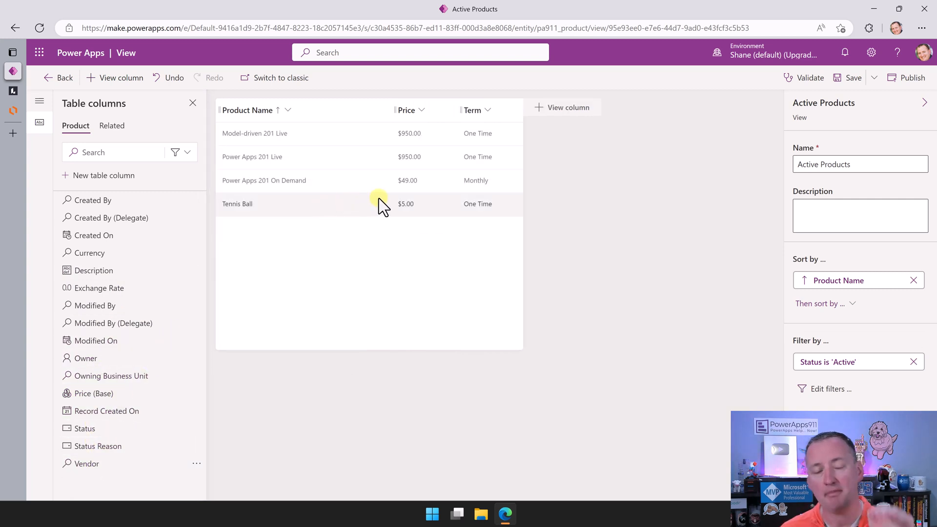
mouse_move(354, 200)
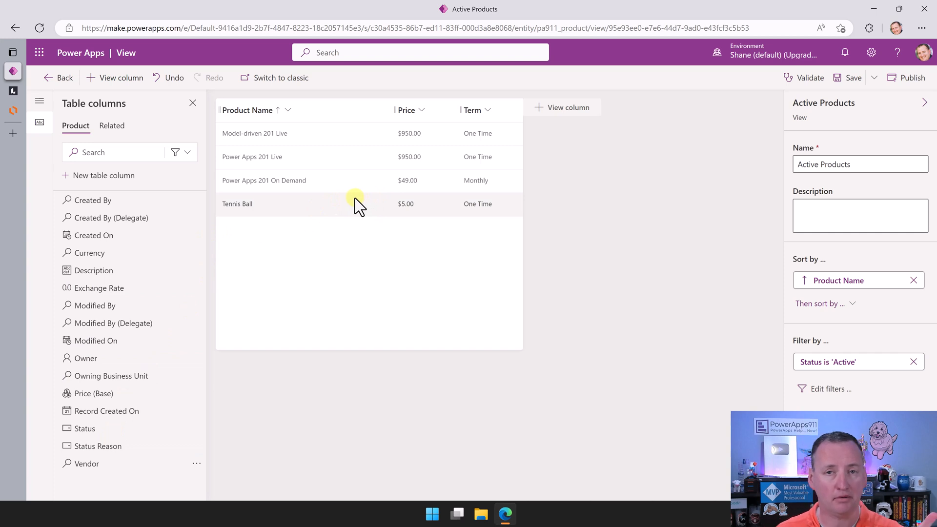
mouse_move(378, 210)
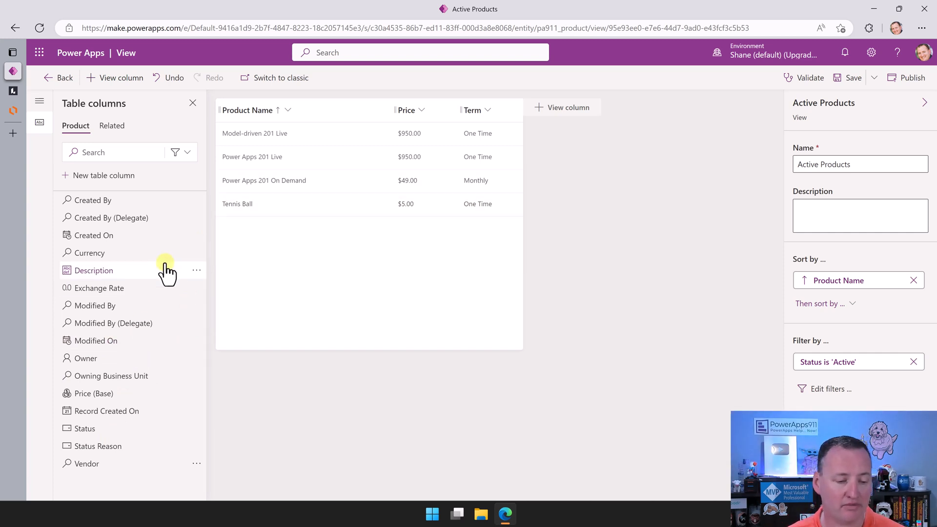
mouse_move(130, 288)
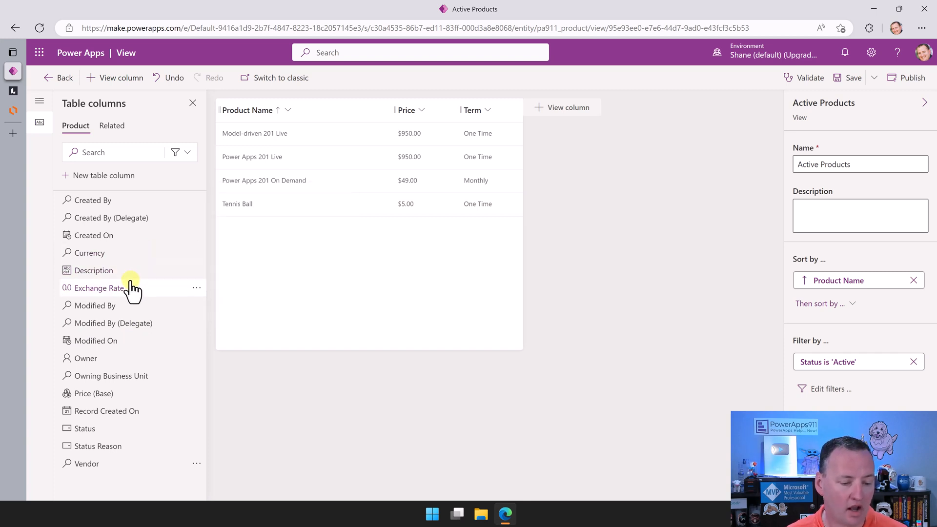
mouse_move(84, 464)
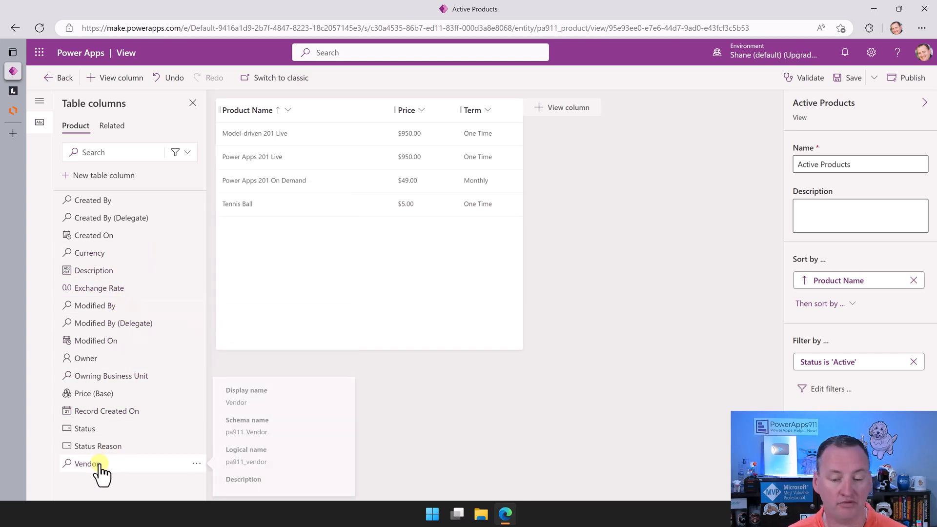
click(86, 464)
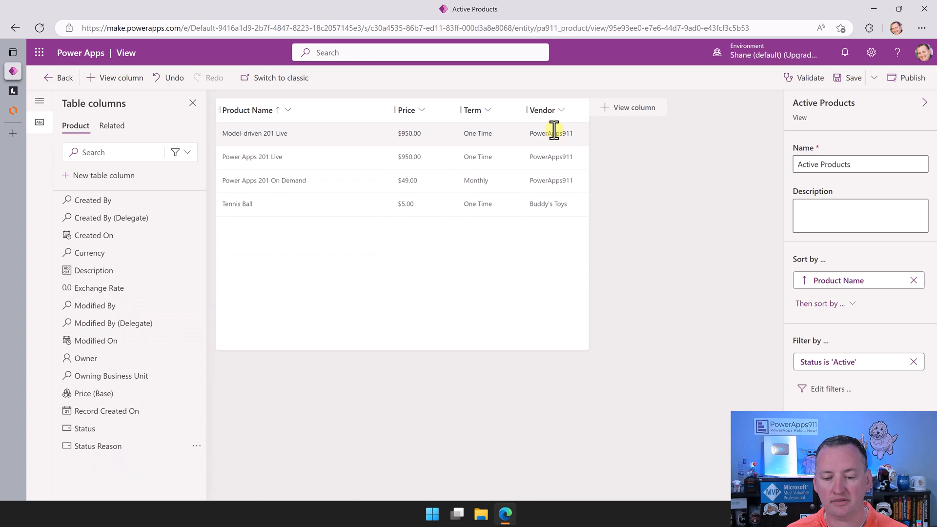
mouse_move(548, 203)
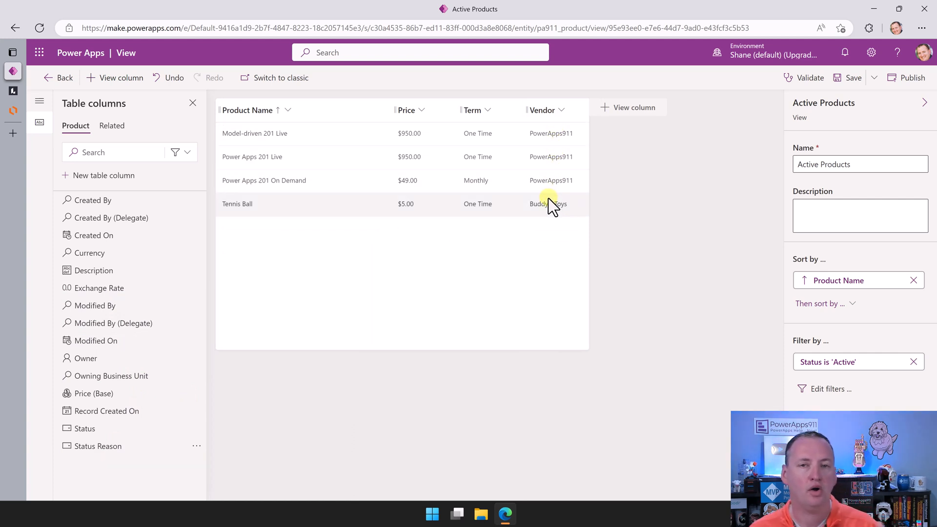
mouse_move(553, 197)
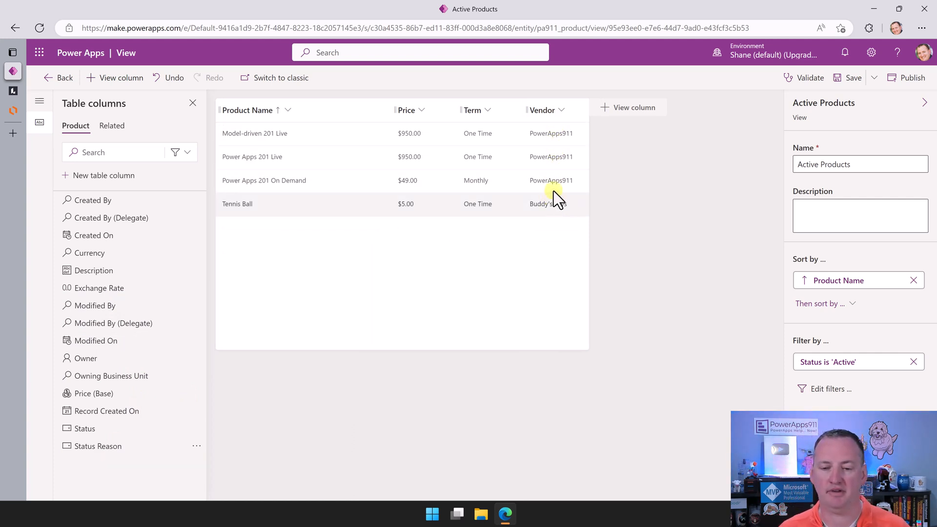
mouse_move(550, 133)
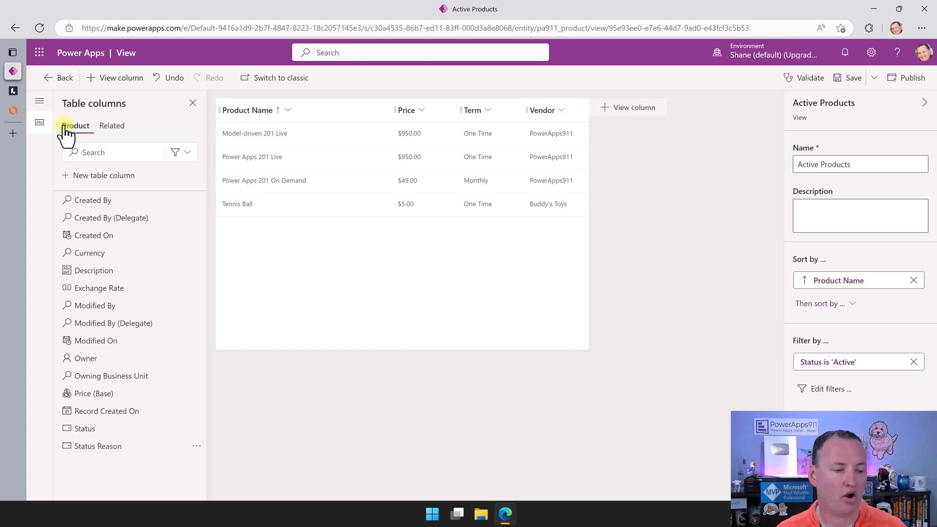
- Add the related Vendor table's Contract Date column to the Active Products view
click(112, 125)
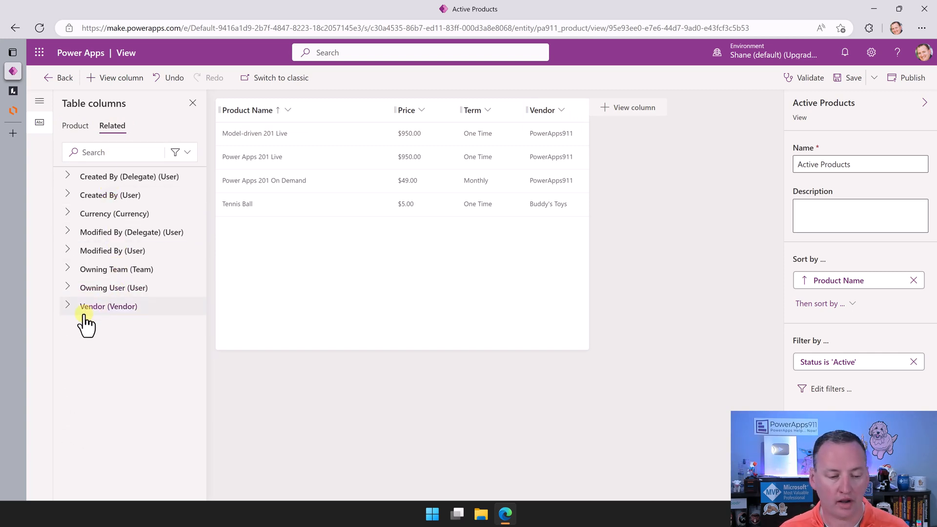
click(67, 306)
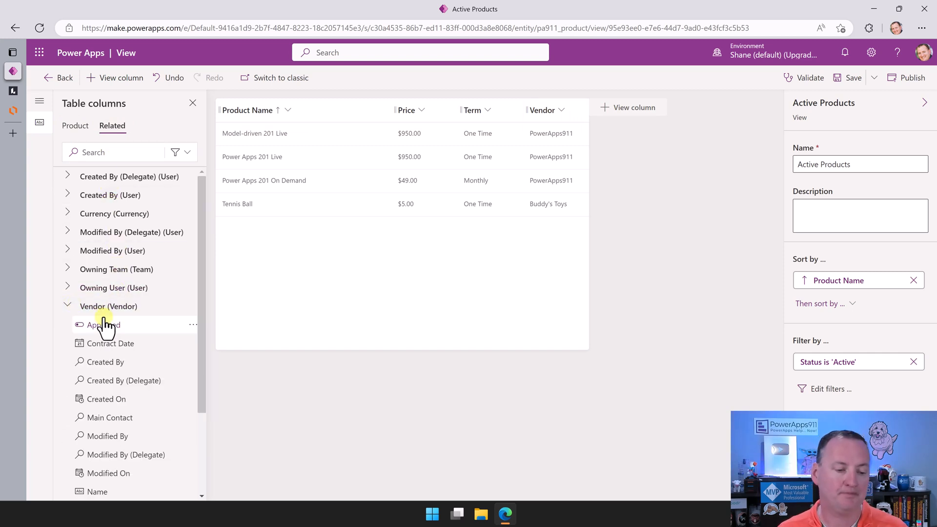
scroll(down, 3)
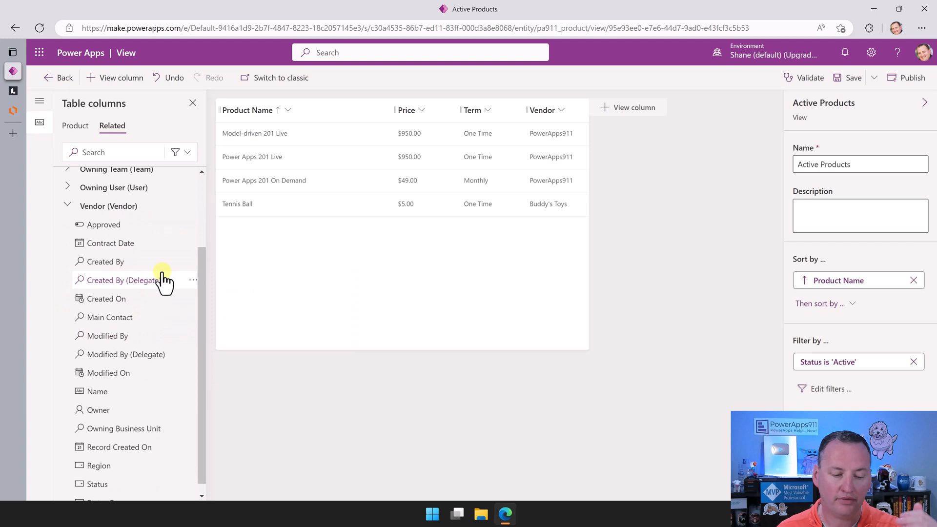
scroll(down, 3)
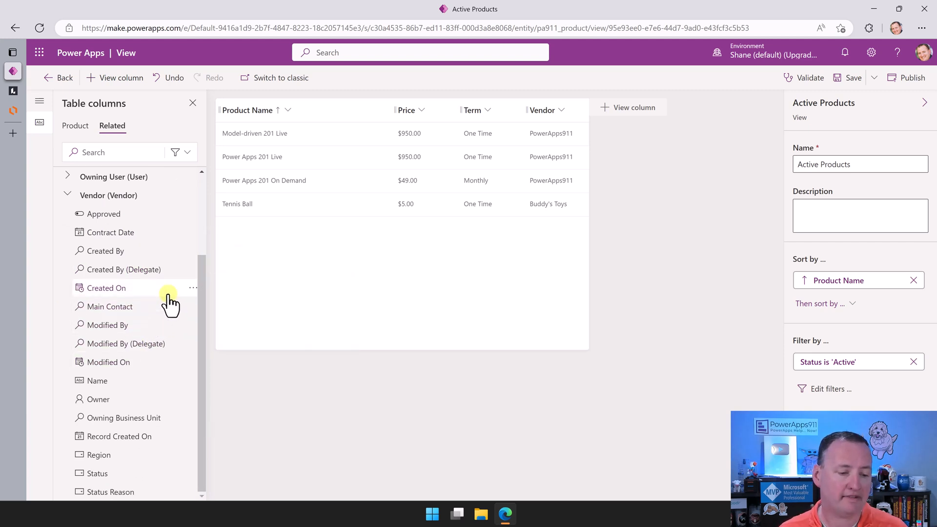
mouse_move(107, 232)
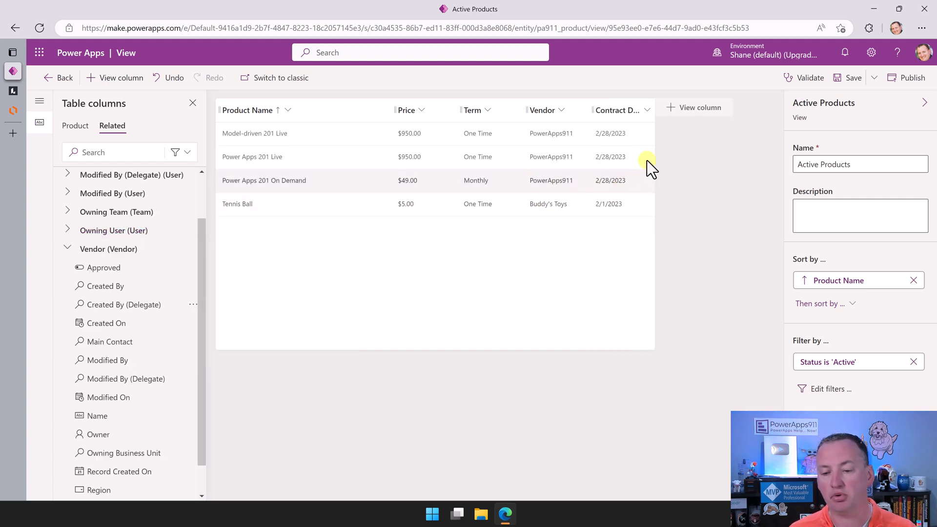
mouse_move(580, 282)
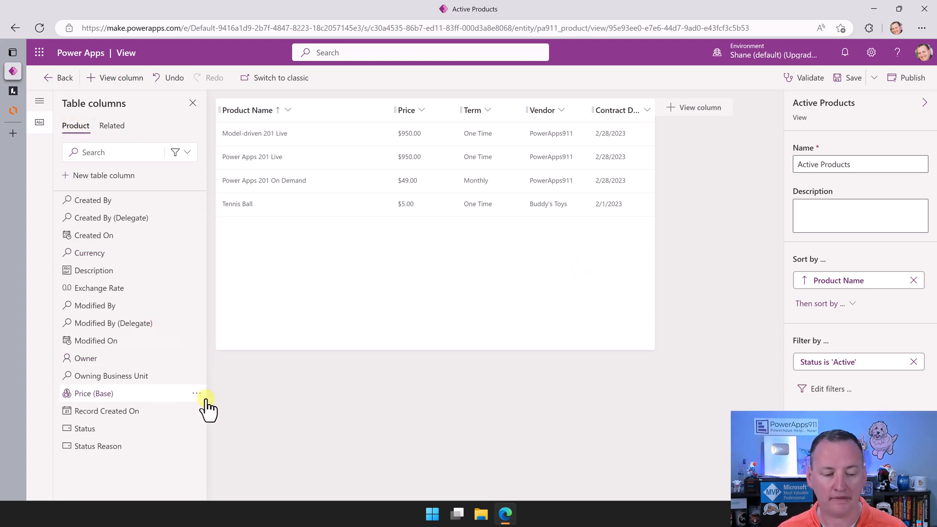
mouse_move(675, 141)
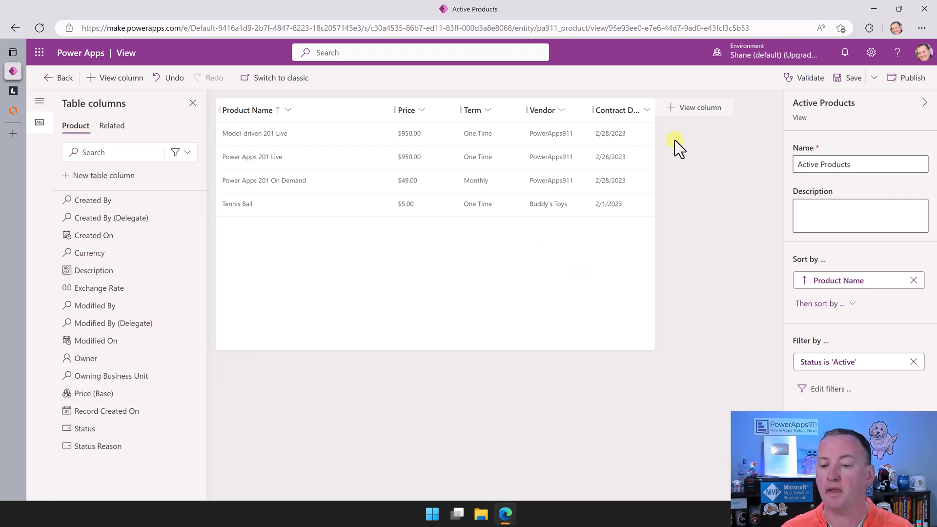
mouse_move(680, 154)
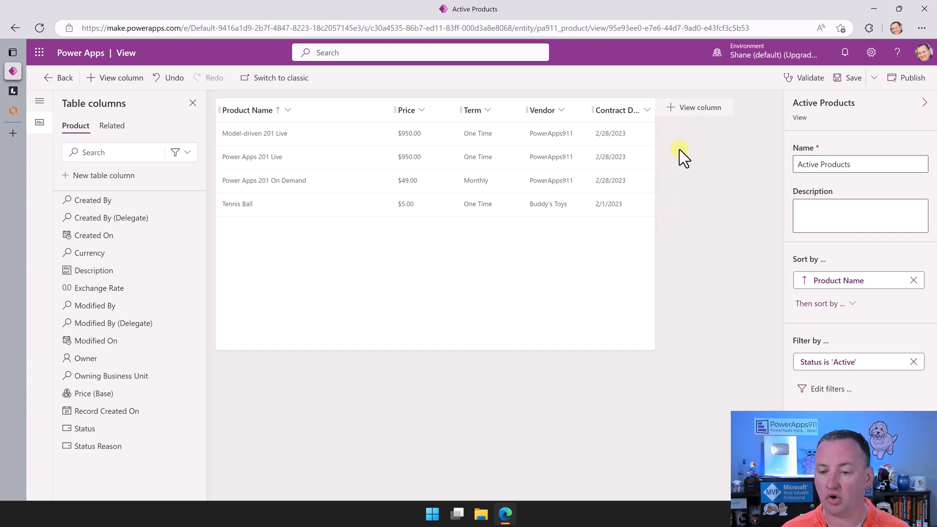
mouse_move(675, 114)
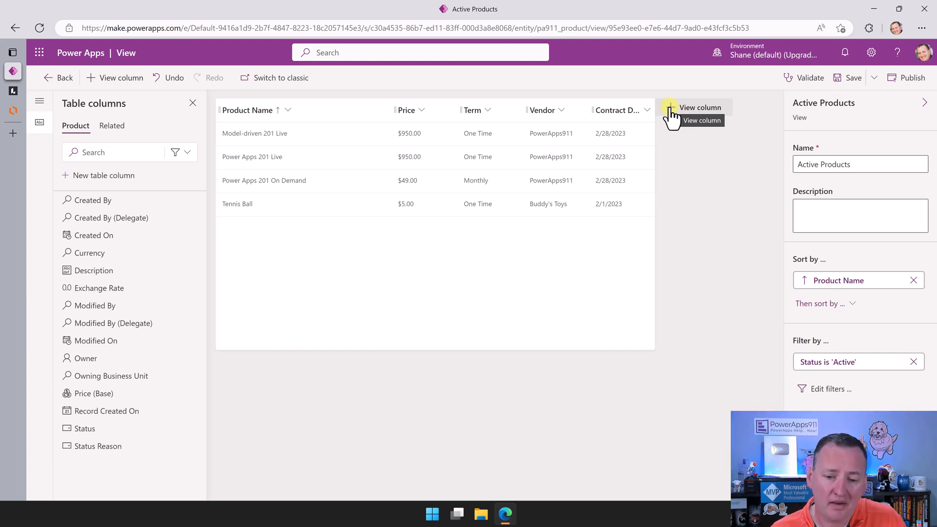
mouse_move(680, 188)
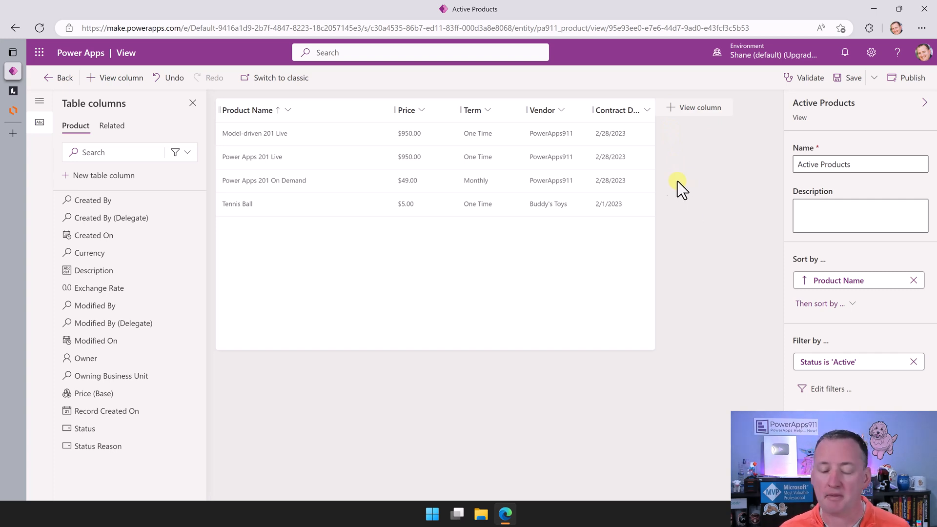
mouse_move(843, 350)
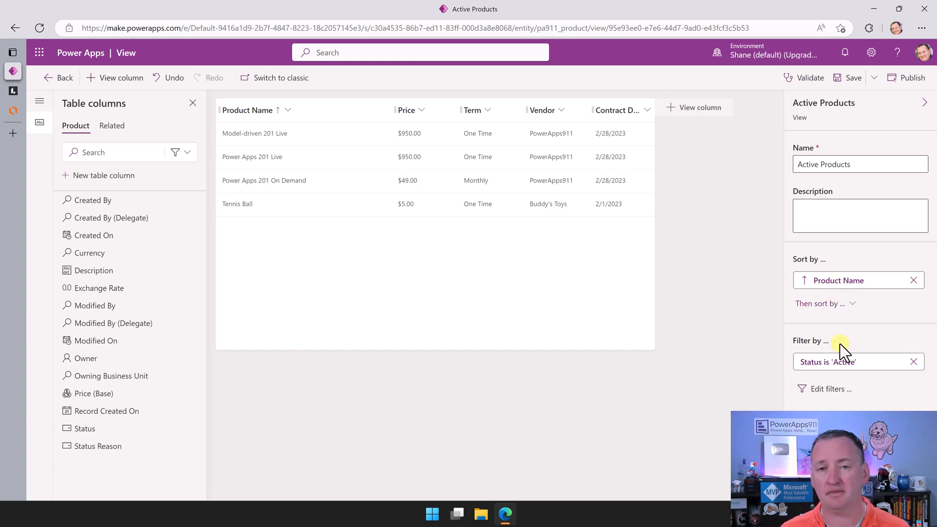
mouse_move(749, 268)
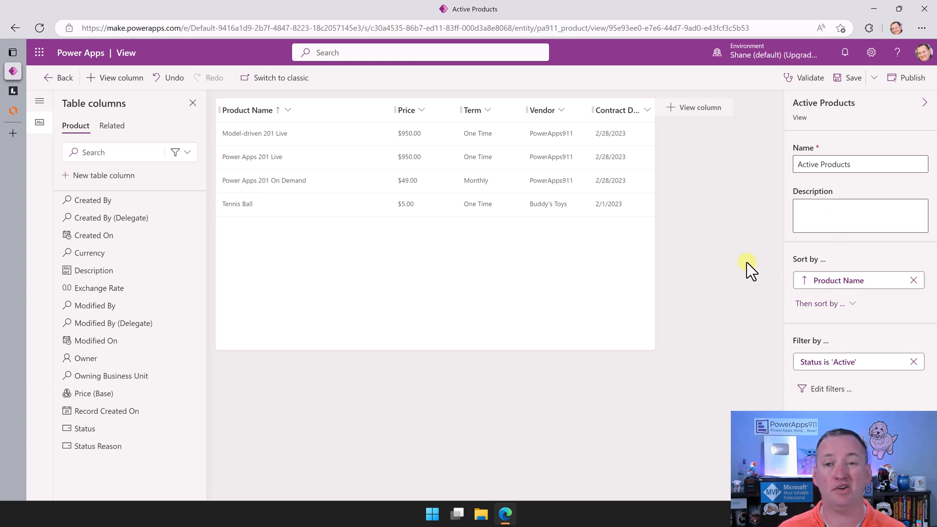
mouse_move(681, 176)
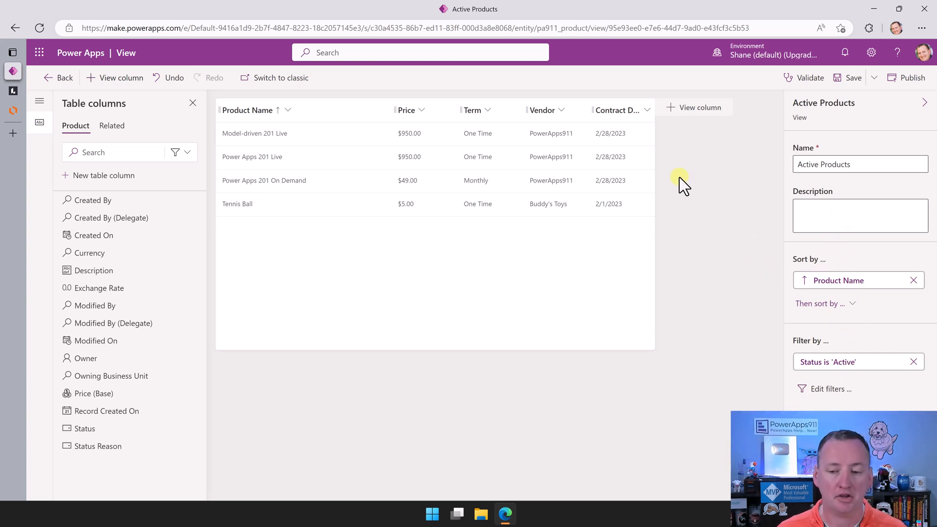
mouse_move(399, 113)
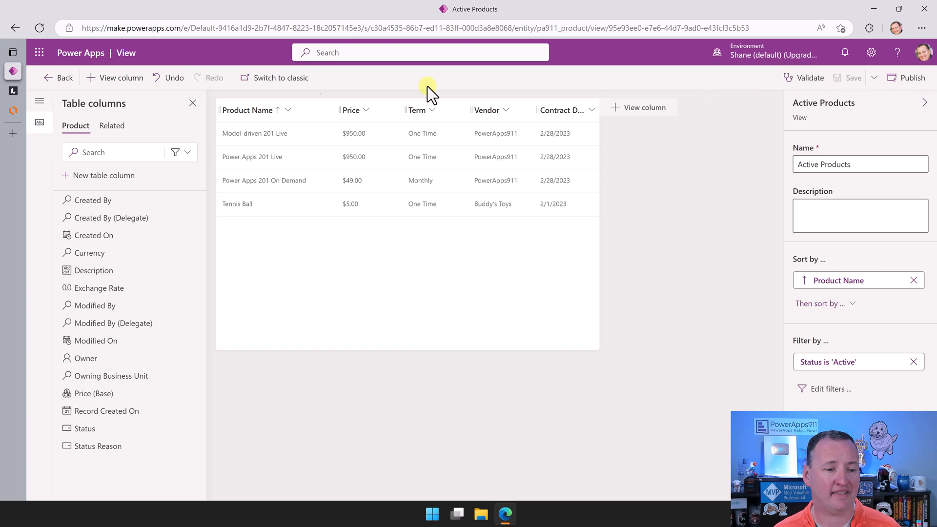
- Leave the Active Products view designer and return to the Product table's views
click(58, 77)
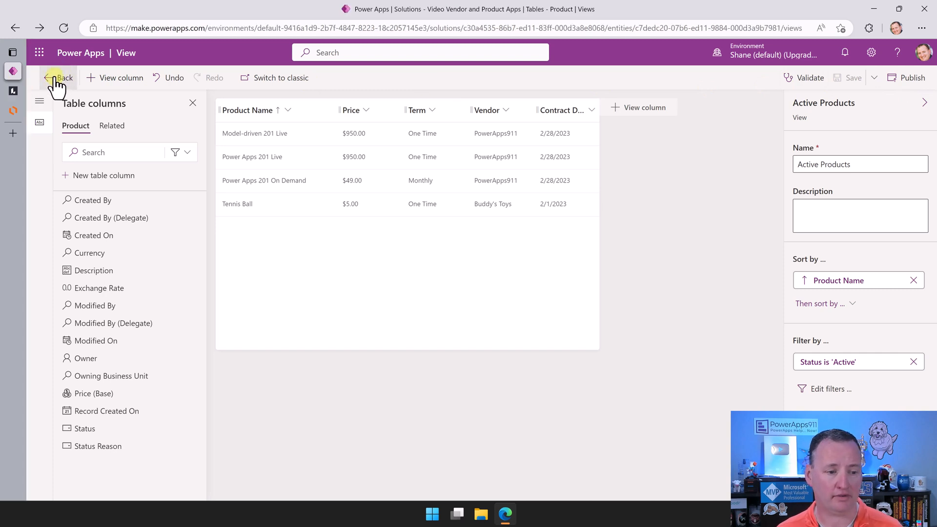
click(58, 78)
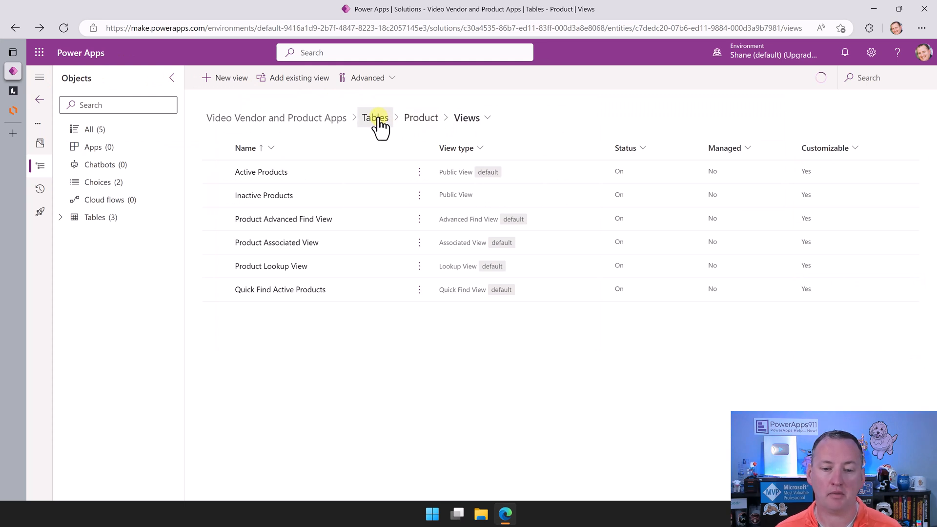
- Navigate from the solution's tables to Vendor and open its Active Vendors view
click(375, 117)
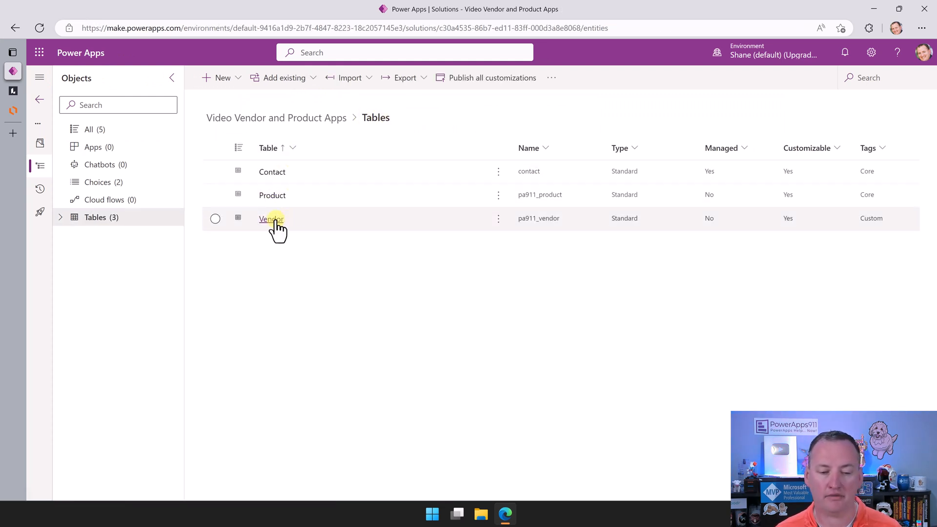
click(271, 219)
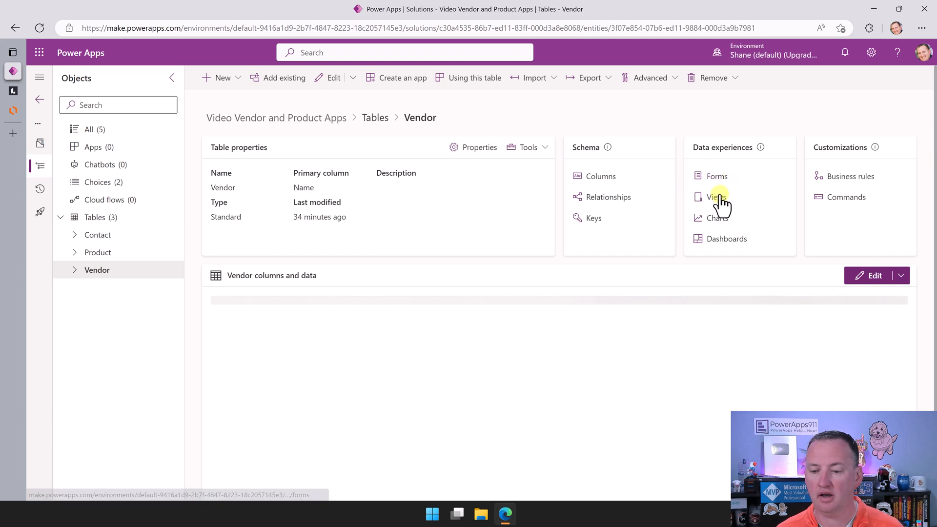
click(717, 197)
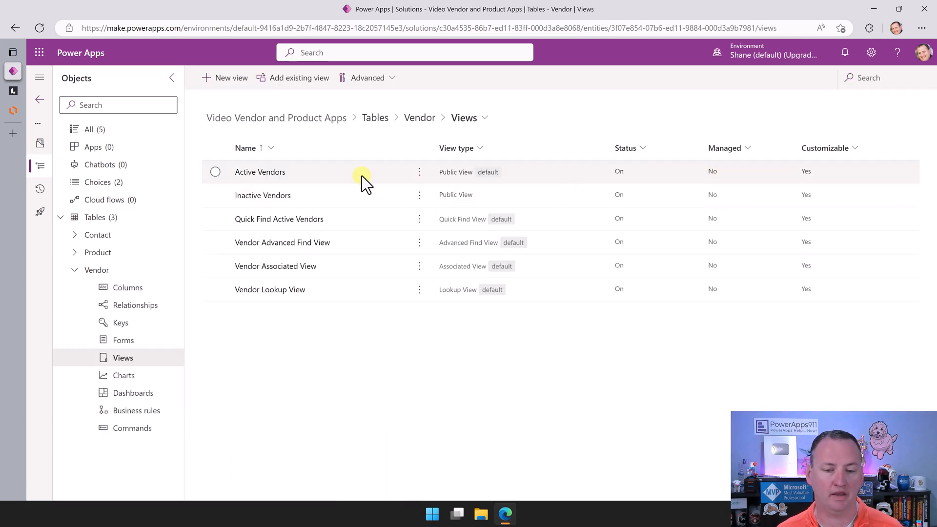
mouse_move(493, 179)
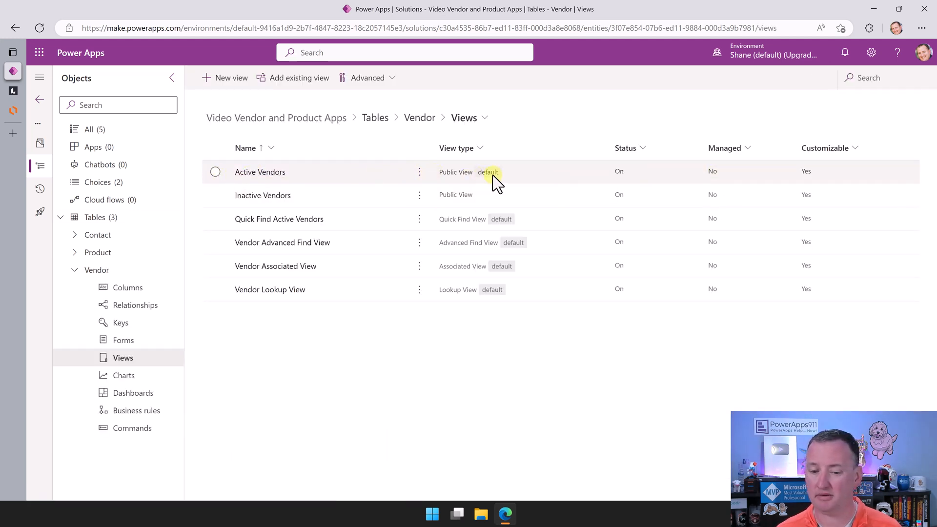
click(260, 172)
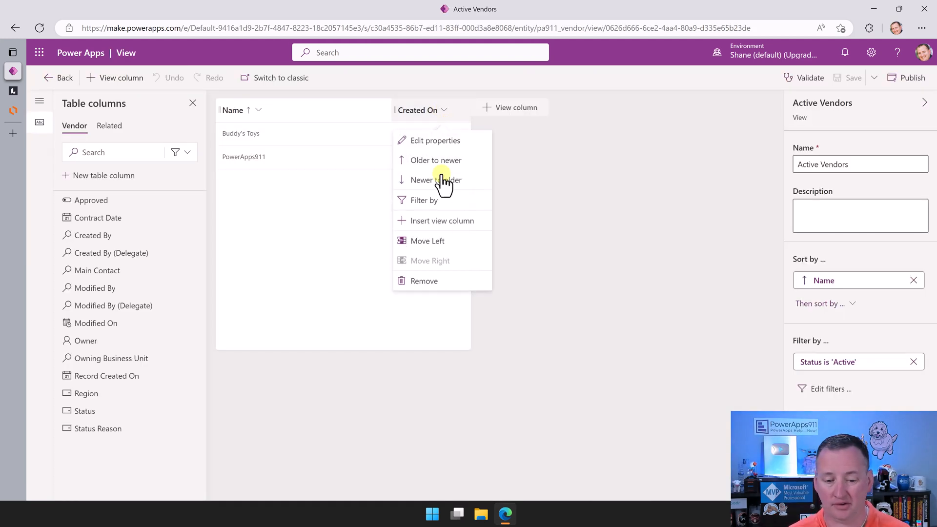
- Replace the Created On column with Main Contact in the Active Vendors view
click(423, 281)
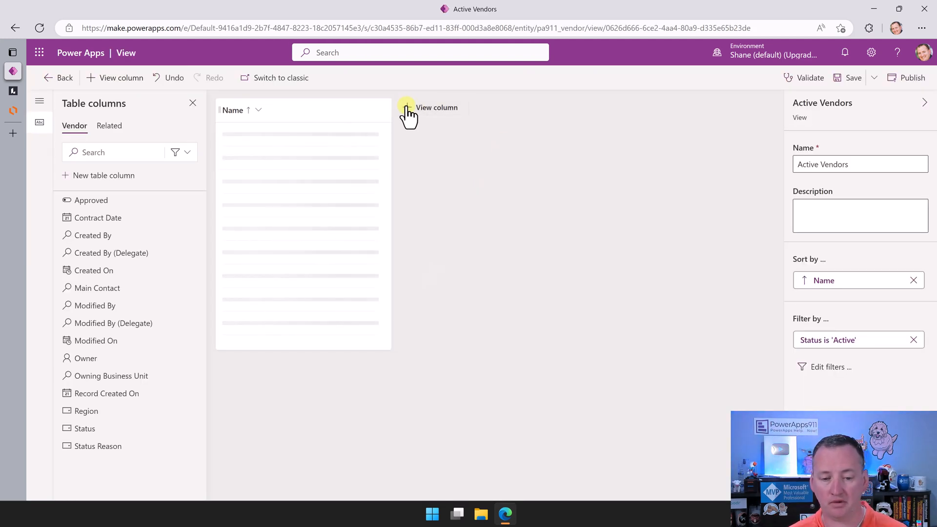
click(437, 108)
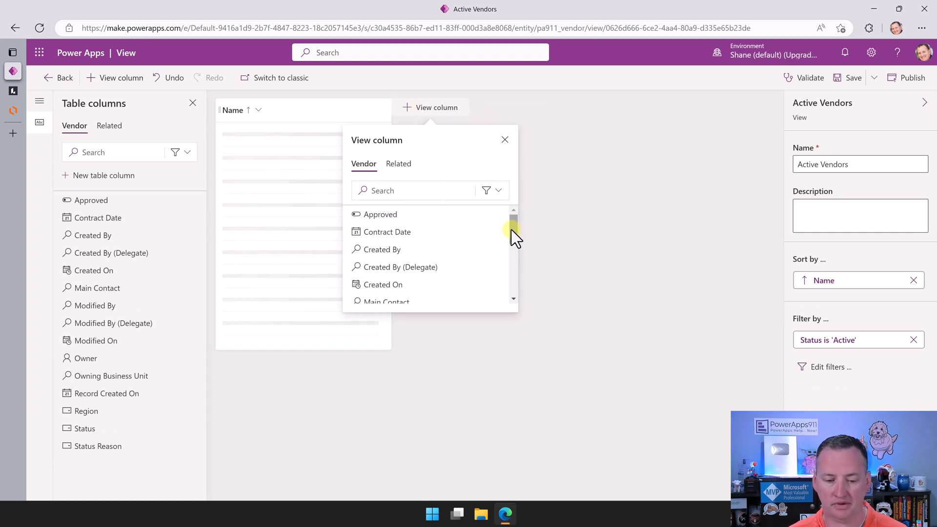
scroll(down, 3)
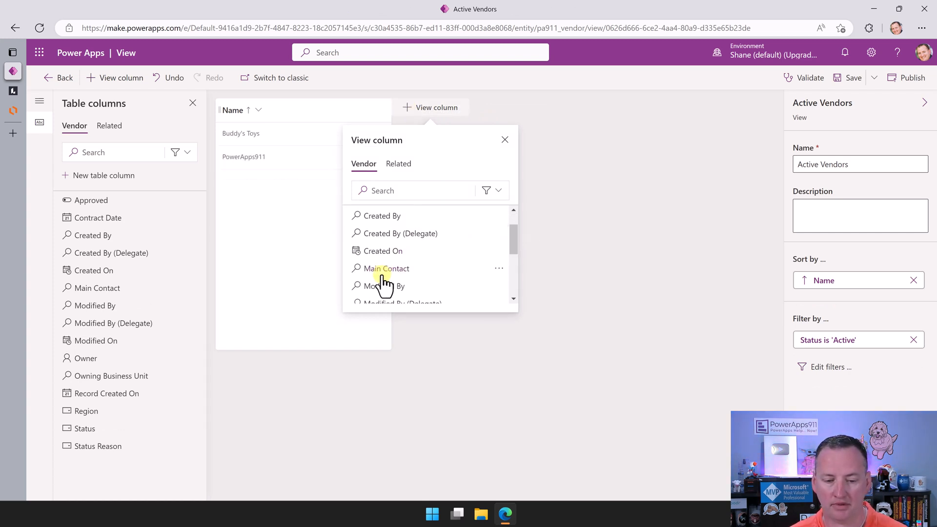
click(386, 268)
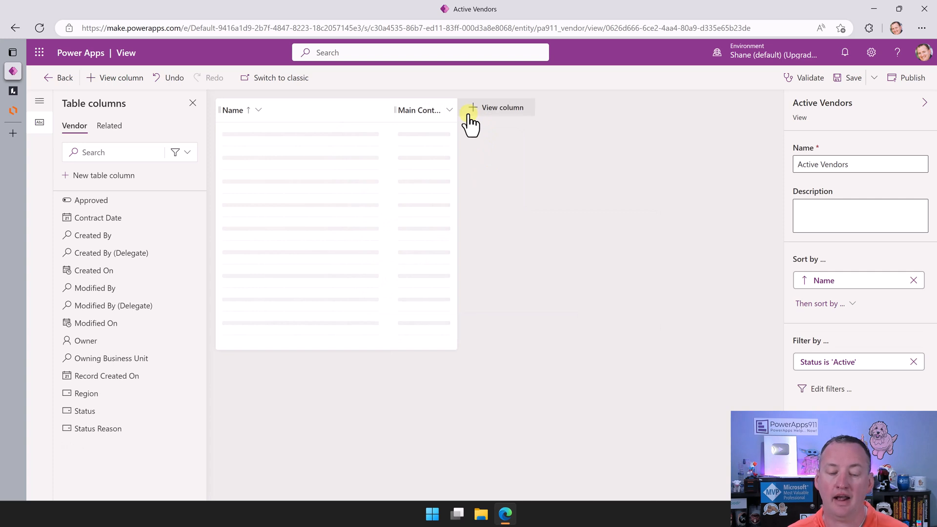
mouse_move(472, 114)
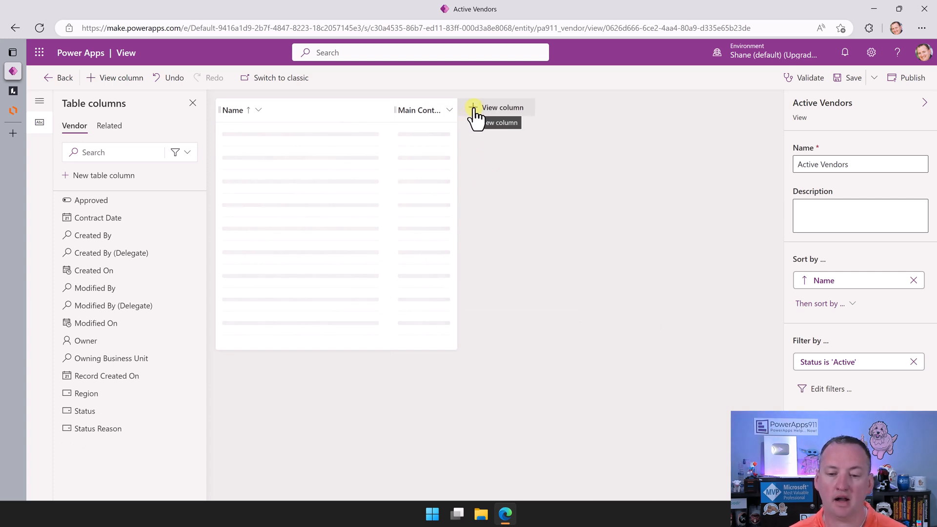
- Add the related Main Contact's Email column to the view
click(109, 125)
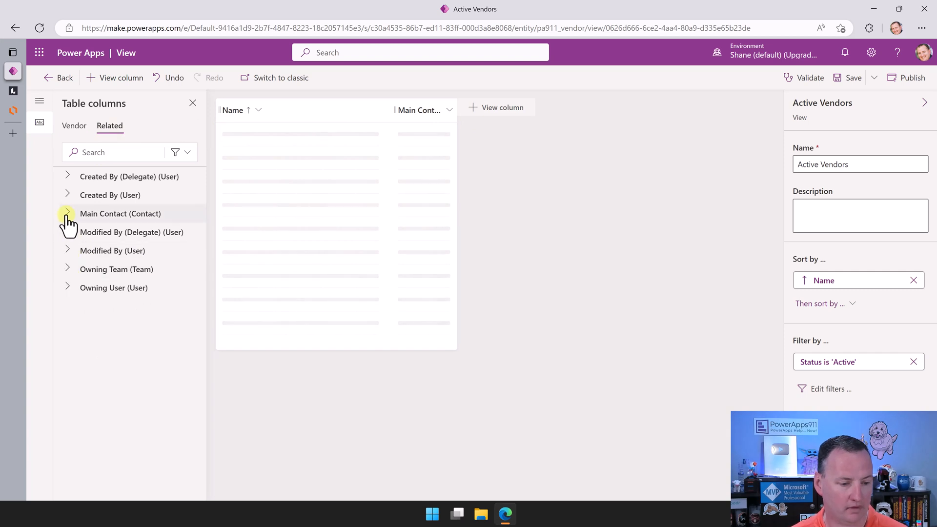
click(67, 213)
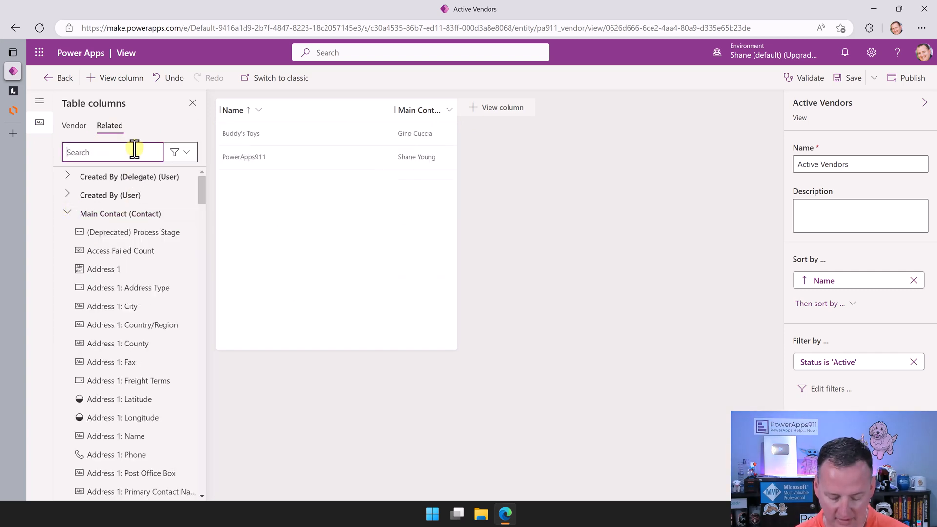
text(email)
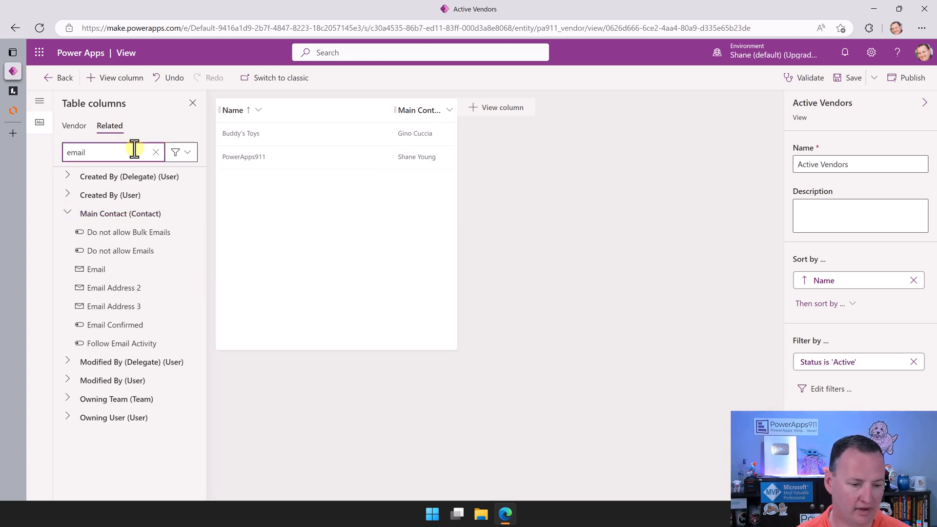
click(96, 269)
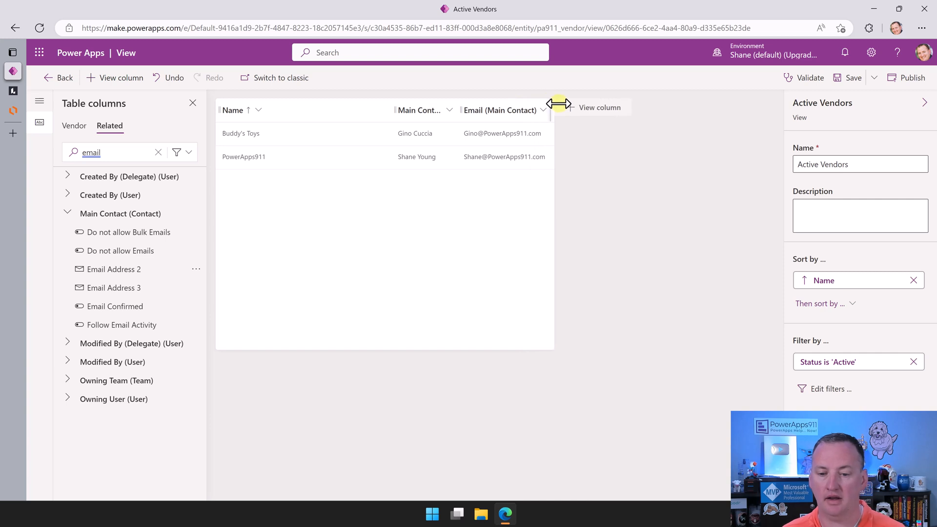
- Add the vendor's own Approved column to the Active Vendors view
click(74, 125)
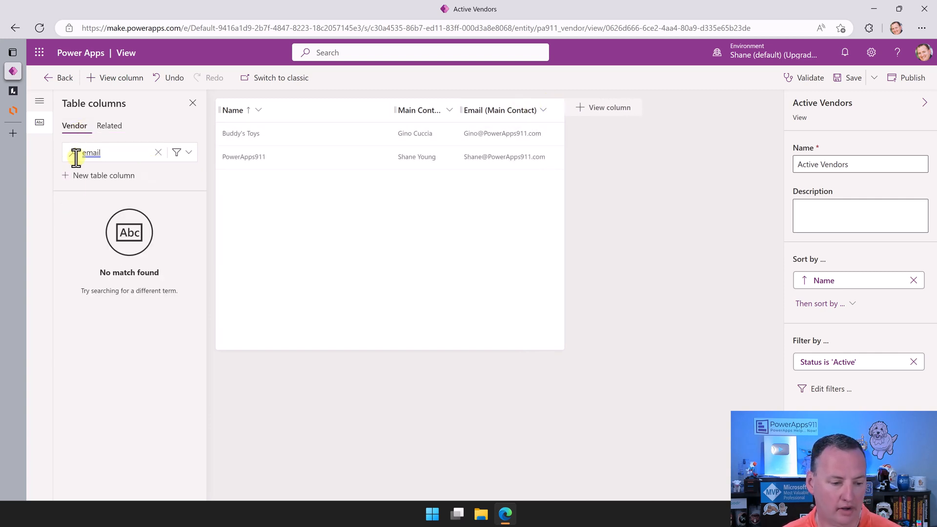
click(158, 151)
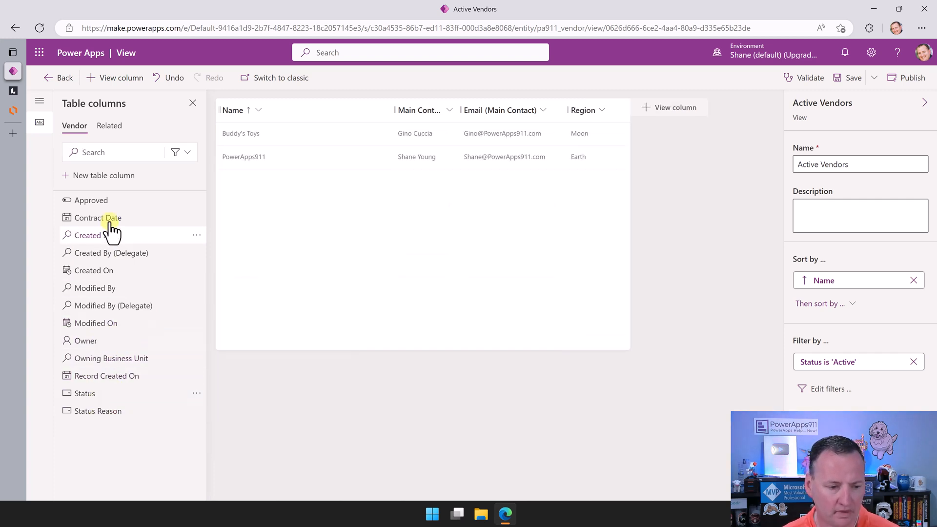
mouse_move(152, 333)
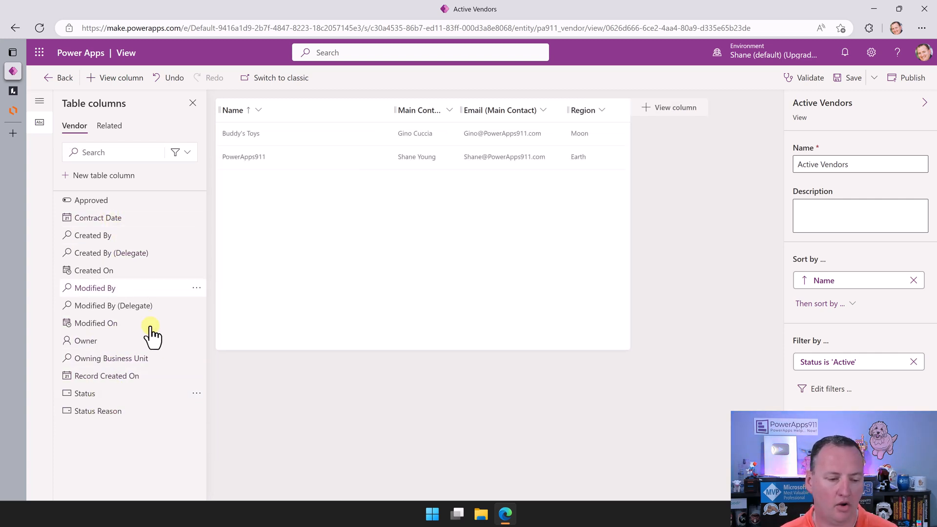
mouse_move(632, 197)
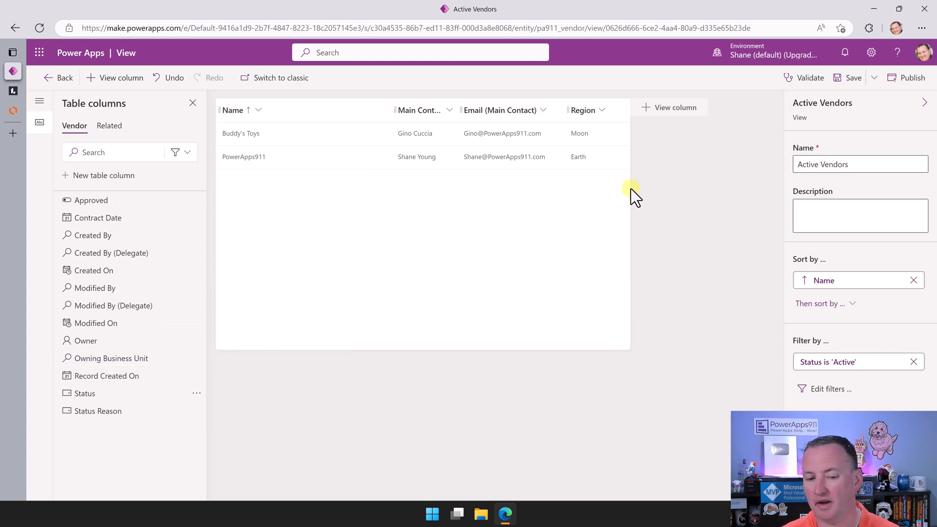
mouse_move(536, 206)
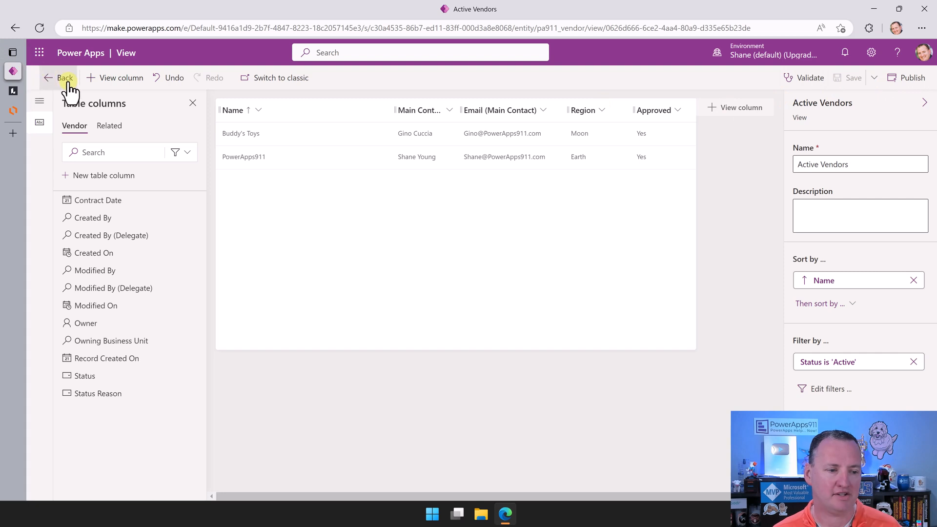
- Exit the view designer and go back through Vendor to the solution's tables list
click(65, 77)
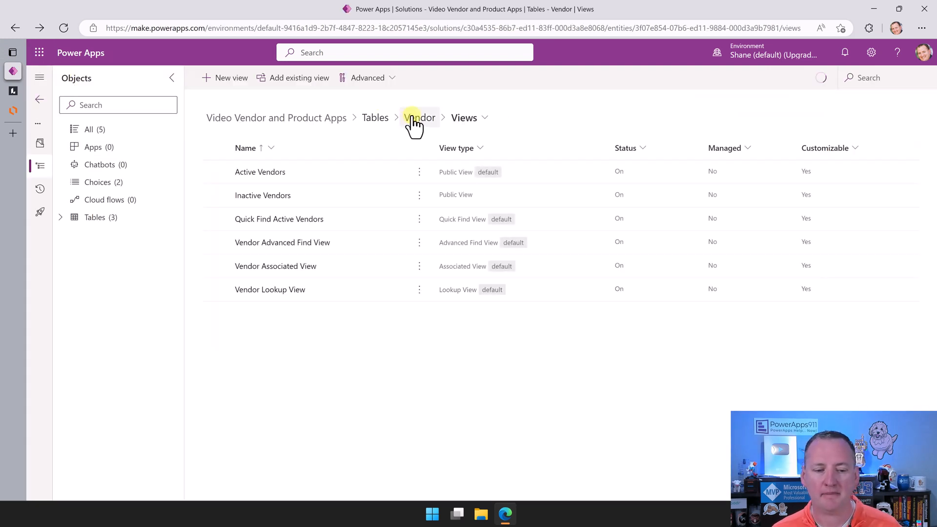
click(420, 118)
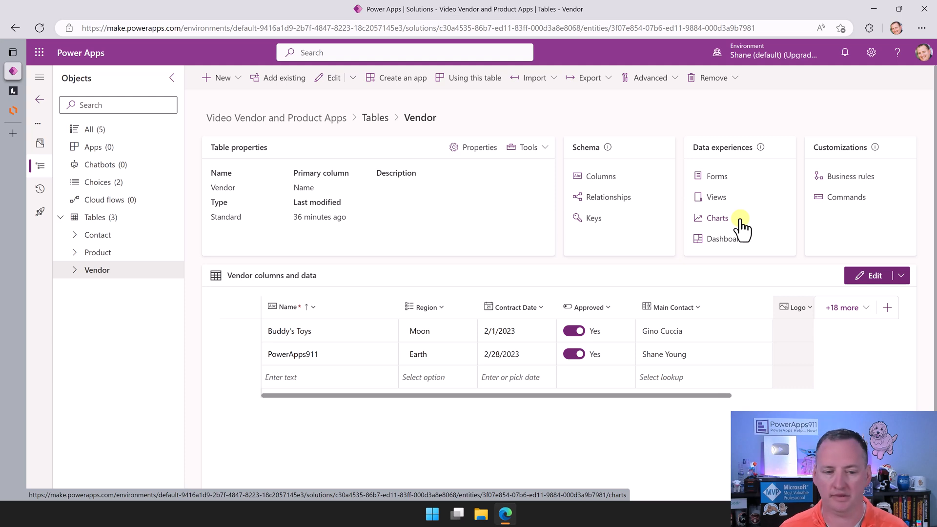
mouse_move(308, 128)
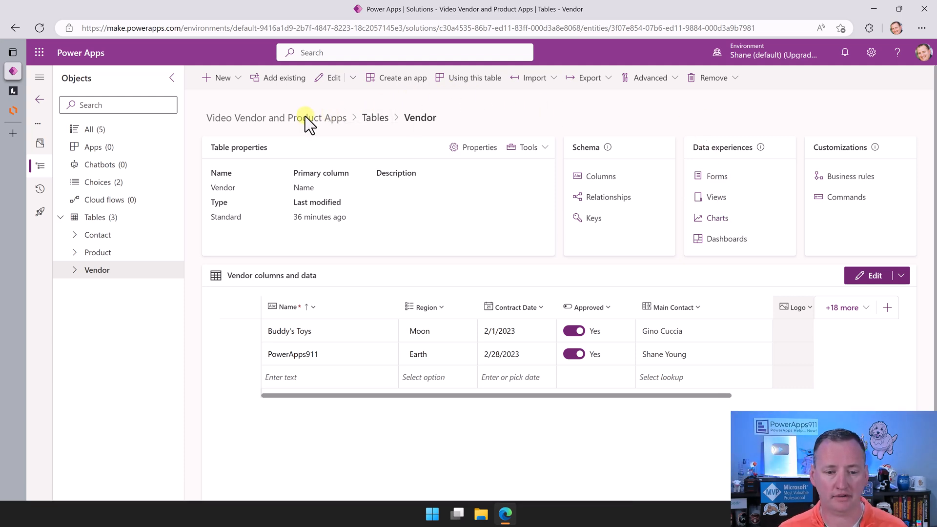
click(375, 118)
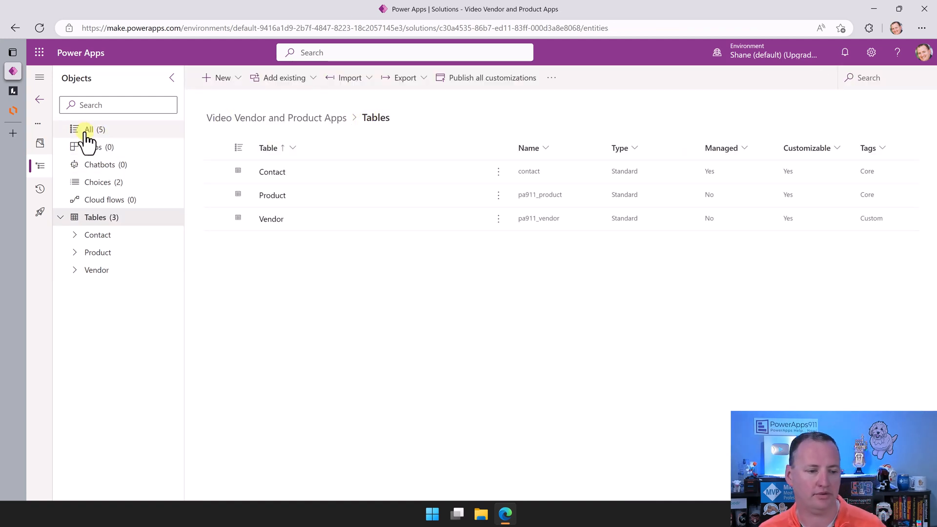
- Create a model-driven app named 'Model Vendor and Product Management' from the solution's All view
click(223, 77)
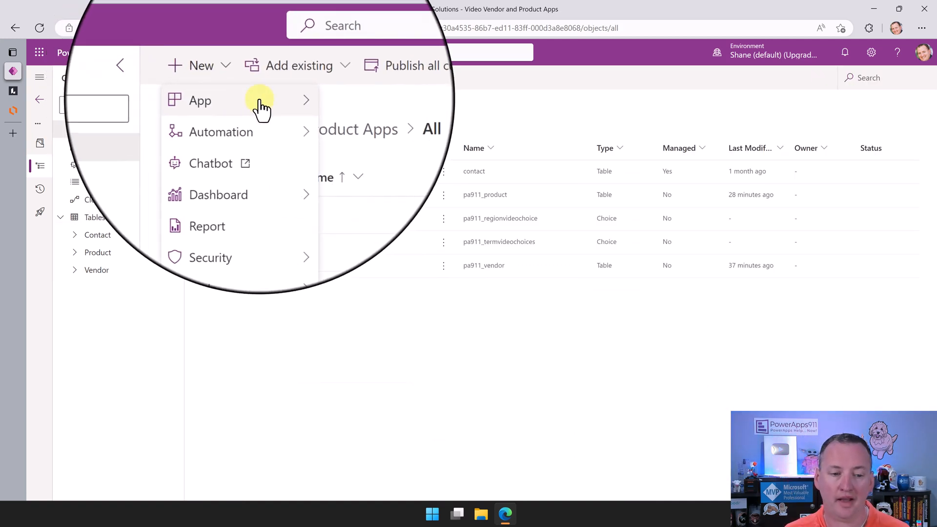
click(200, 100)
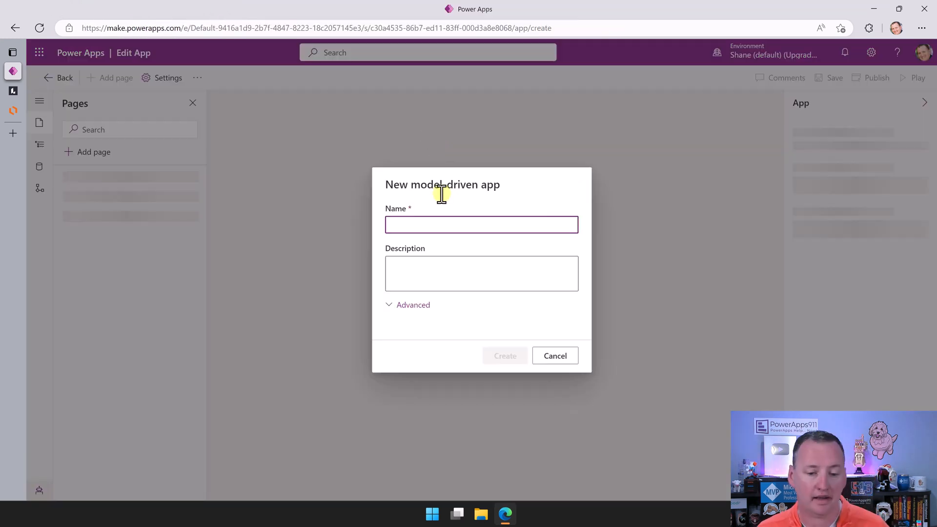
text(Model Vendor and Product Management)
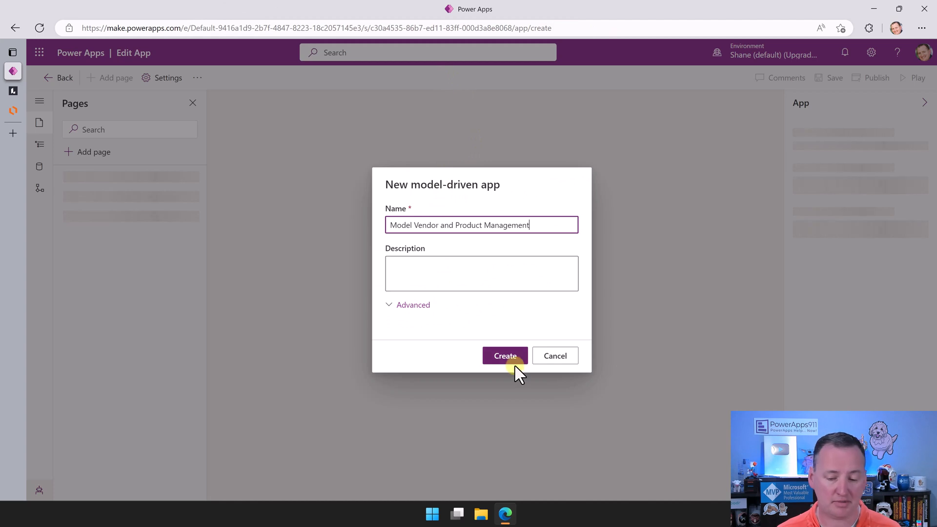
click(504, 356)
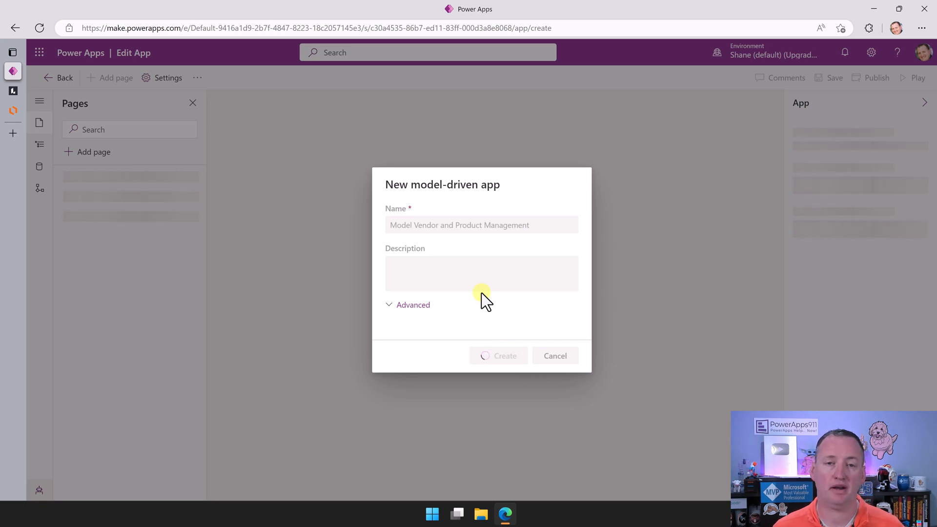
mouse_move(472, 278)
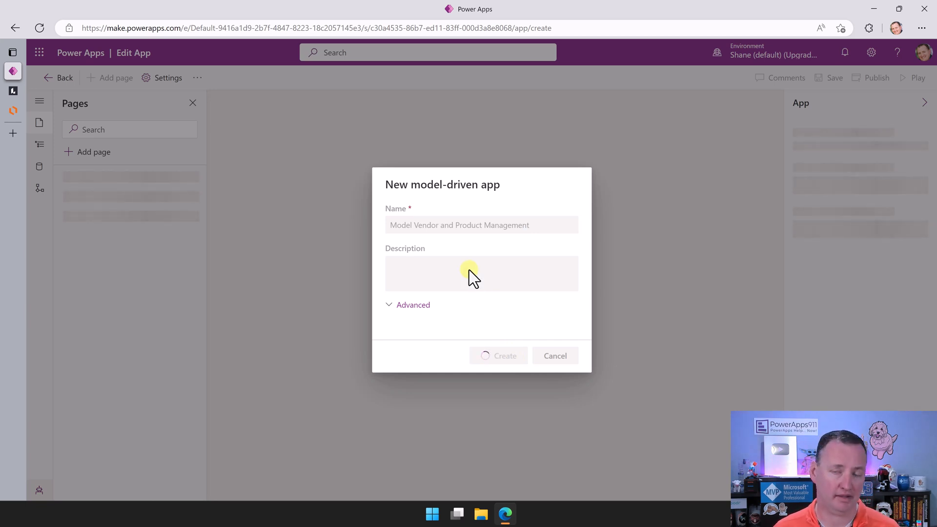
click(499, 356)
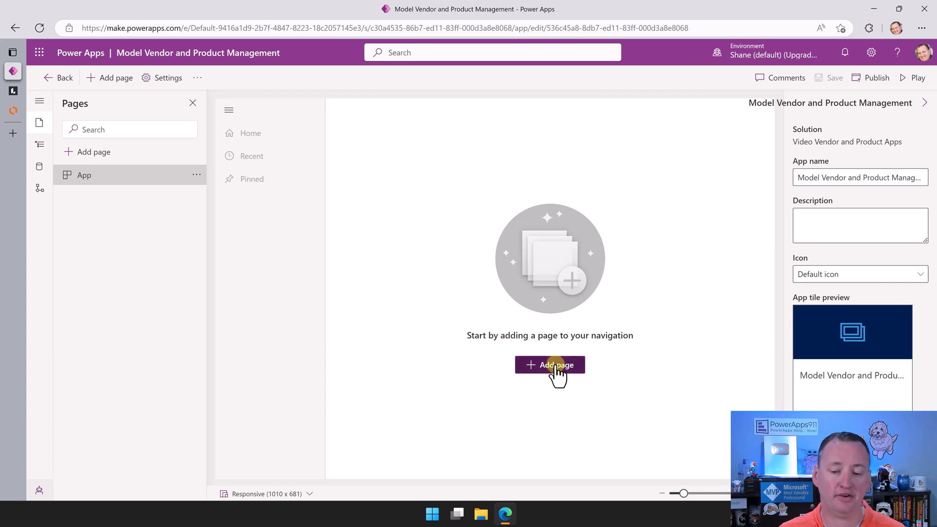
- Add Dataverse table pages for the custom Product and Vendor tables
click(549, 365)
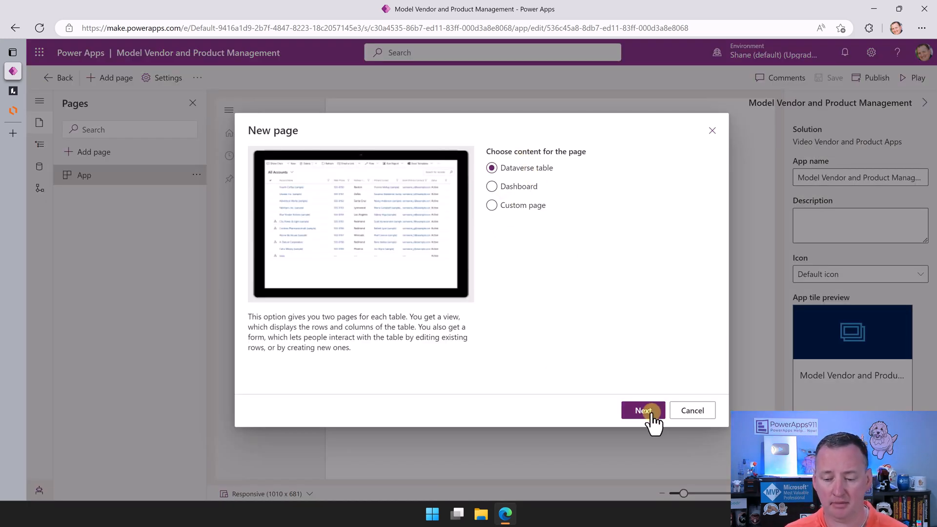
click(642, 410)
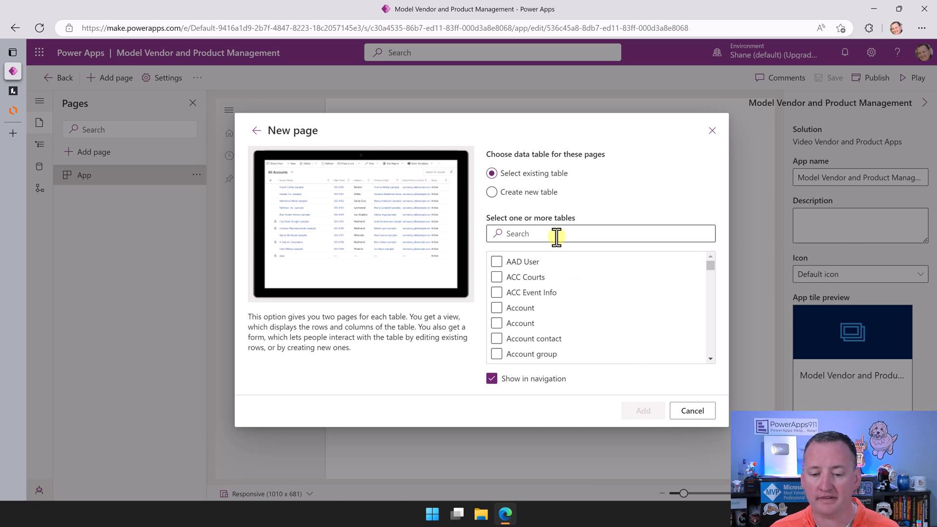
text(product)
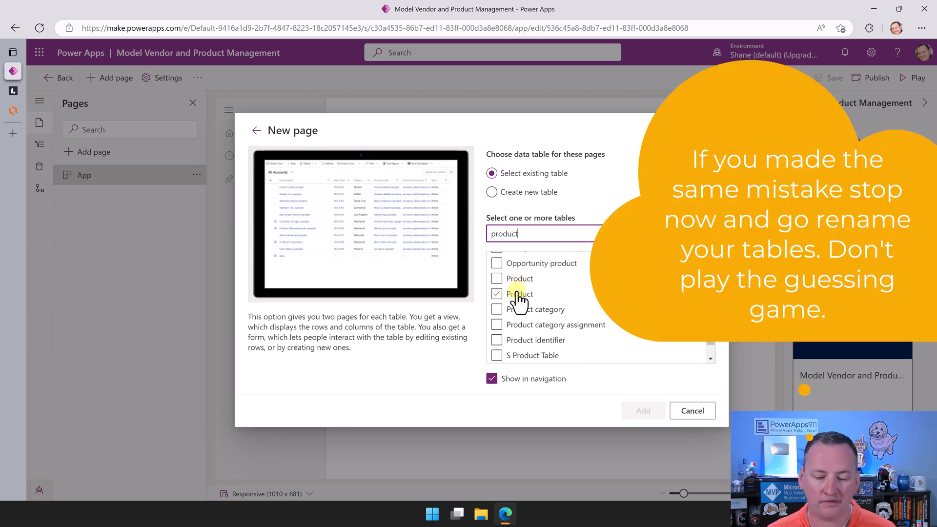
click(496, 294)
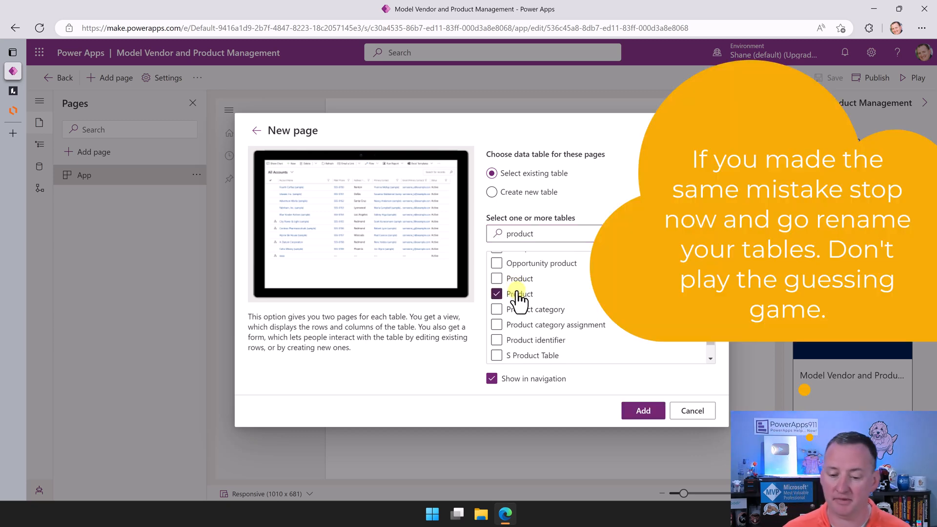
click(496, 293)
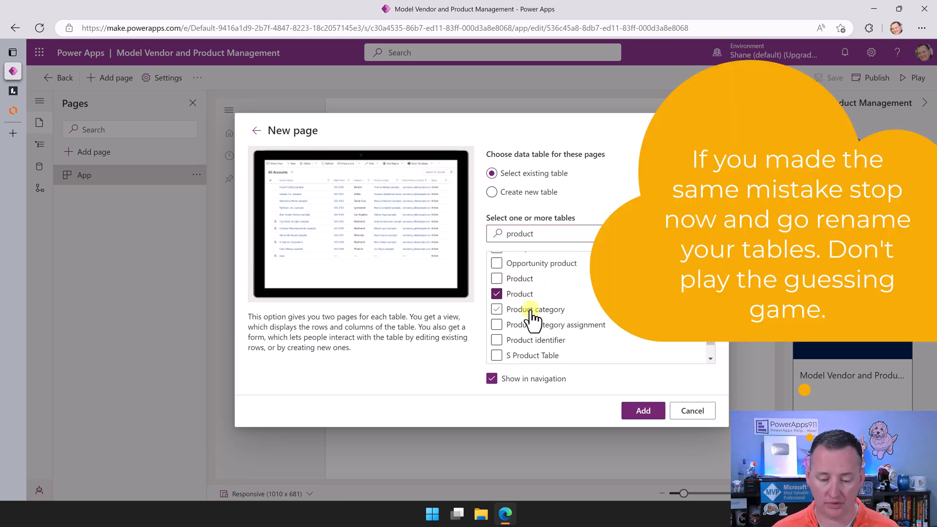
click(496, 309)
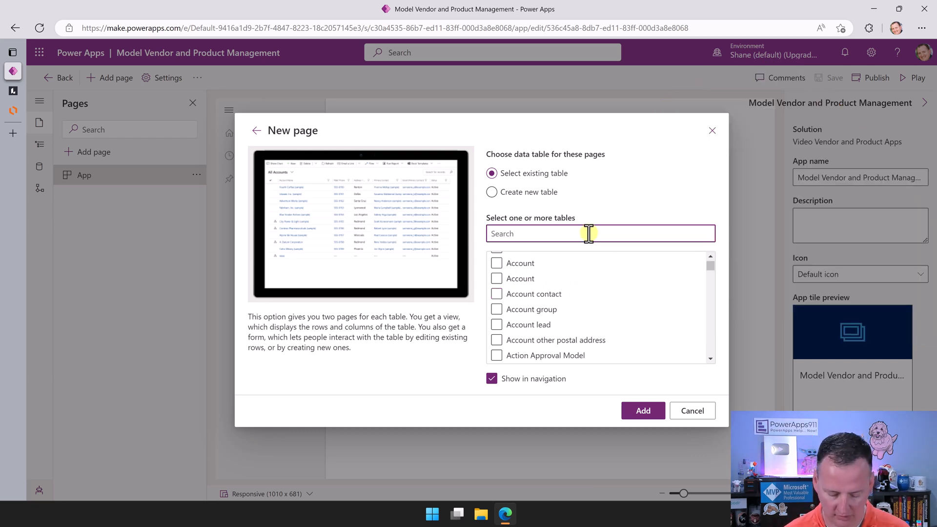
text(vendor)
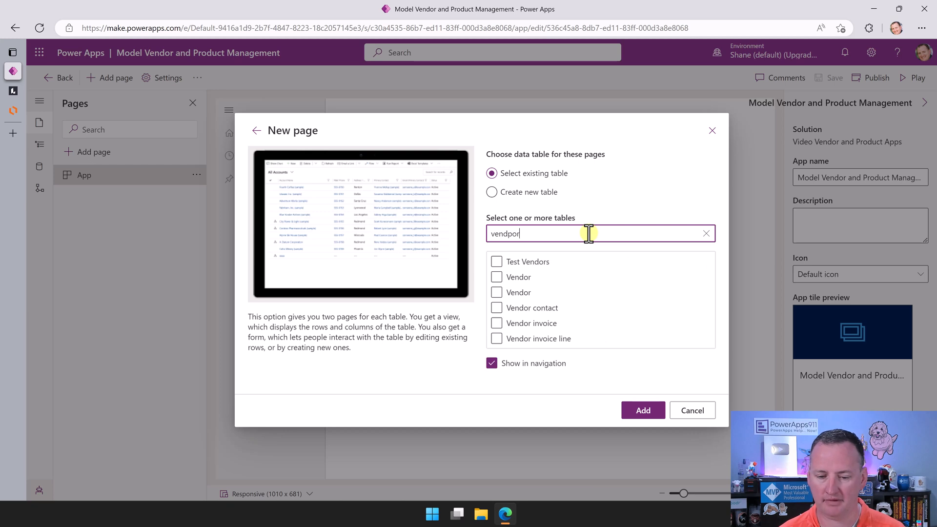
key(Backspace)
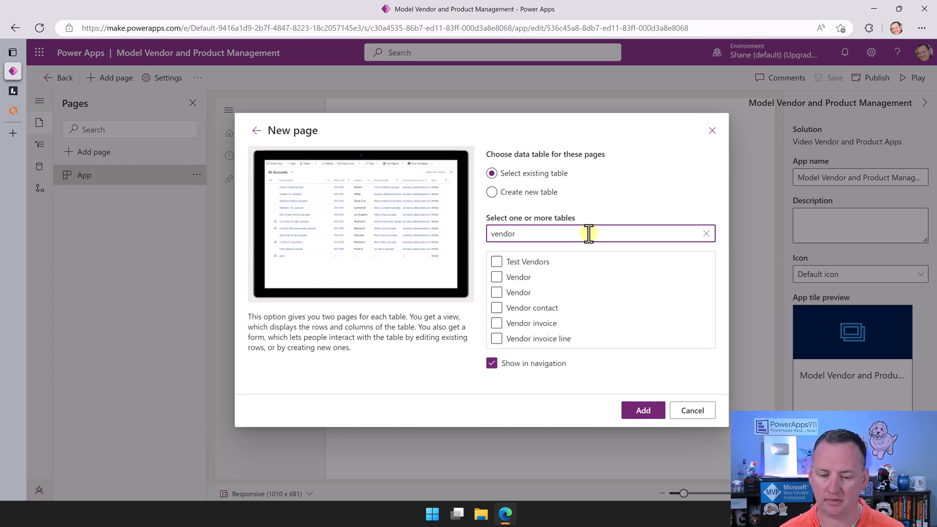
click(496, 292)
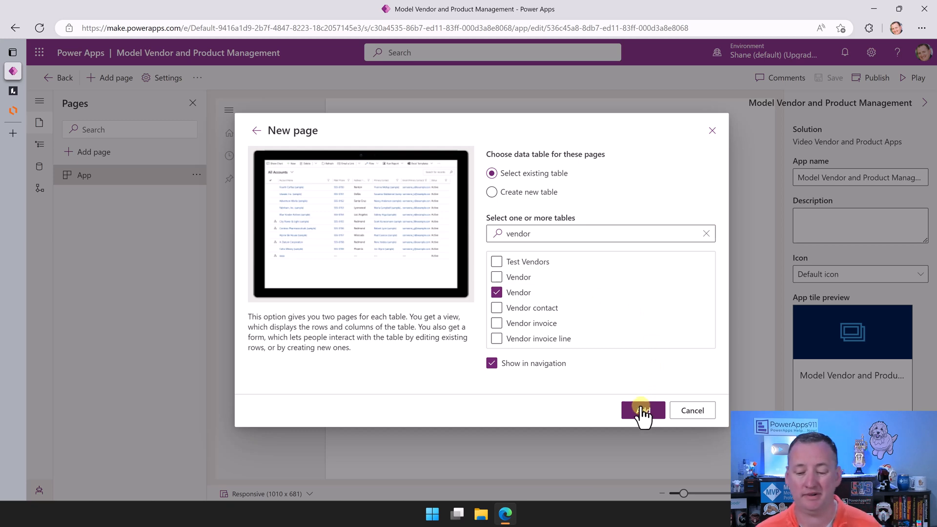
click(642, 410)
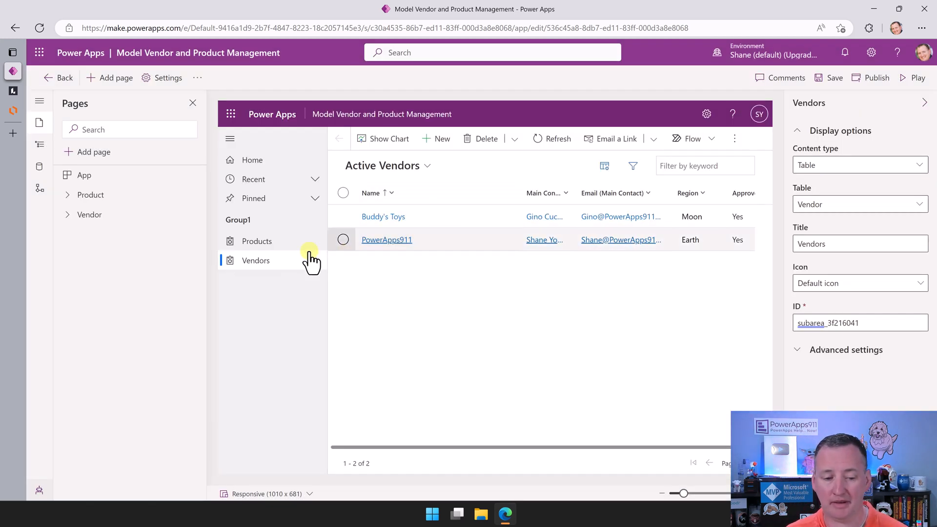
- Preview the Products page listing the four Active Products
click(256, 240)
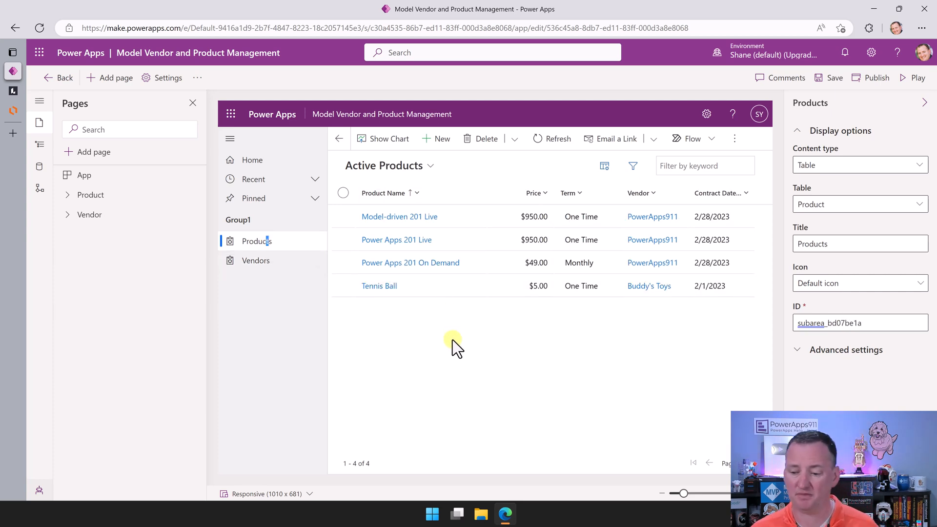
mouse_move(282, 301)
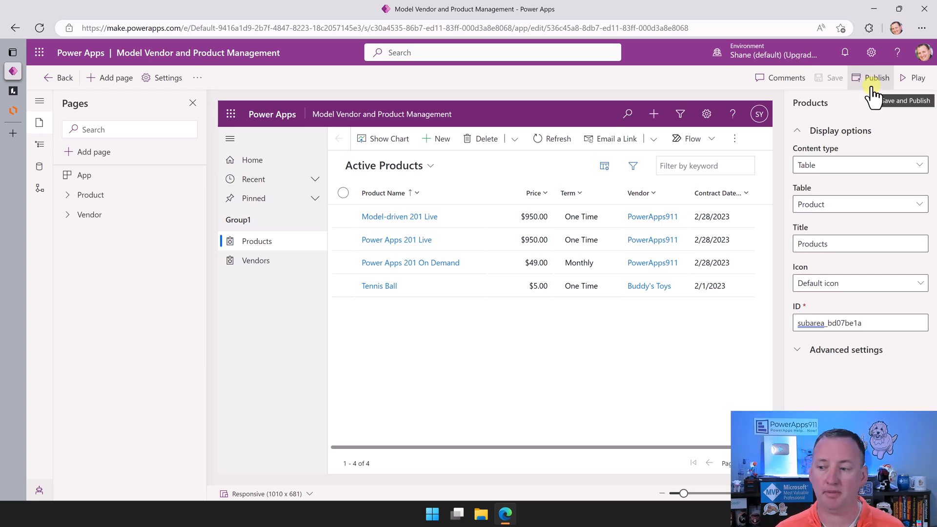
- Save and publish the app, and upload a tennis ball photo as Tennis Ball's image
click(918, 78)
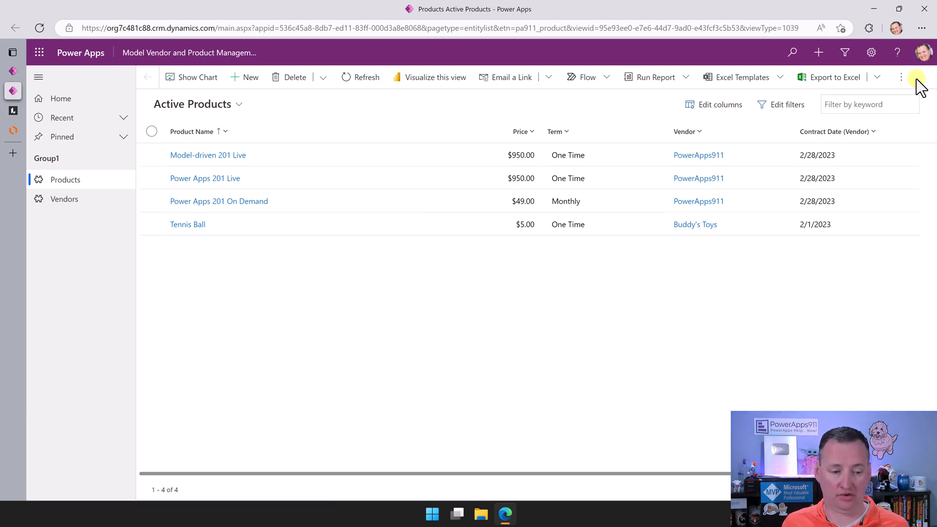
mouse_move(179, 224)
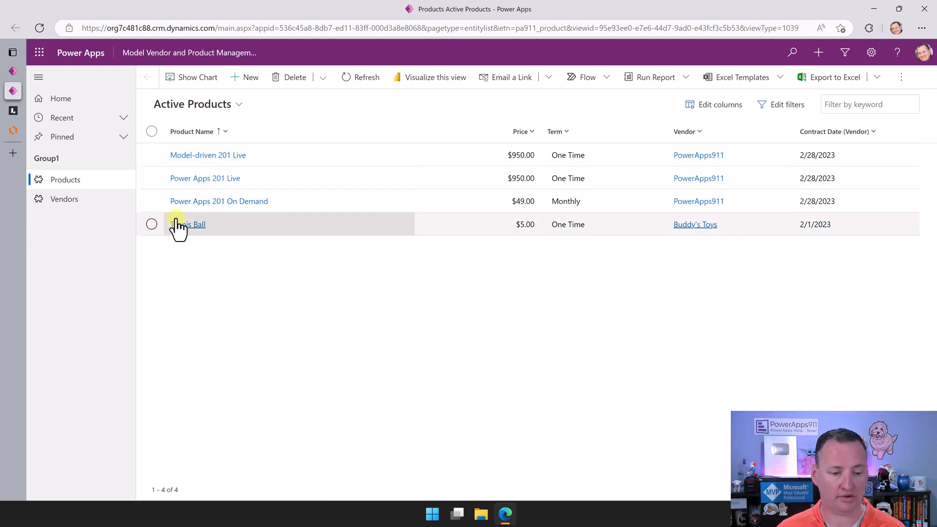
click(192, 224)
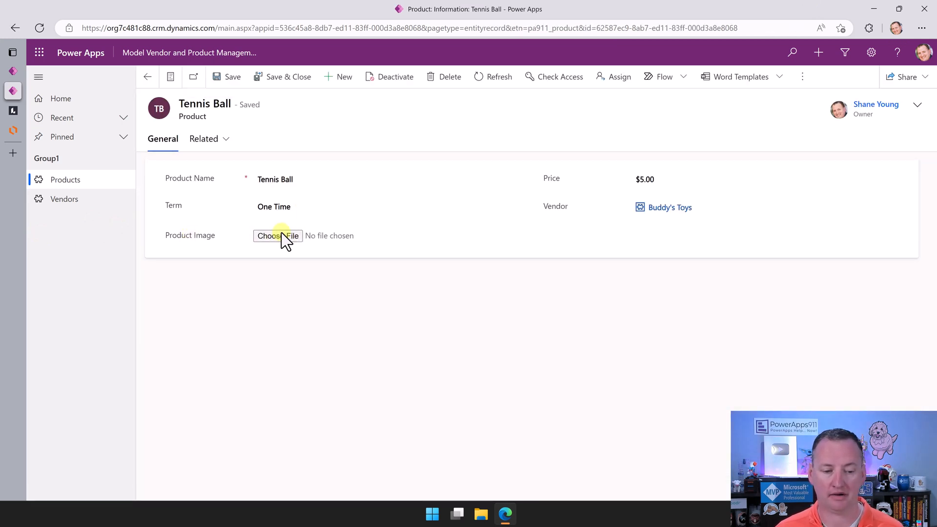
click(277, 235)
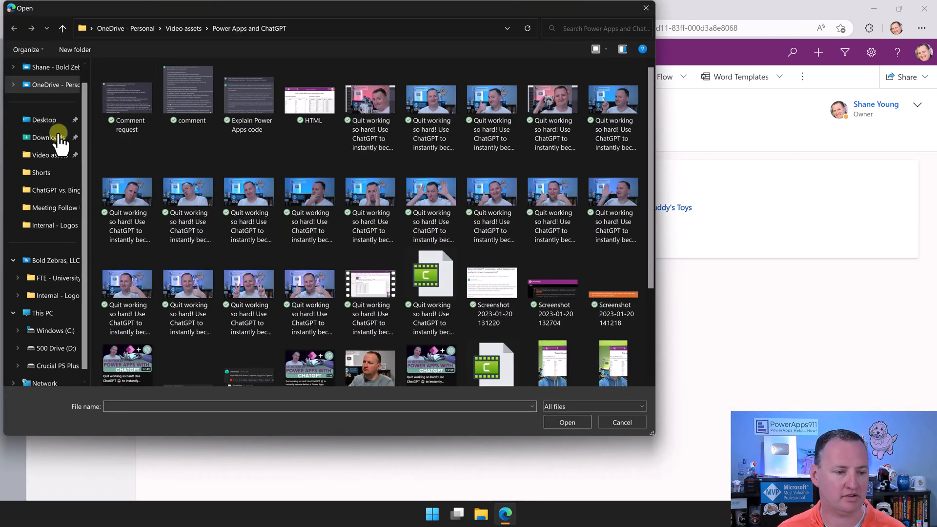
click(50, 136)
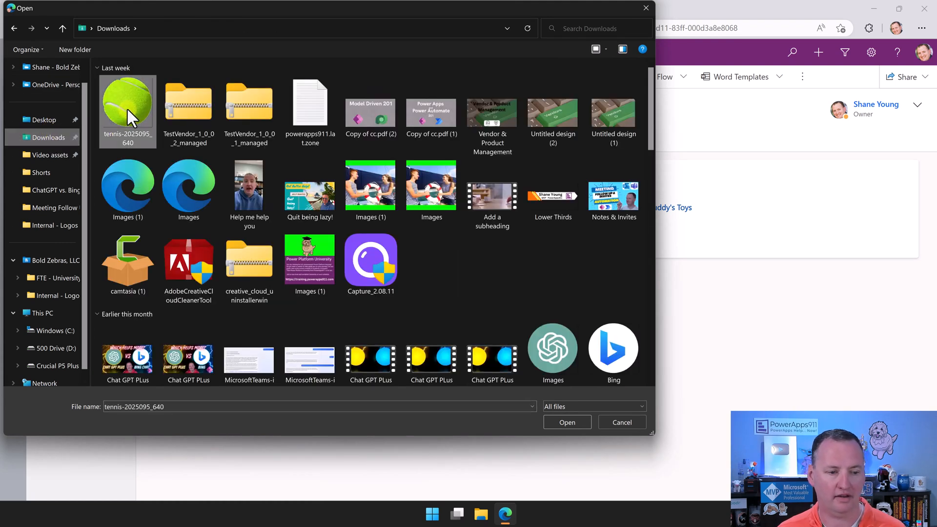
click(566, 422)
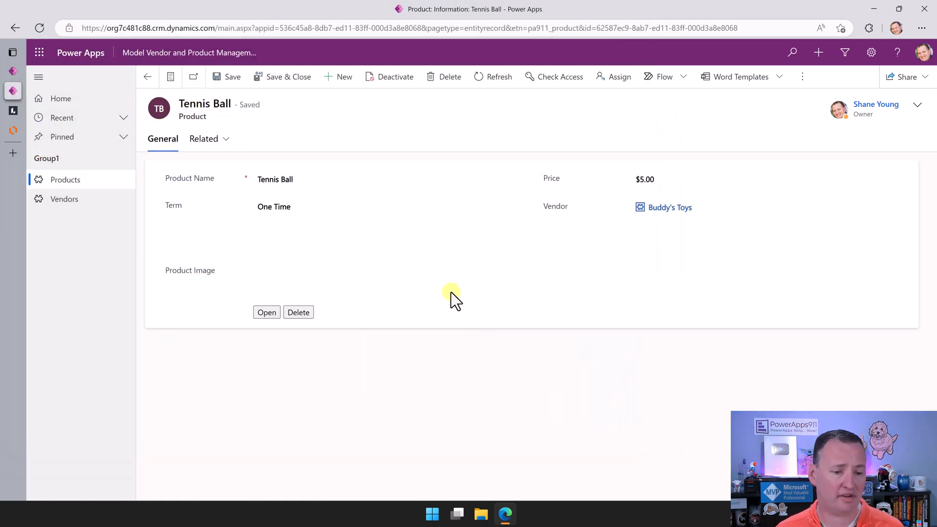
mouse_move(148, 77)
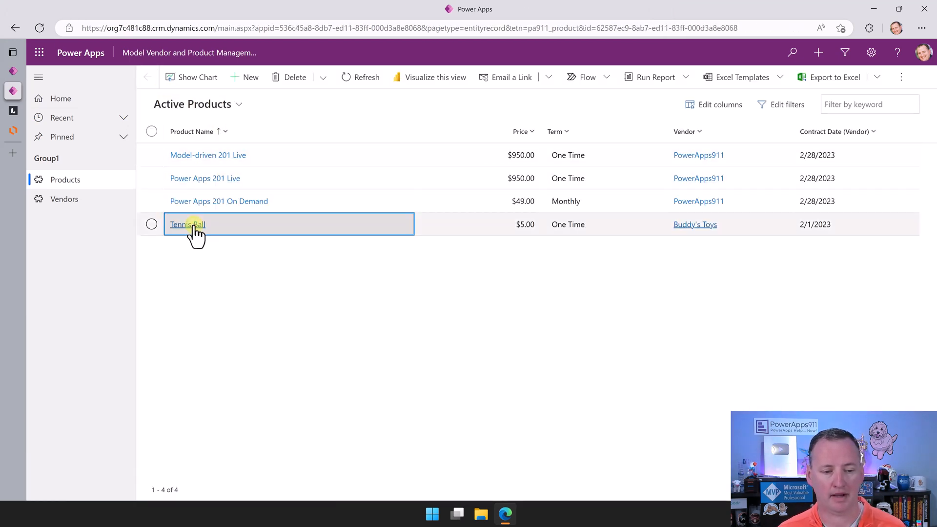
click(187, 224)
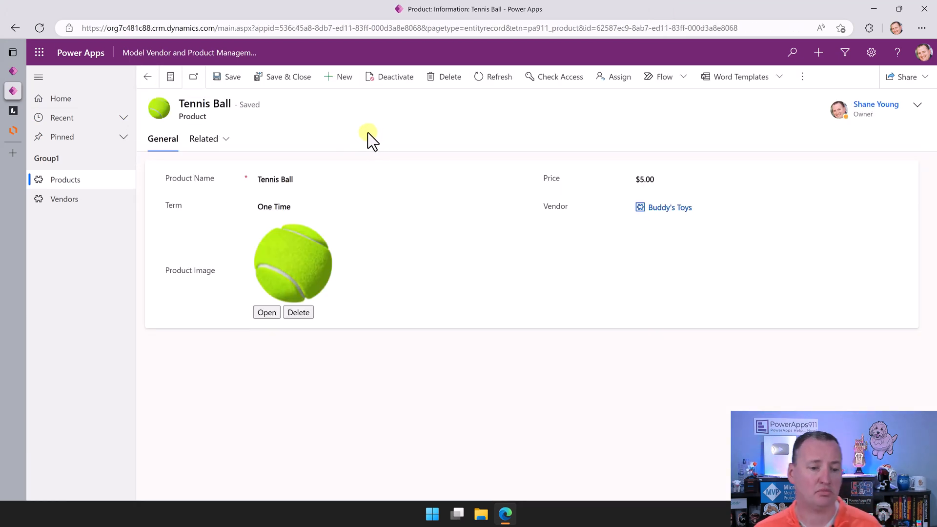
click(65, 180)
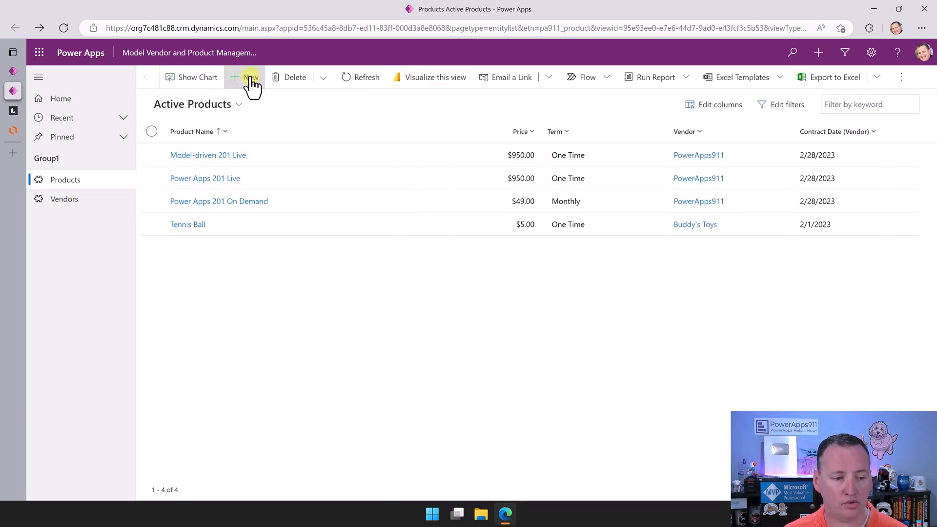
- Create and save product 'ANother class' at $49.00, Monthly term, vendor PowerApps911
click(245, 76)
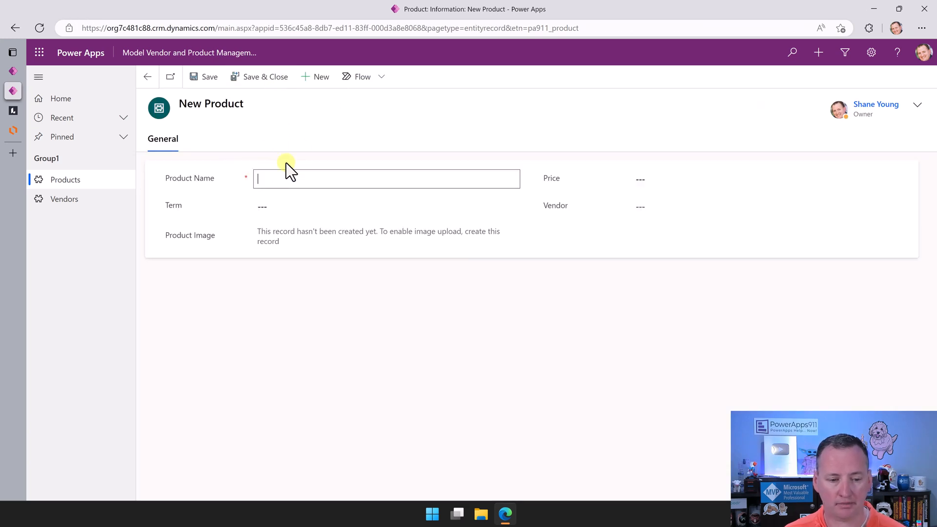
mouse_move(322, 133)
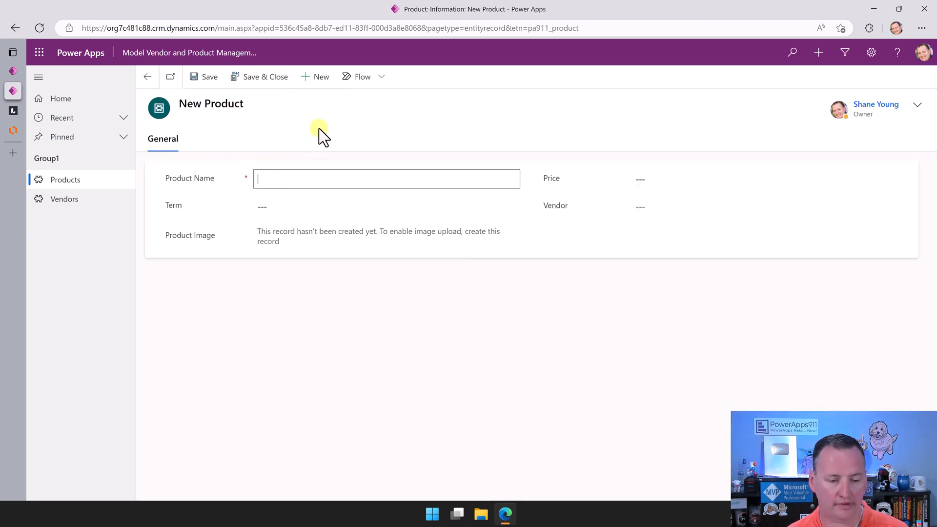
text(ANother class)
click(770, 178)
text(49)
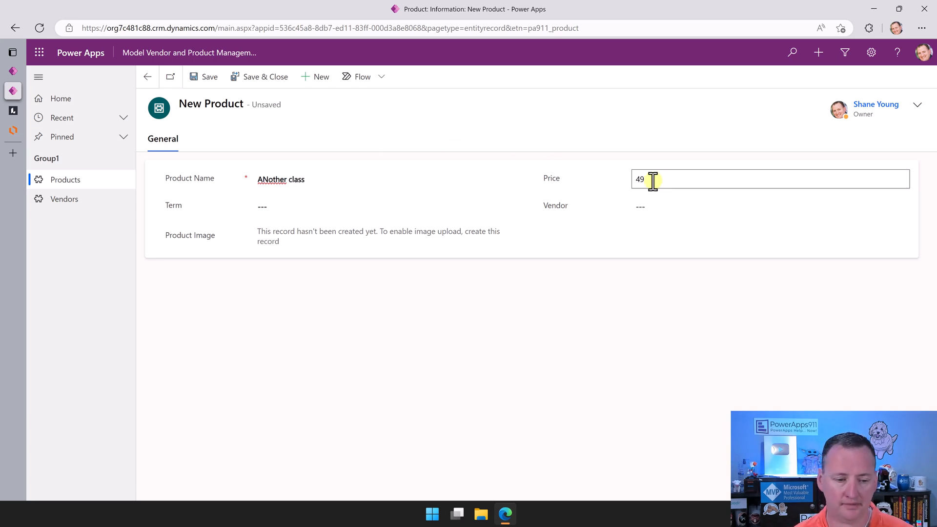
click(386, 206)
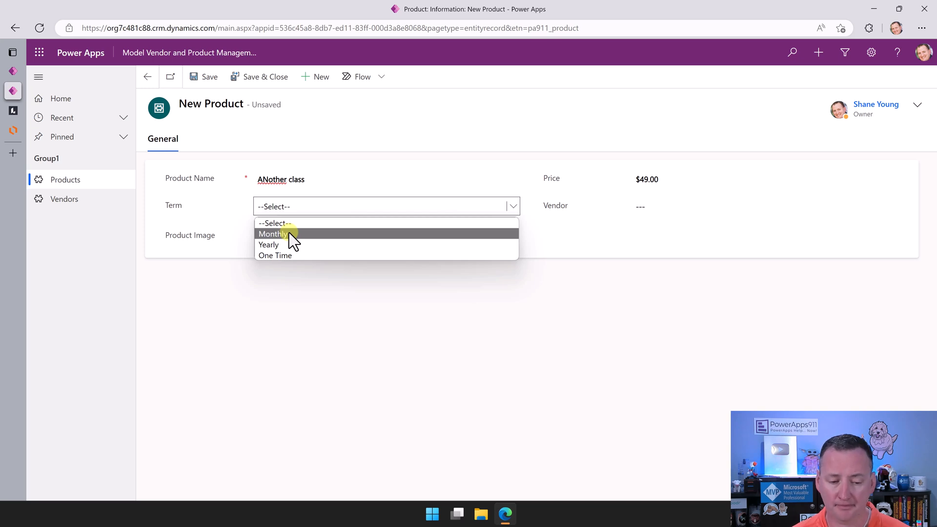
click(272, 234)
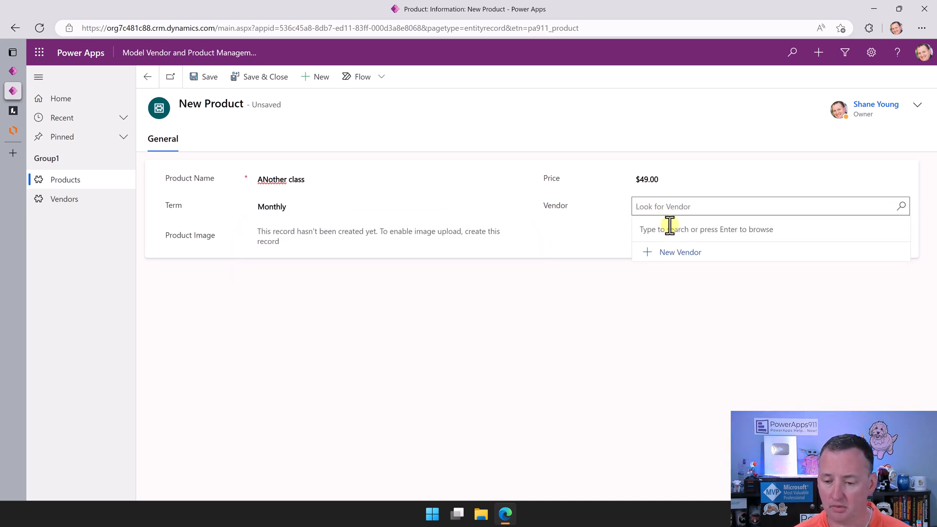
text(pow)
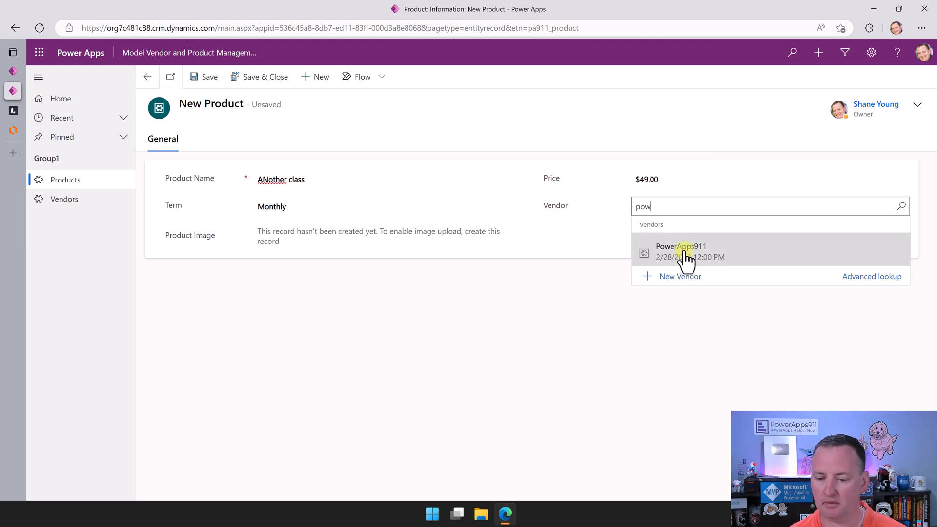
click(682, 251)
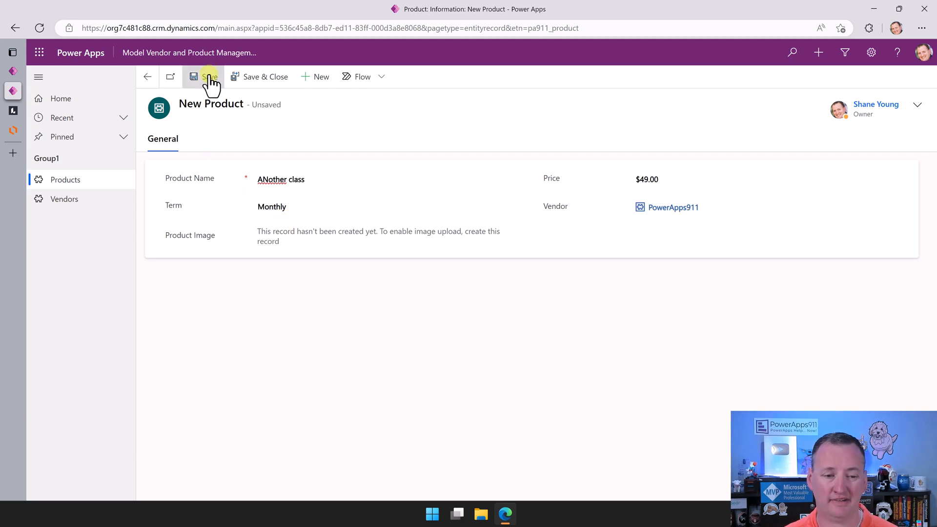
click(203, 77)
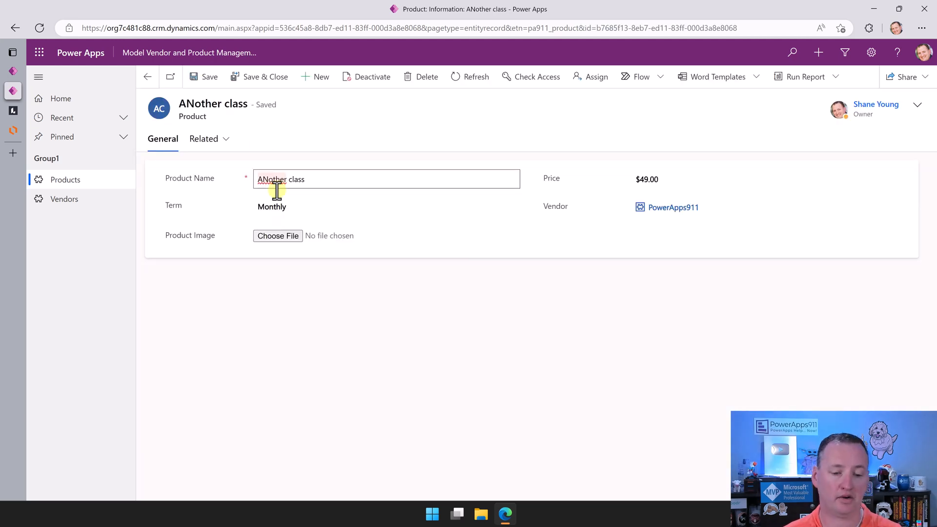
- Upload an image file for the product and return to Active Products
click(278, 236)
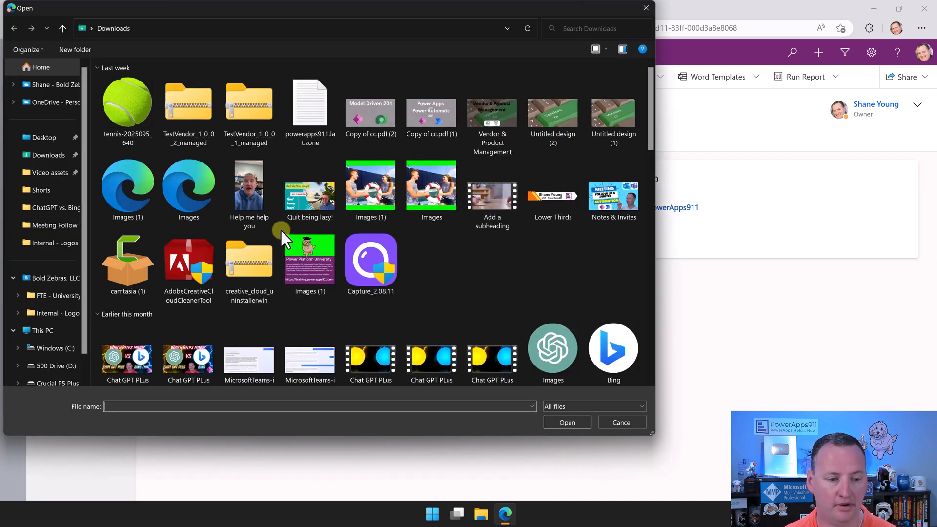
click(249, 107)
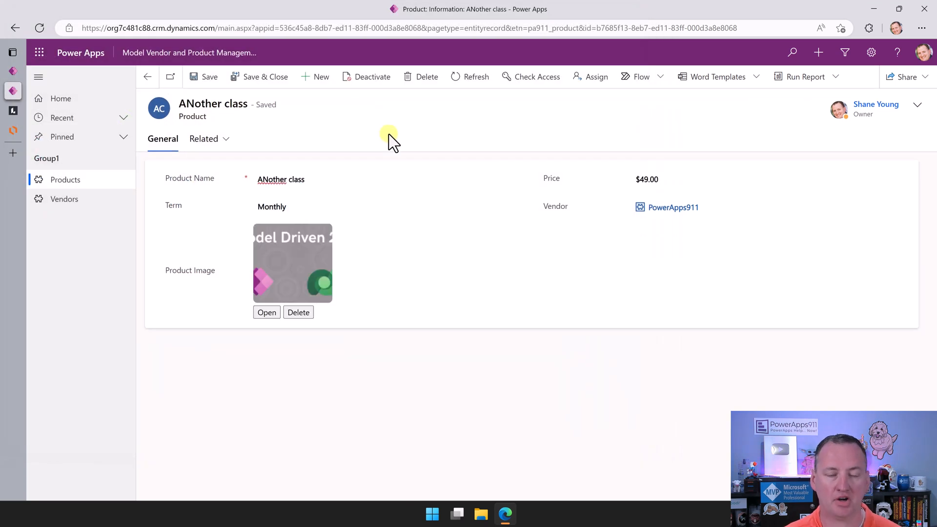
click(147, 77)
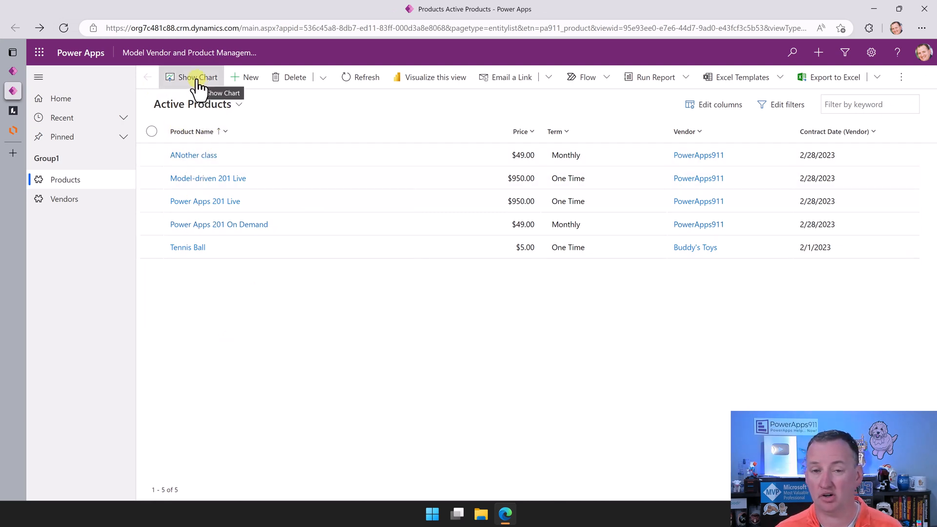
mouse_move(187, 131)
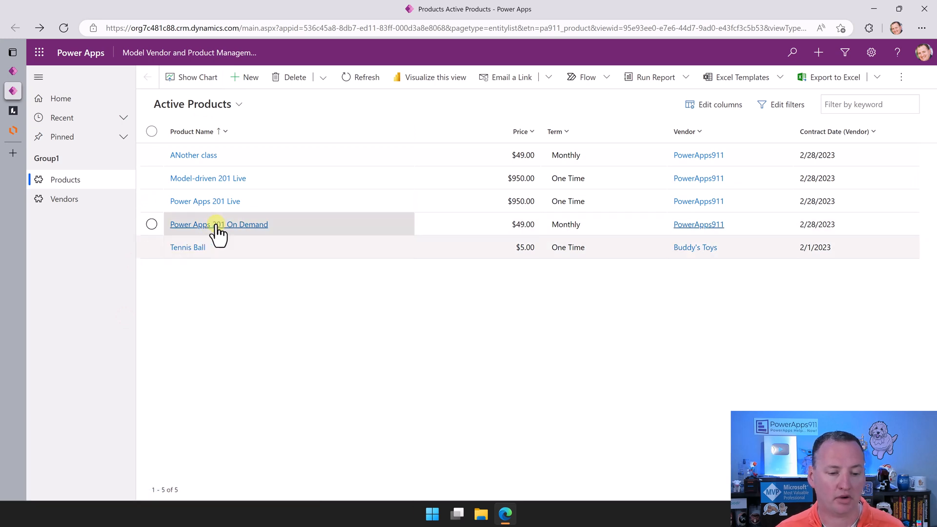
- Open Tennis Ball with the Active Products panel beside it, then go to Vendors
click(187, 247)
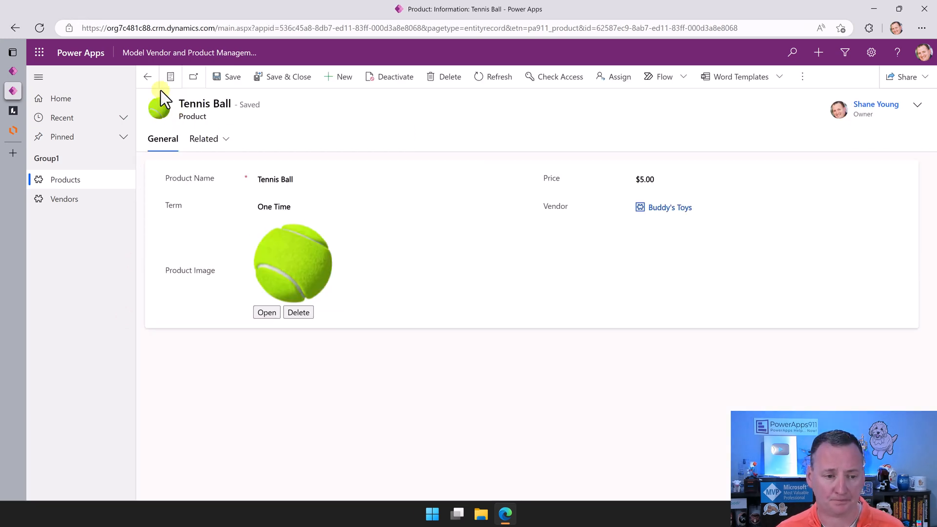
click(171, 77)
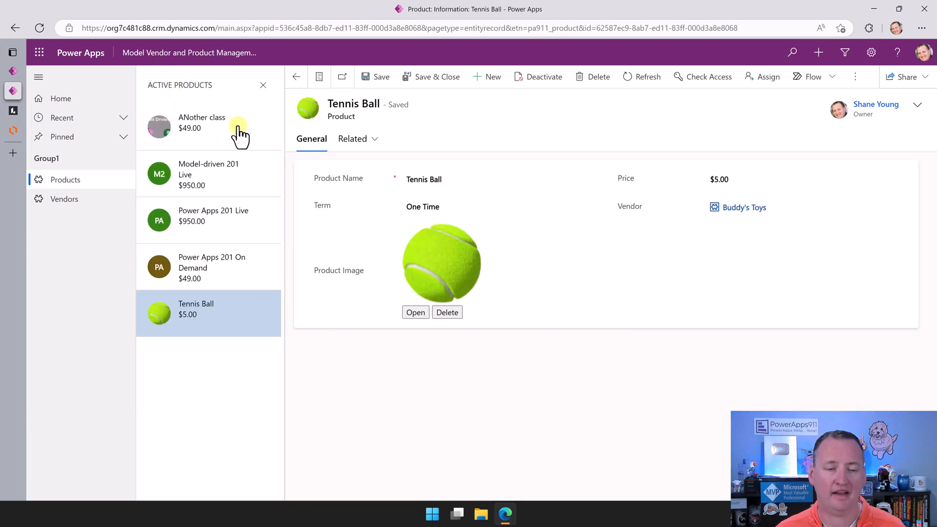
mouse_move(214, 267)
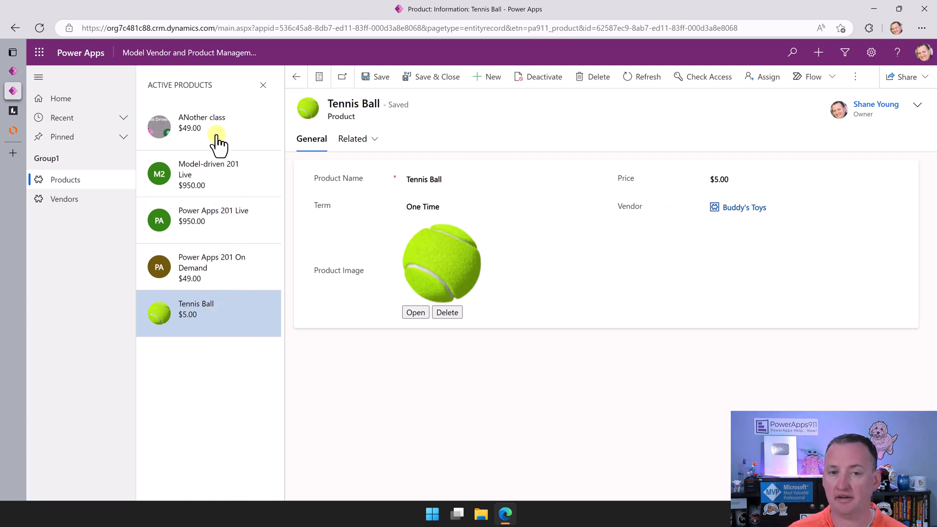
mouse_move(214, 149)
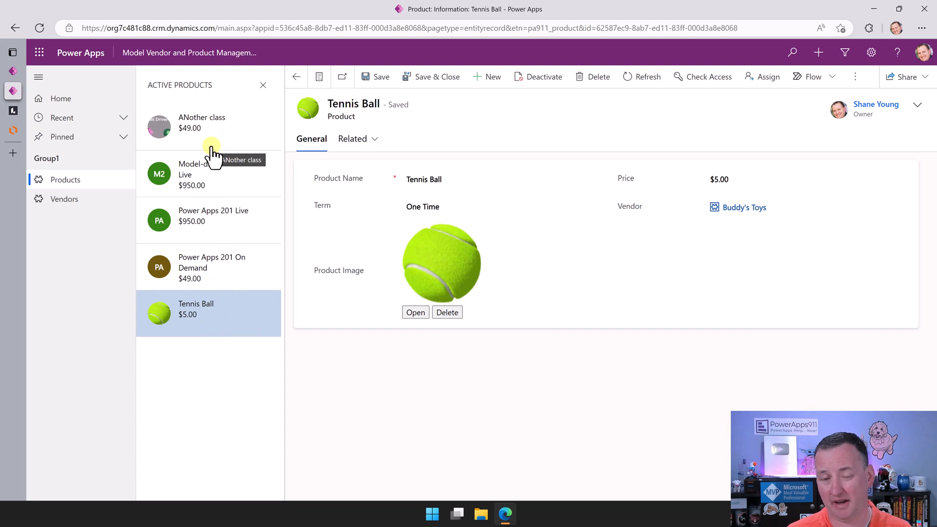
mouse_move(541, 245)
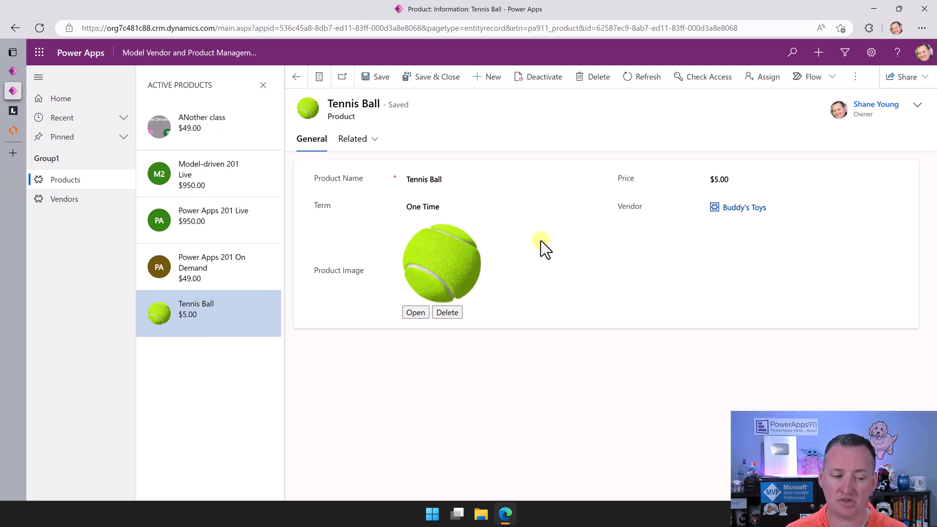
click(64, 199)
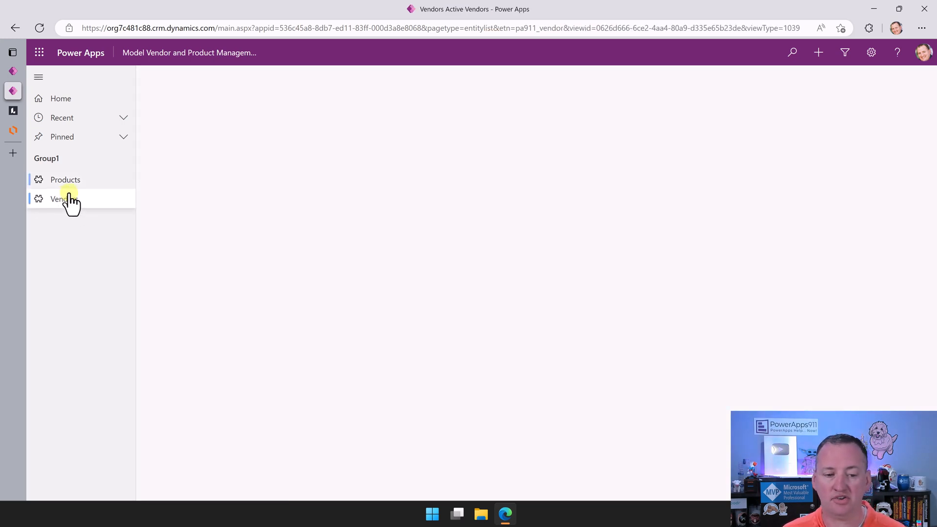
- Open vendor PowerApps911 and show its related Products, including ANother class
click(64, 198)
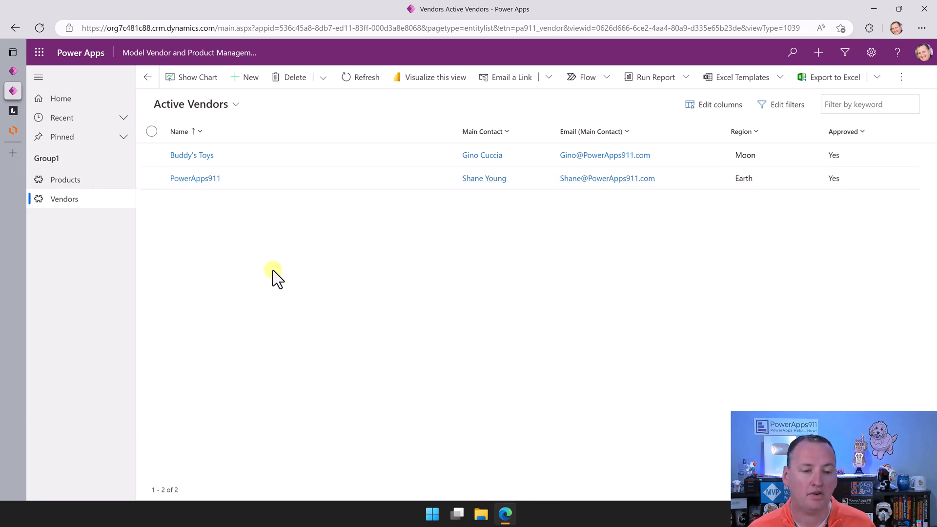
mouse_move(200, 179)
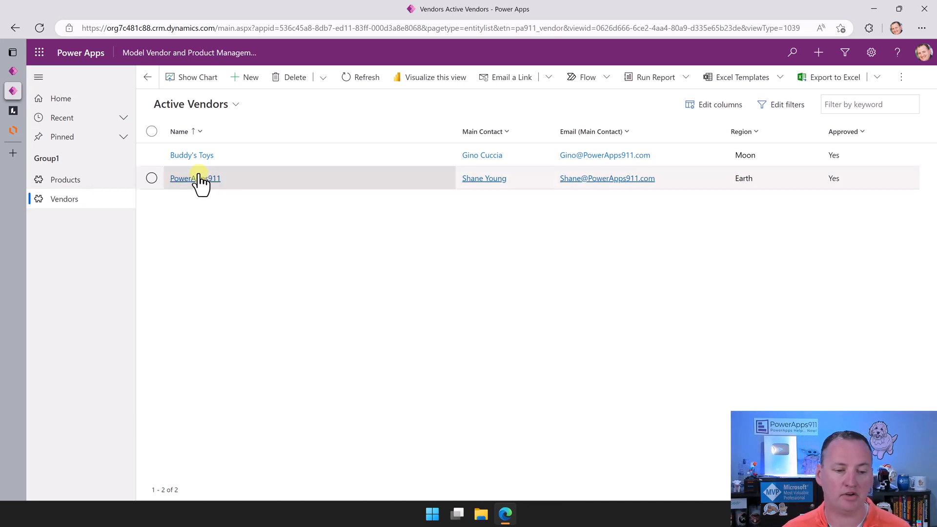
click(194, 178)
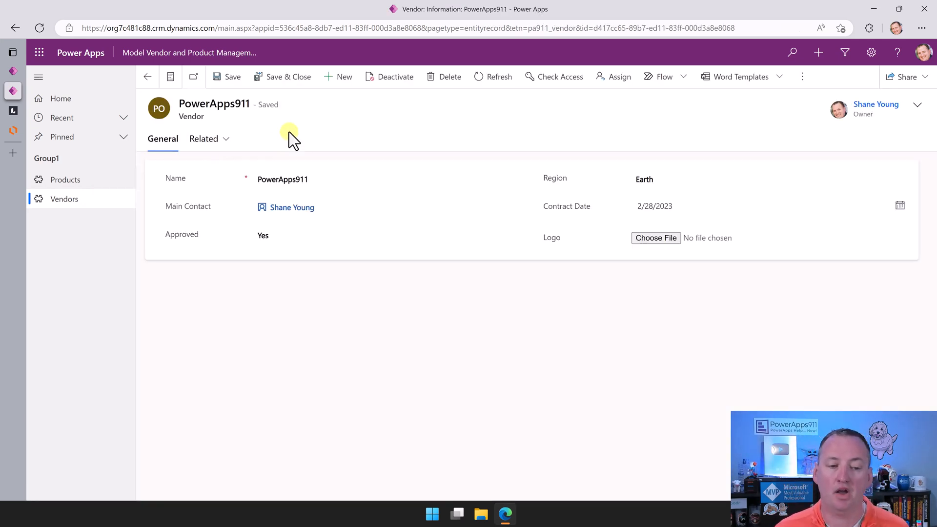
mouse_move(248, 135)
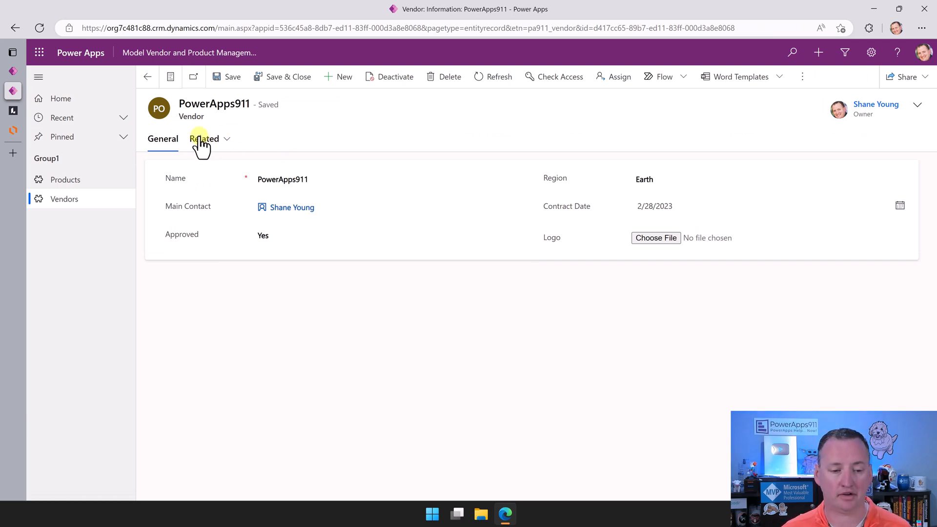
click(204, 138)
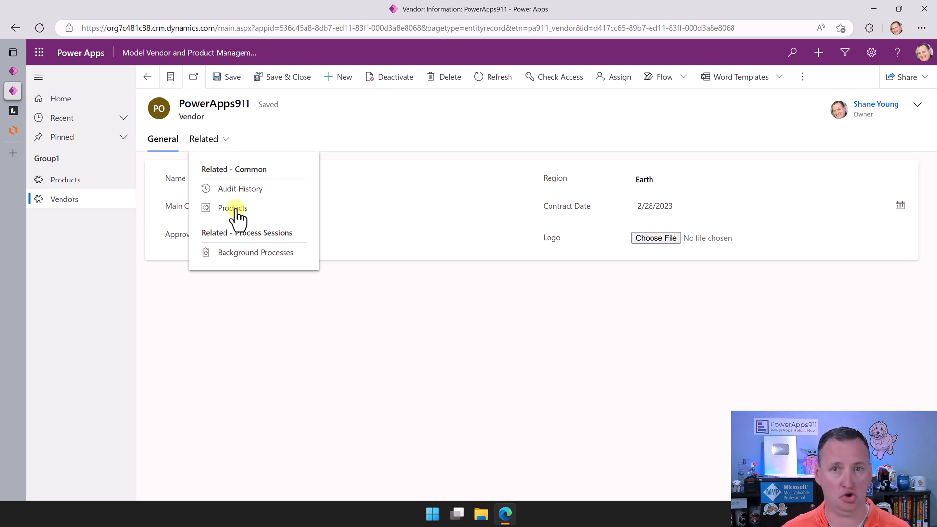
click(232, 208)
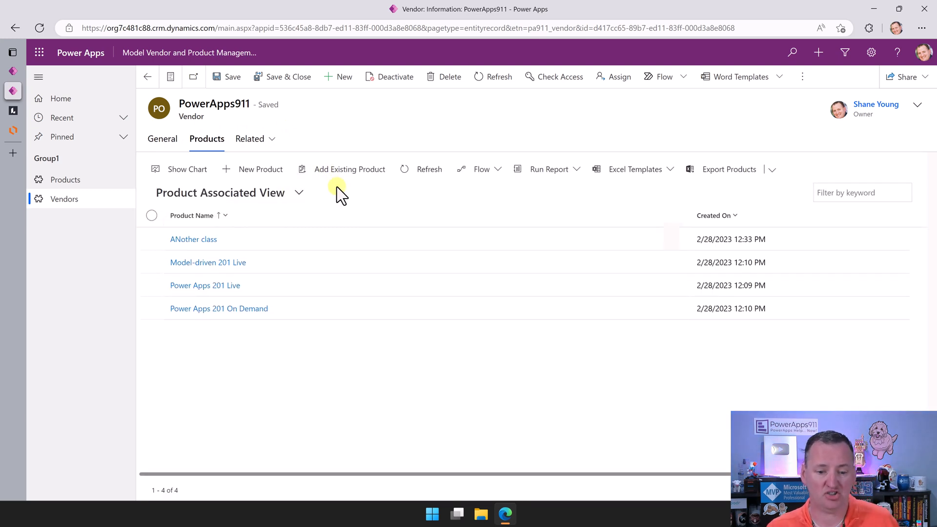
mouse_move(407, 346)
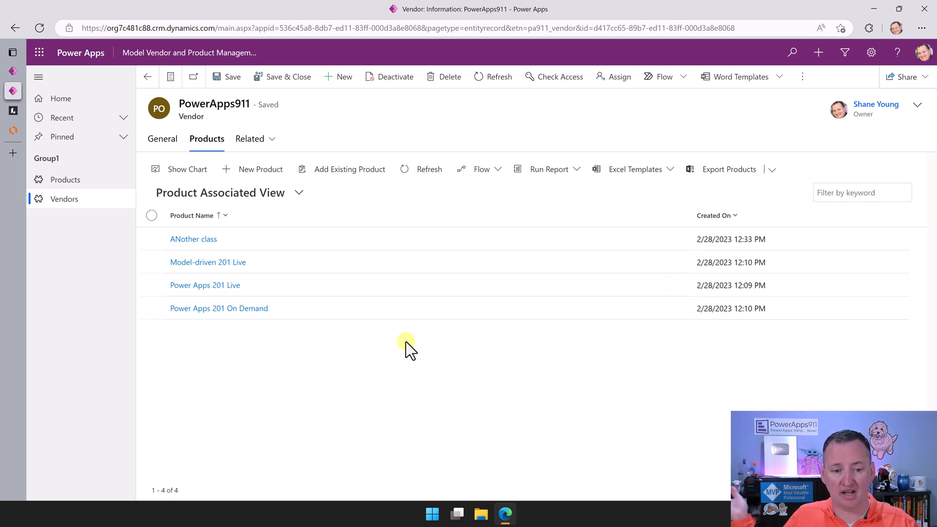